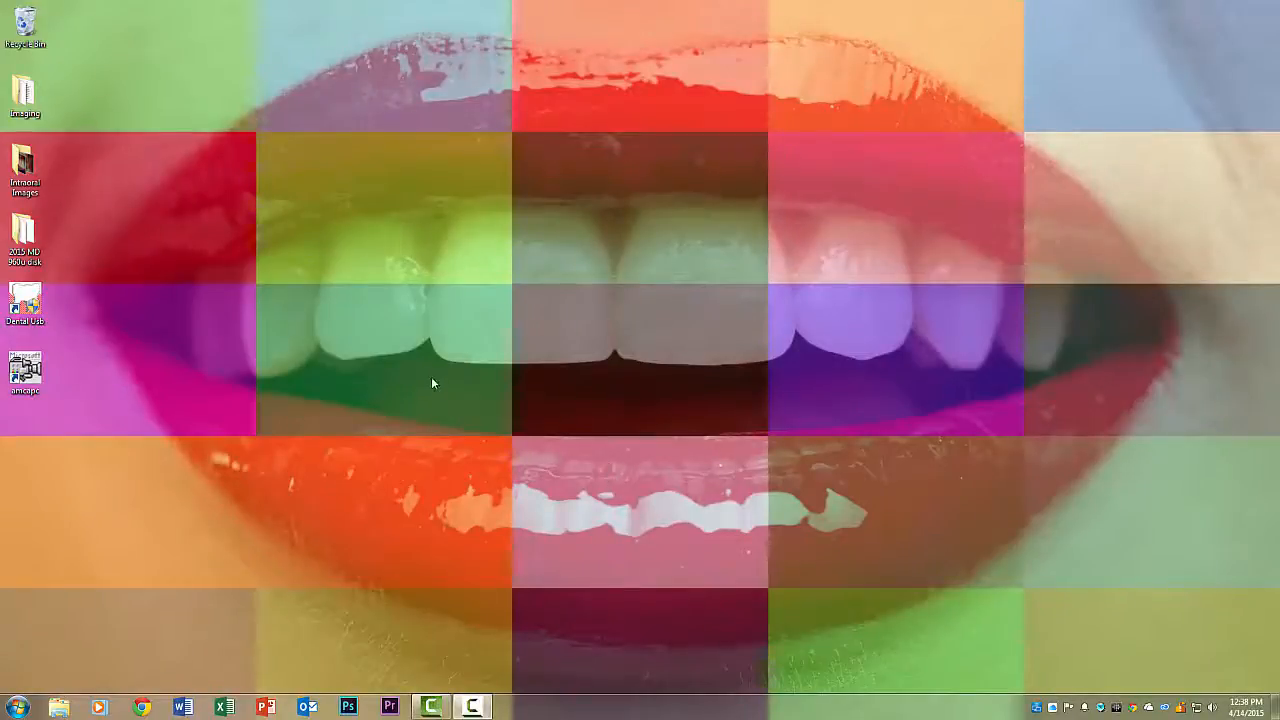
Step: Launch Dental USB and load the Image System for client record 123
click(24, 304)
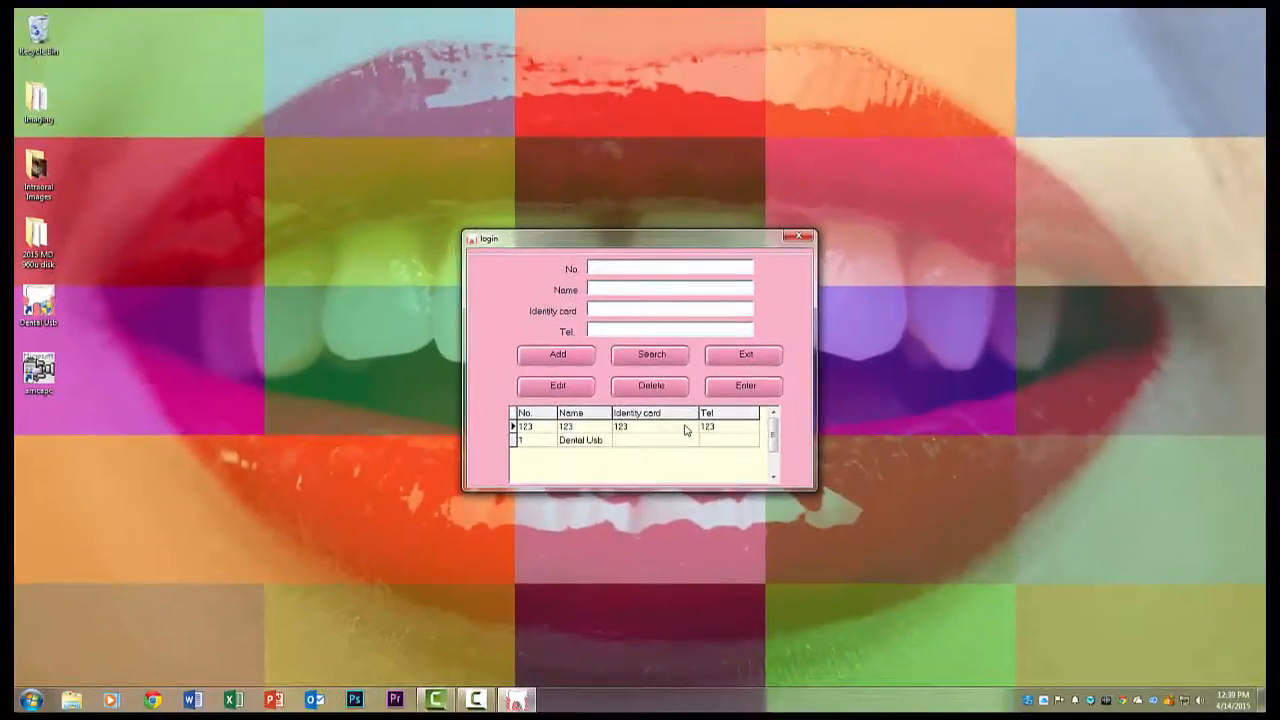
click(744, 384)
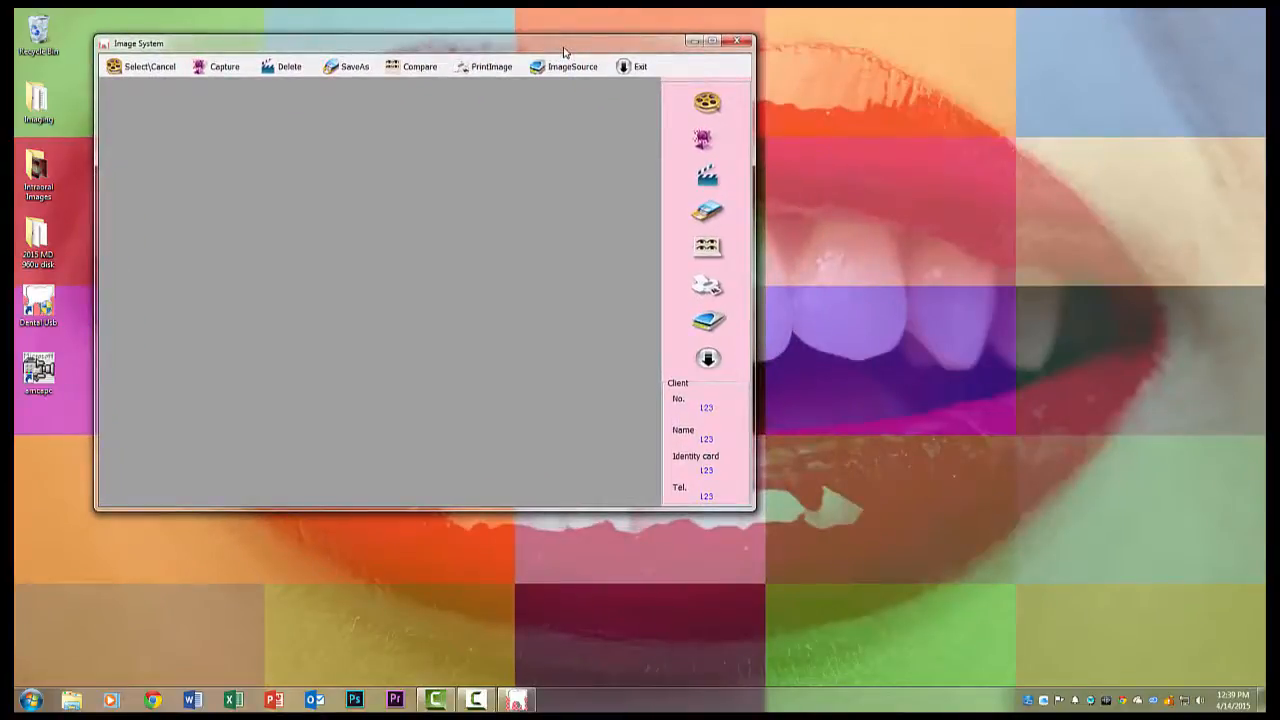
click(38, 170)
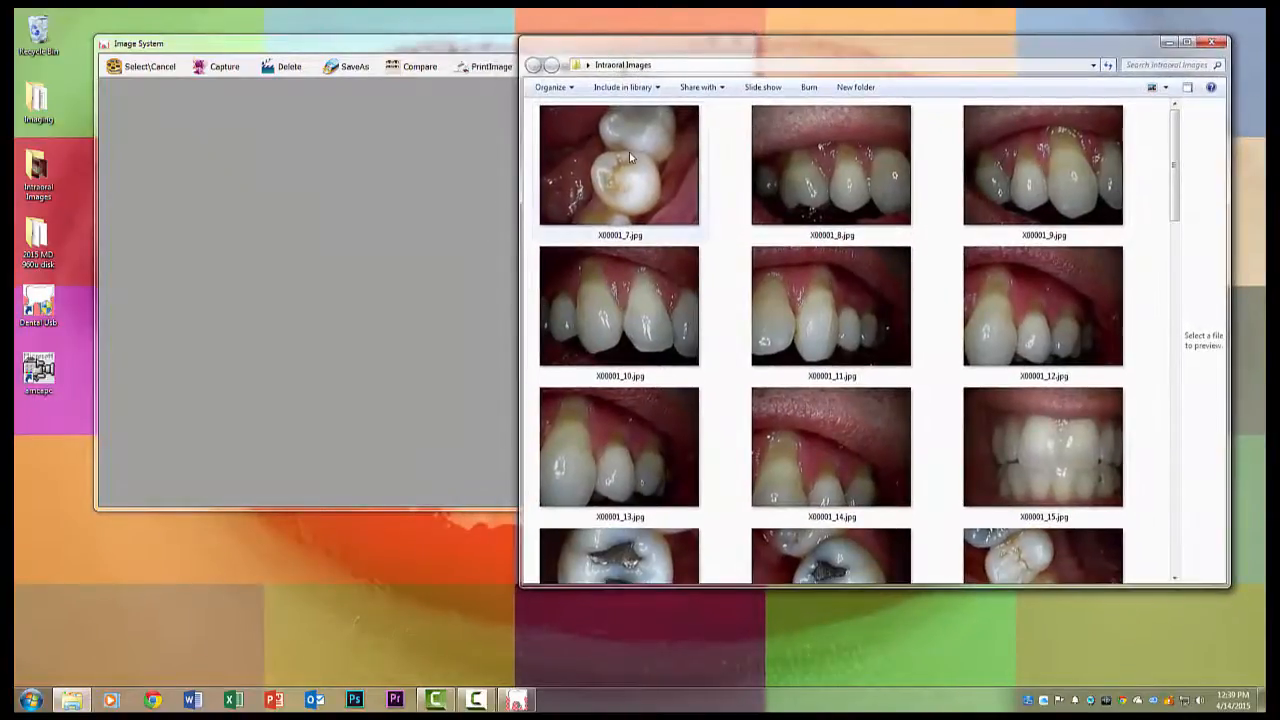
double_click(620, 164)
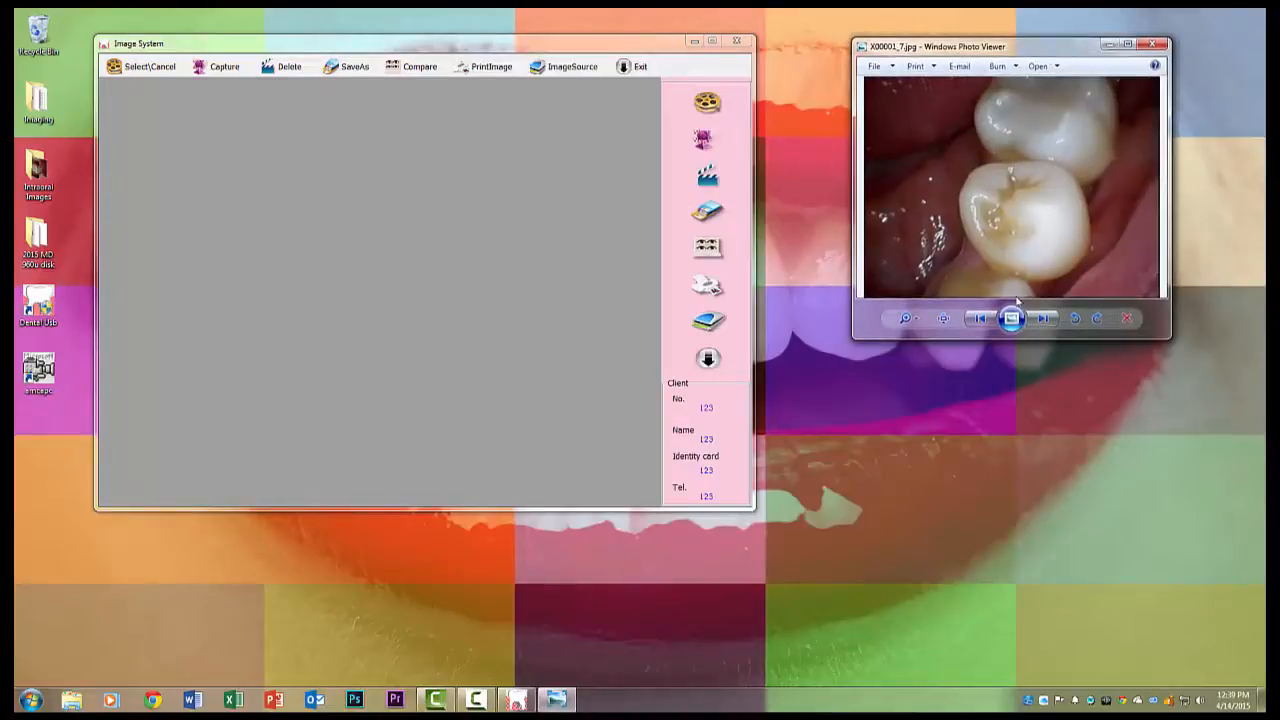
click(1044, 318)
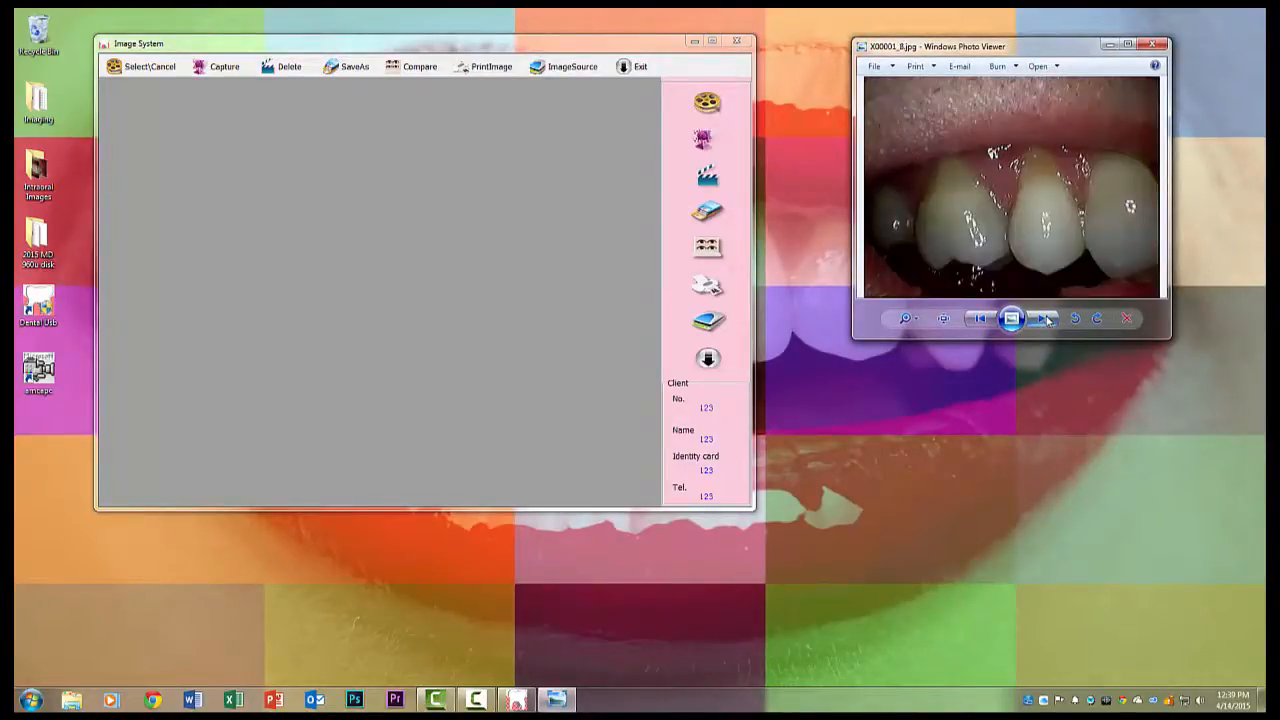
click(1044, 318)
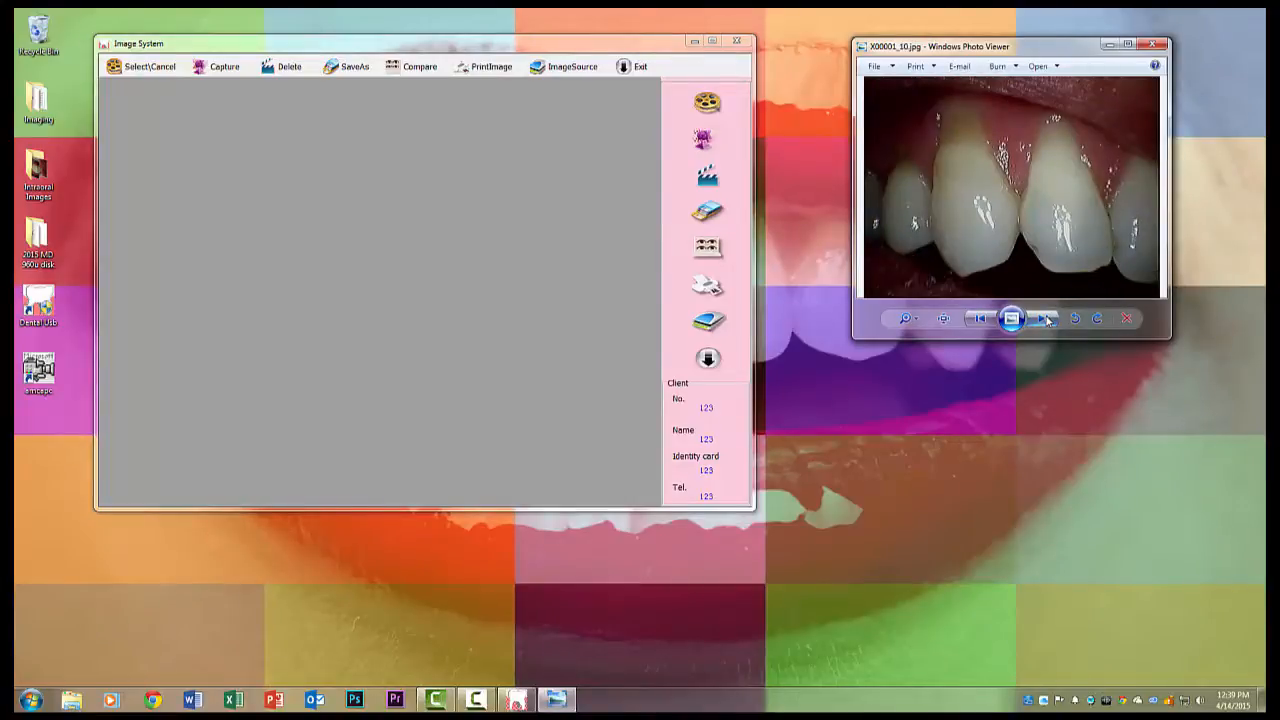
click(1046, 318)
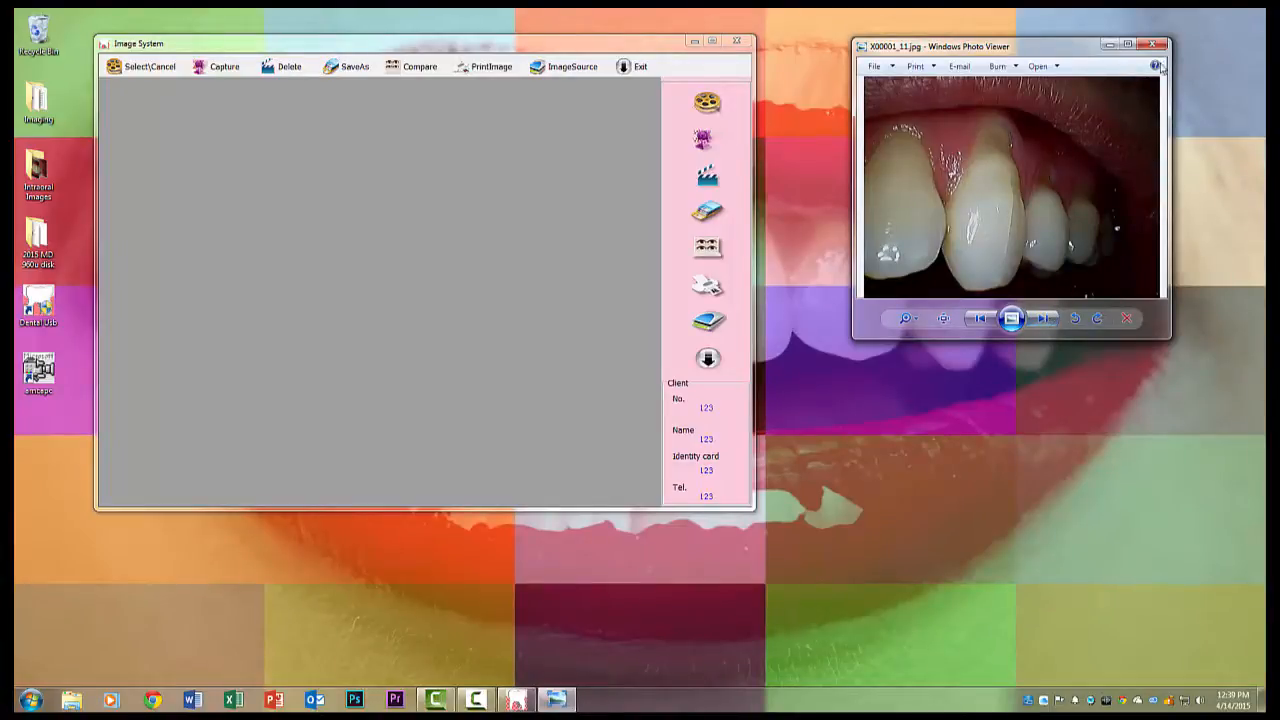
click(1152, 44)
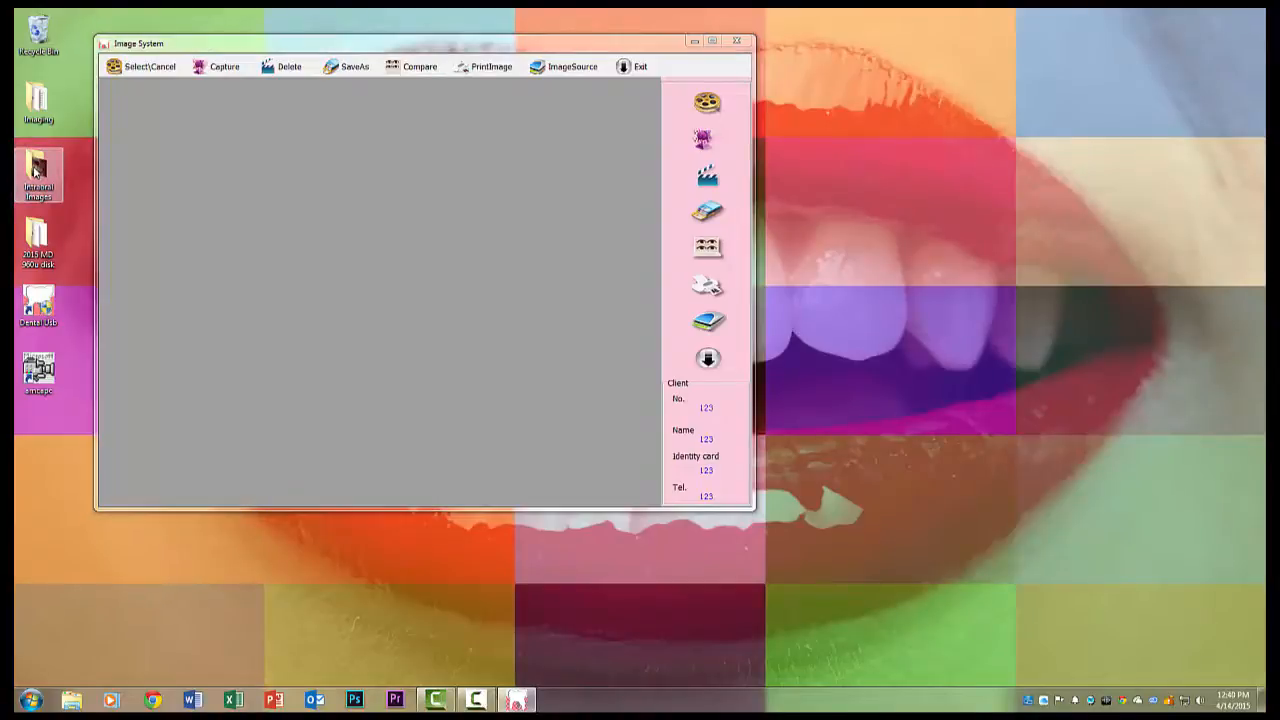
Step: Create a new folder inside Intraoral Images and move the JPG photos into it
double_click(38, 170)
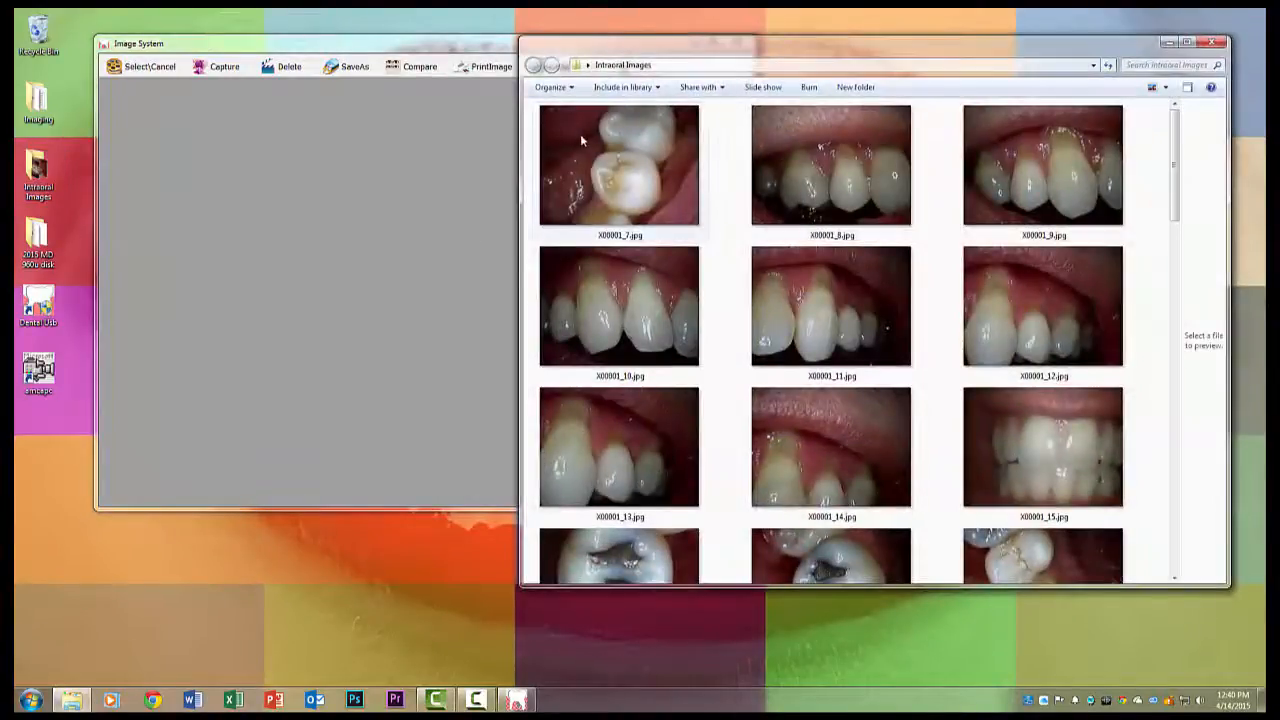
right_click(1150, 190)
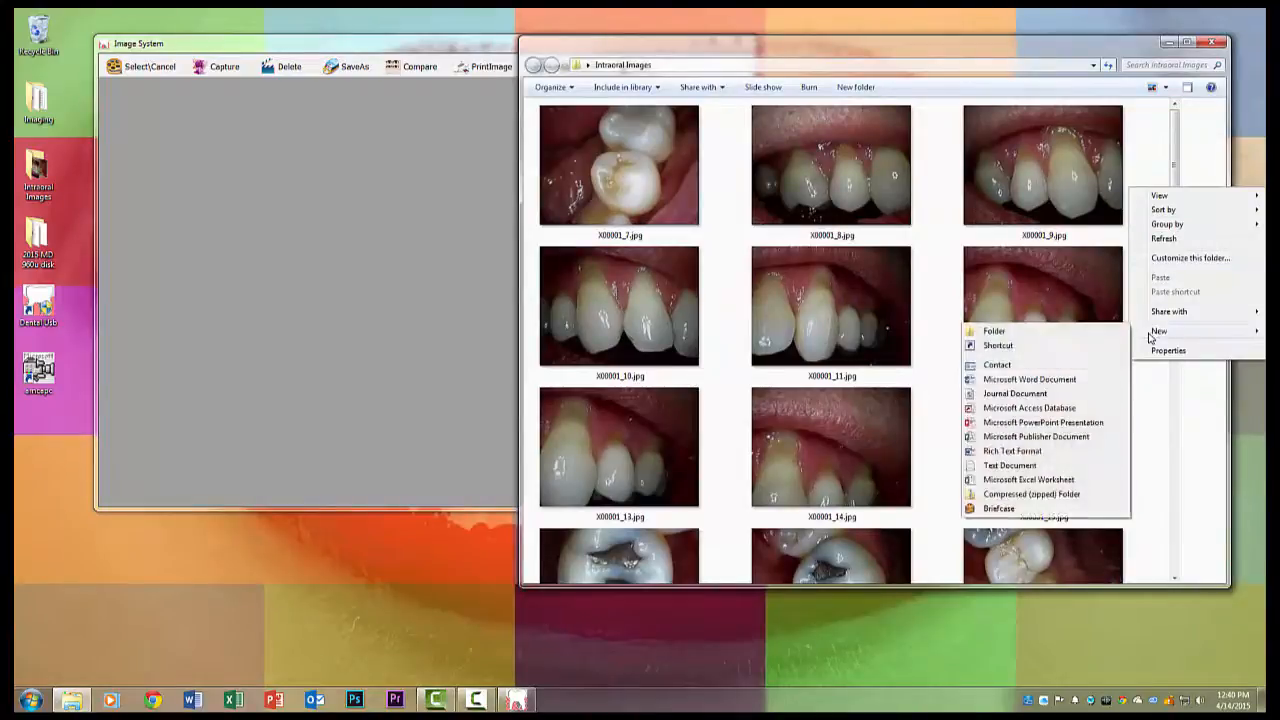
click(994, 330)
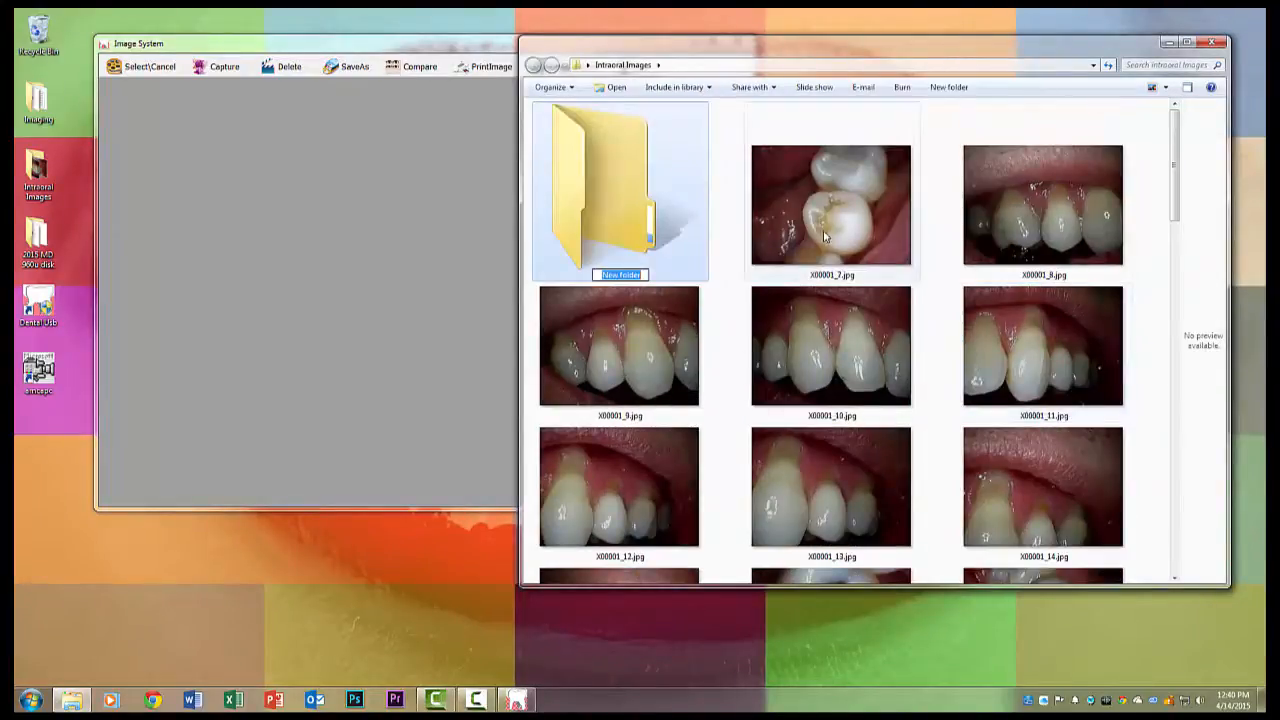
click(830, 204)
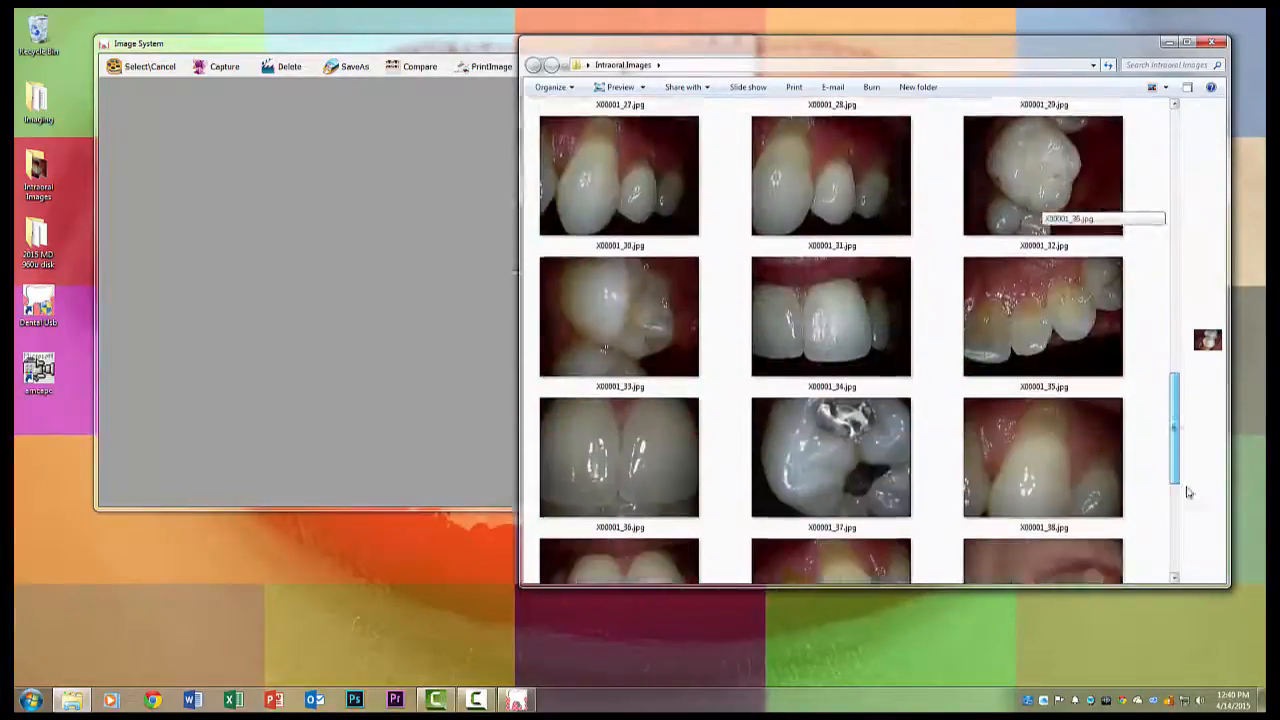
scroll(down, 3)
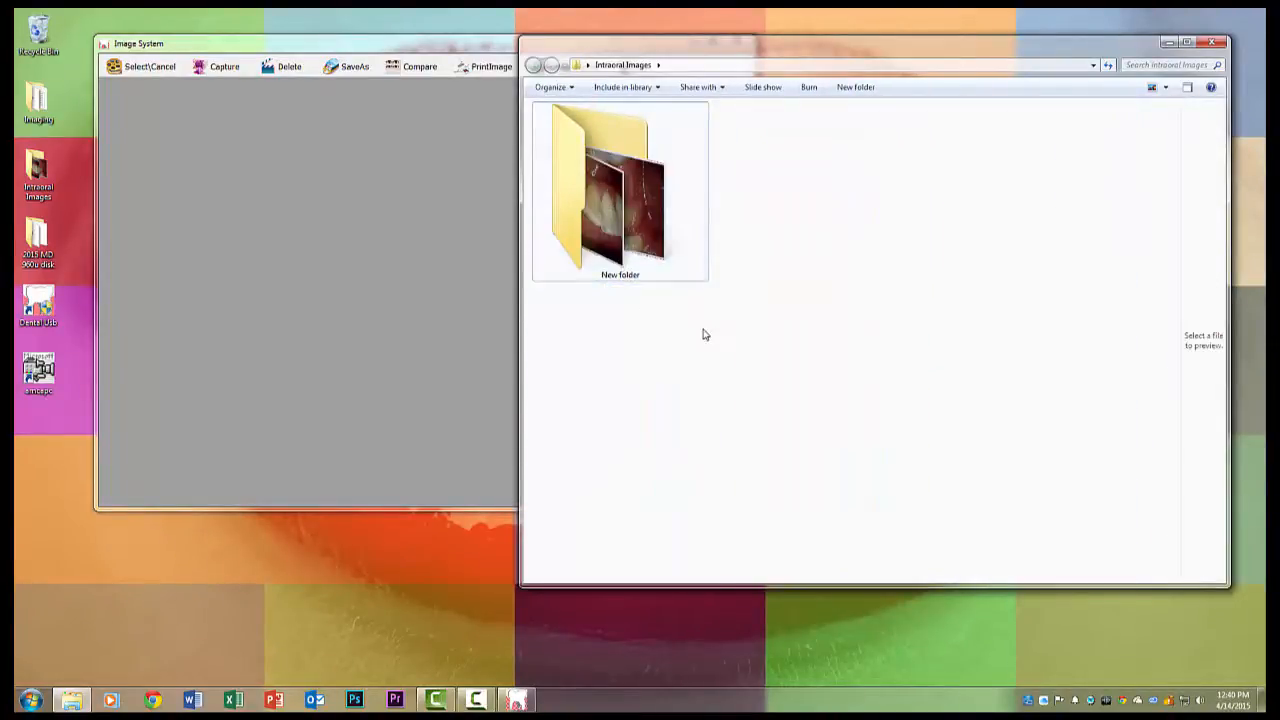
mouse_move(630, 264)
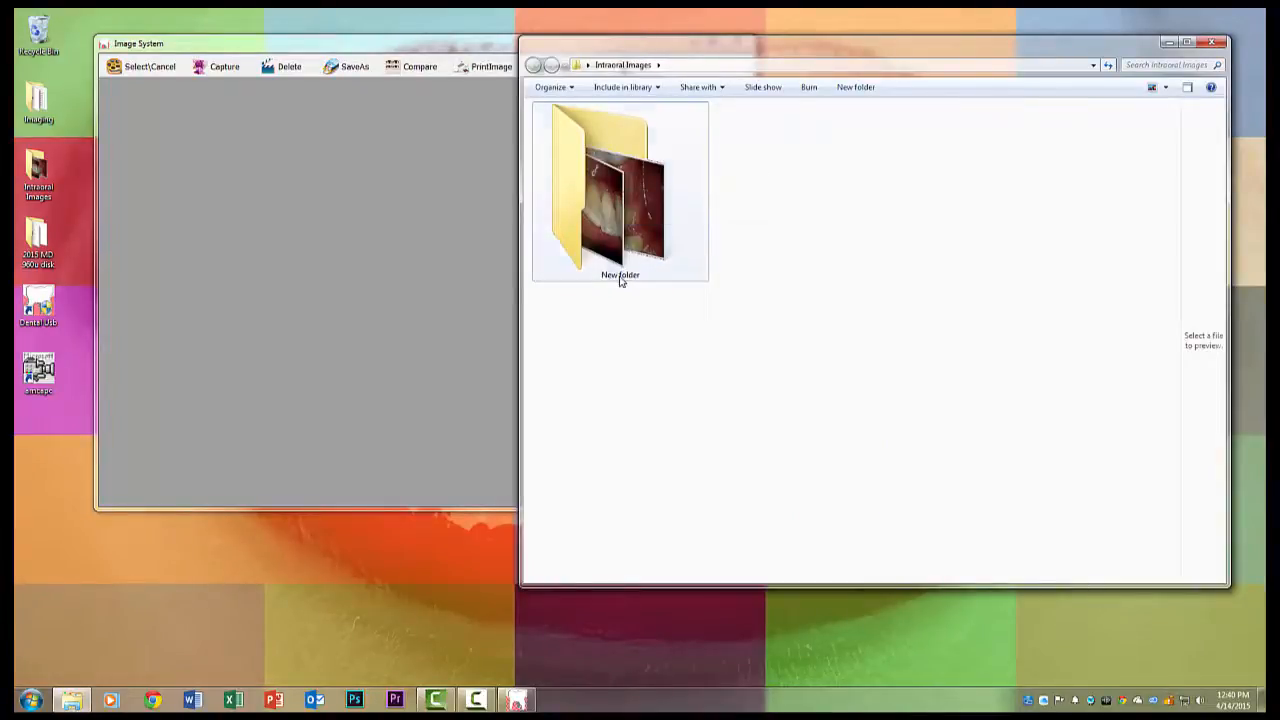
Step: Check the new folder's contents, return to Intraoral Images and close Explorer
double_click(600, 190)
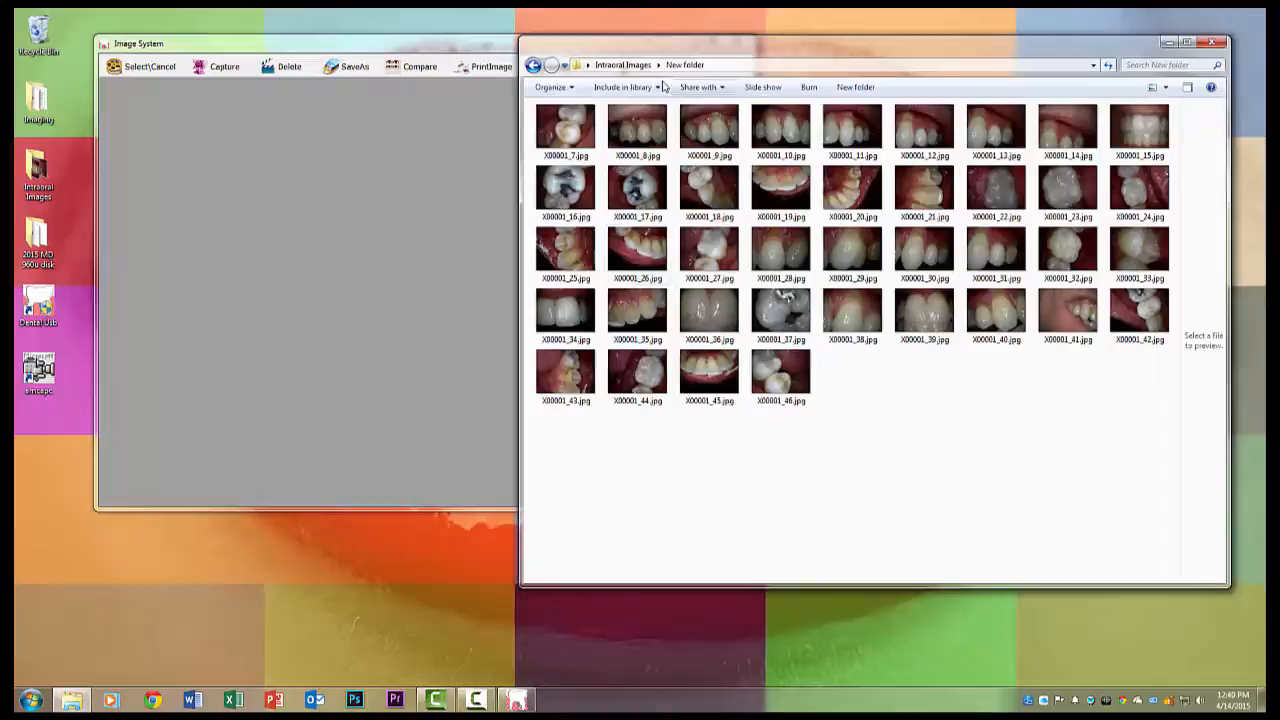
click(532, 64)
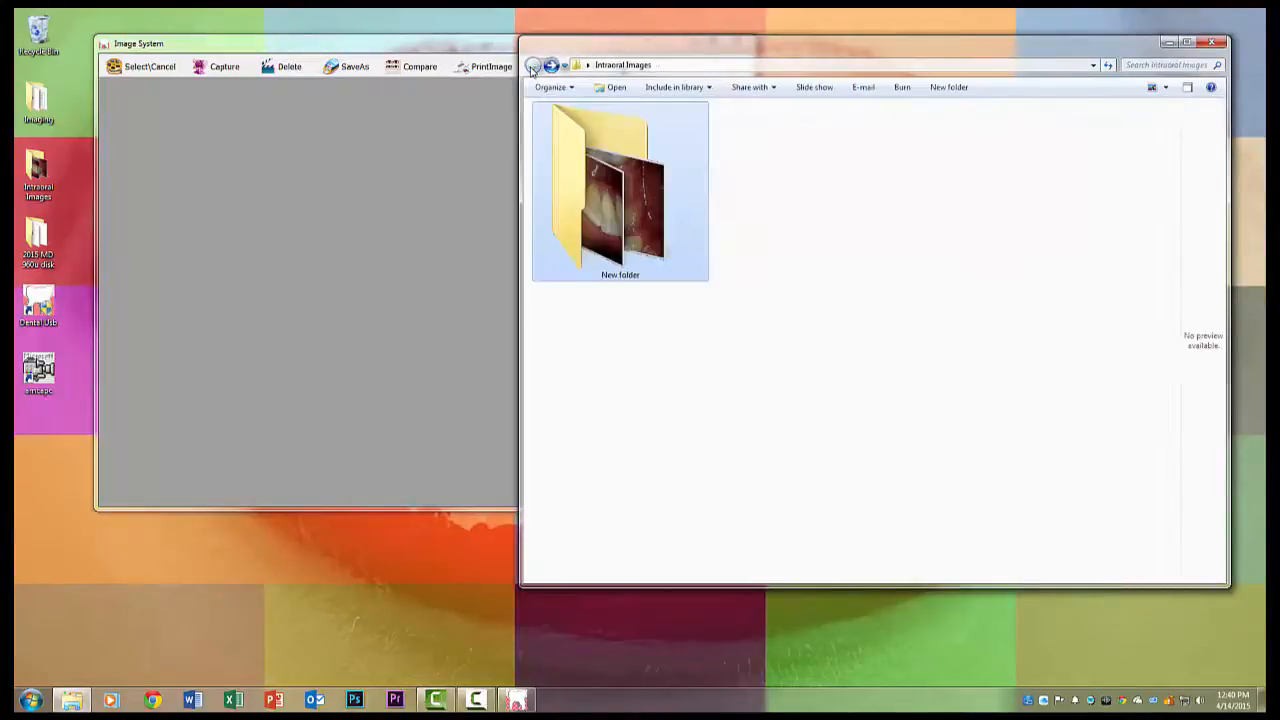
right_click(620, 190)
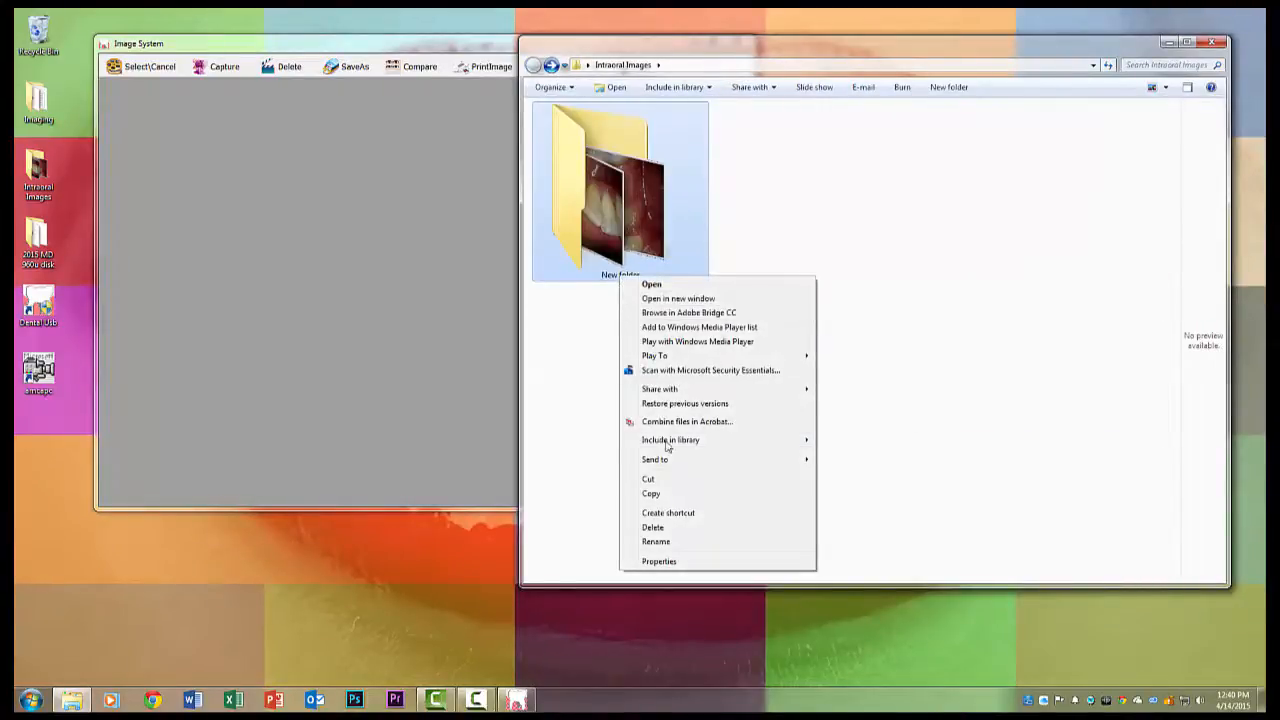
click(656, 540)
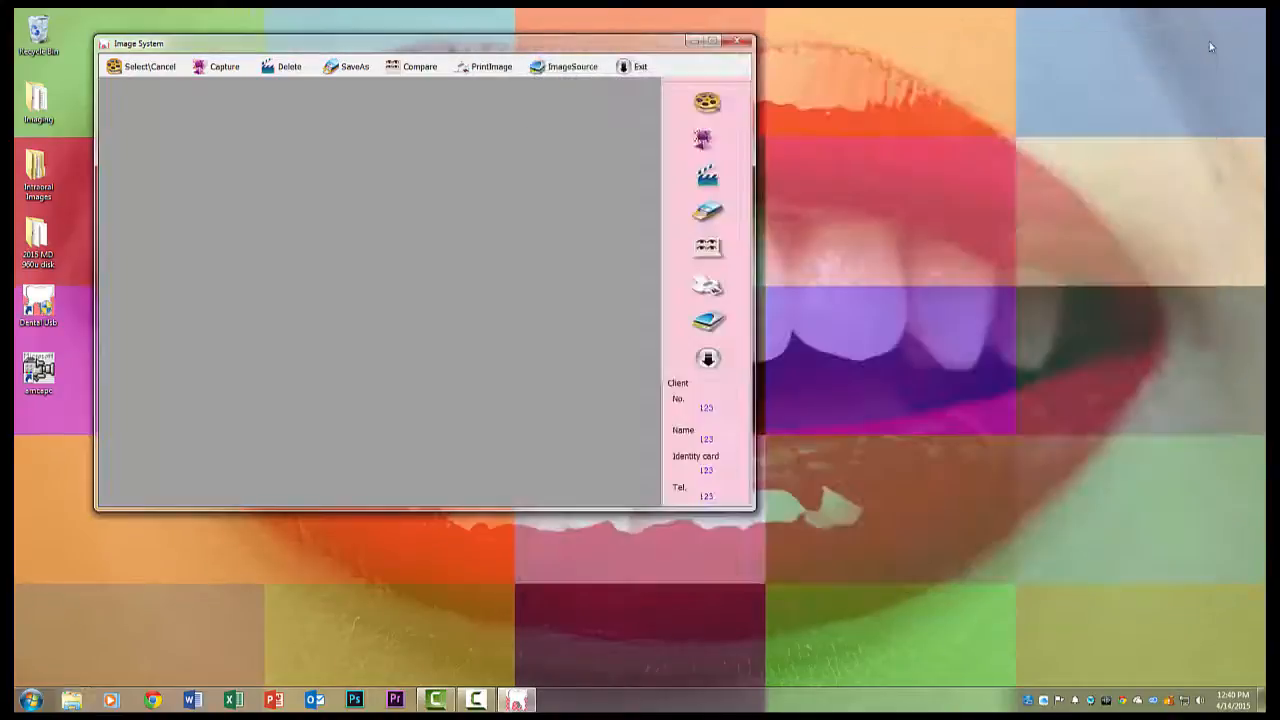
mouse_move(316, 256)
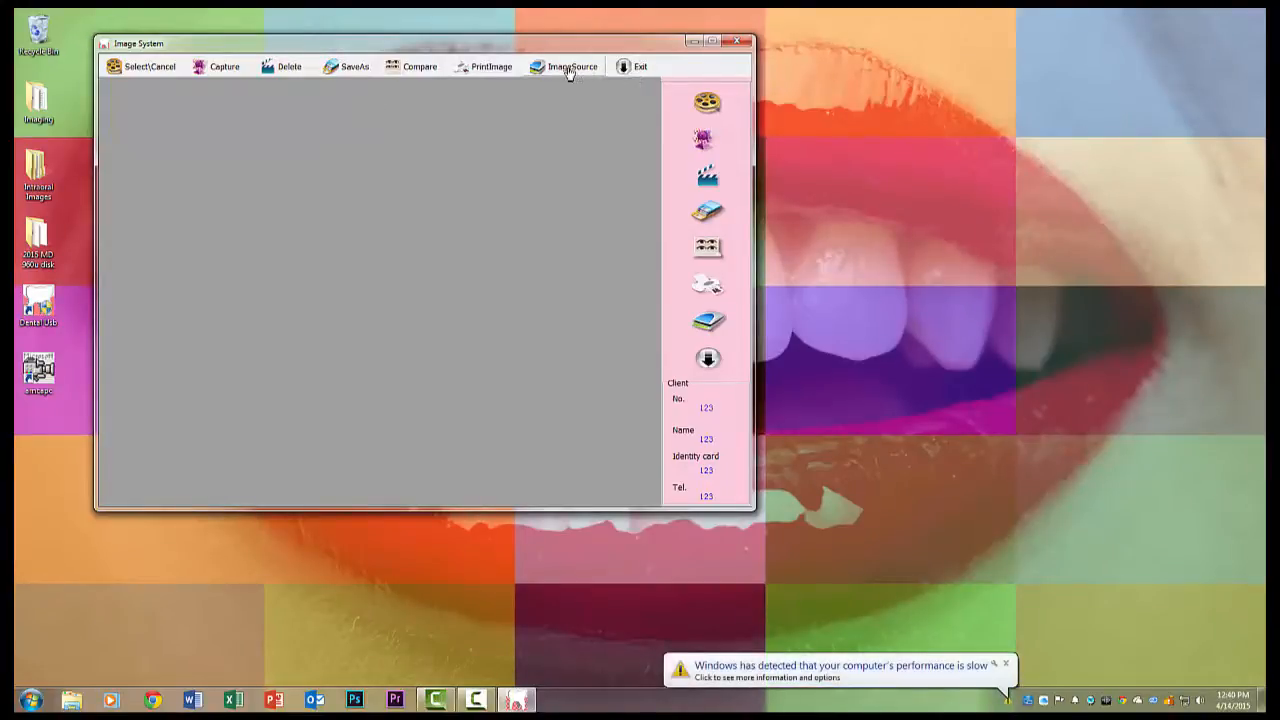
Step: Choose the second listed capture device in Select Source as the image source
click(564, 66)
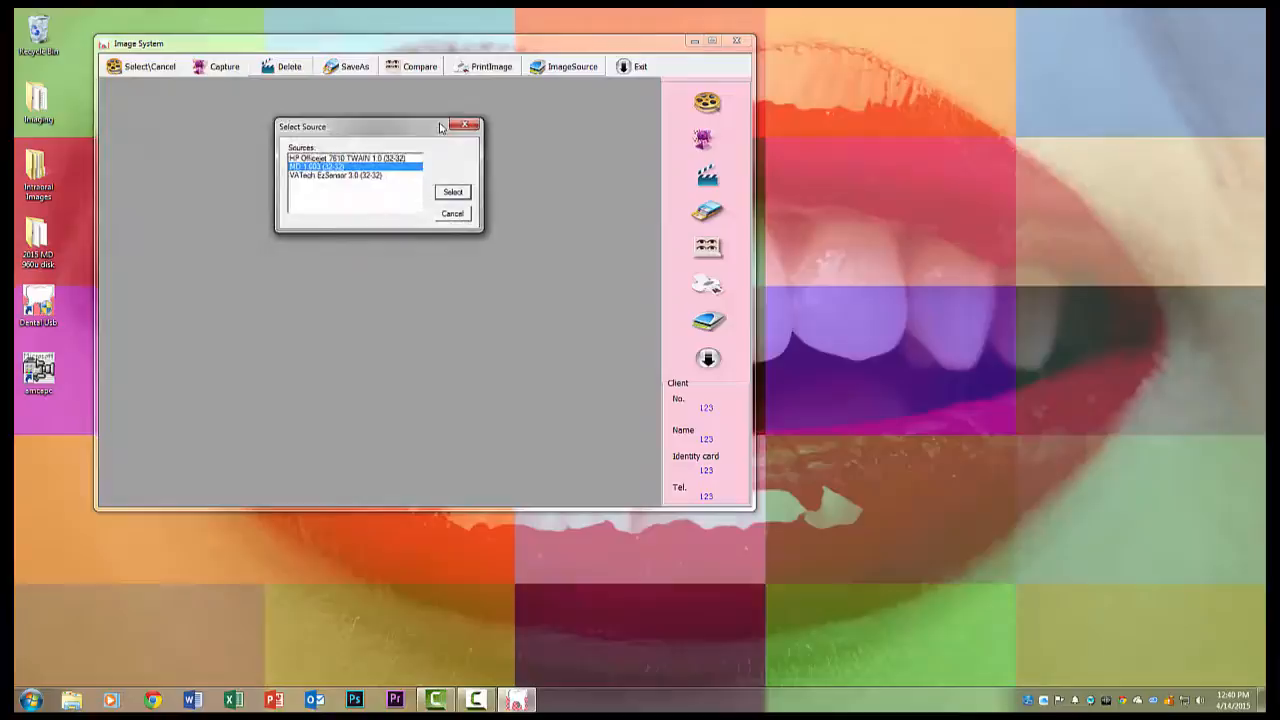
drag(360, 128, 376, 124)
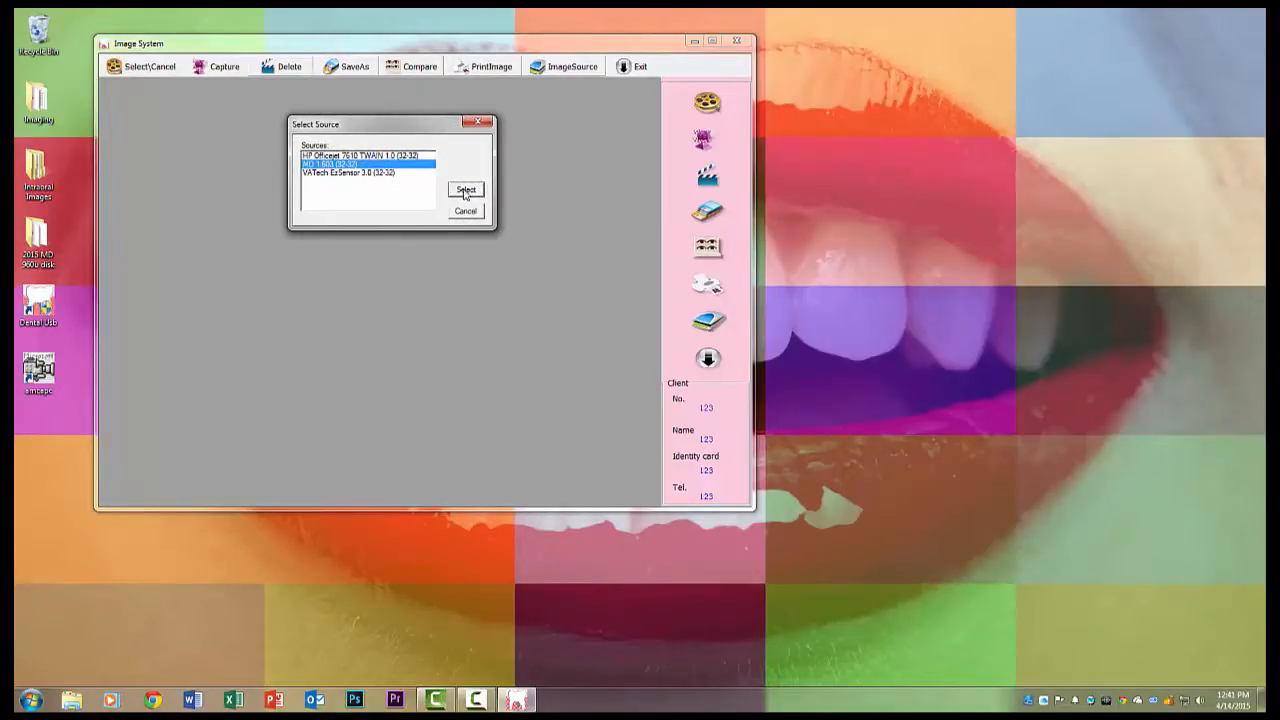
click(464, 190)
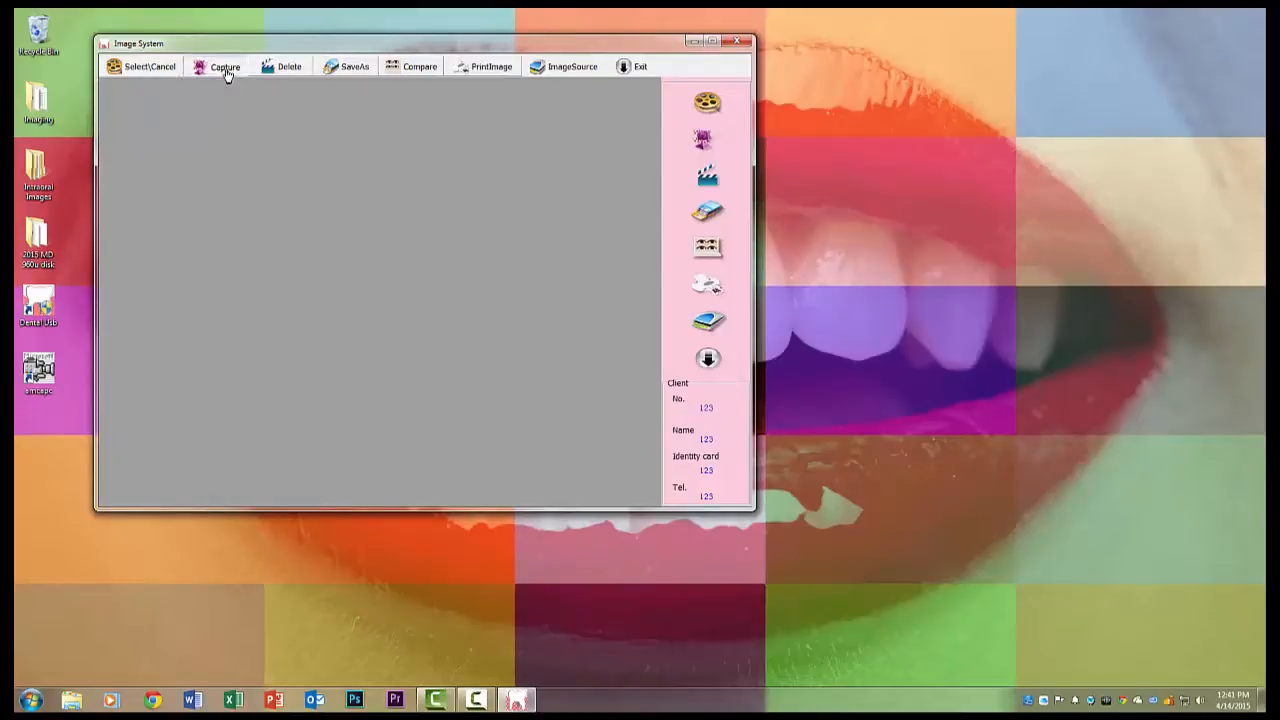
Step: Start still image capture using the MD camera as video device with a capture size chosen
click(224, 66)
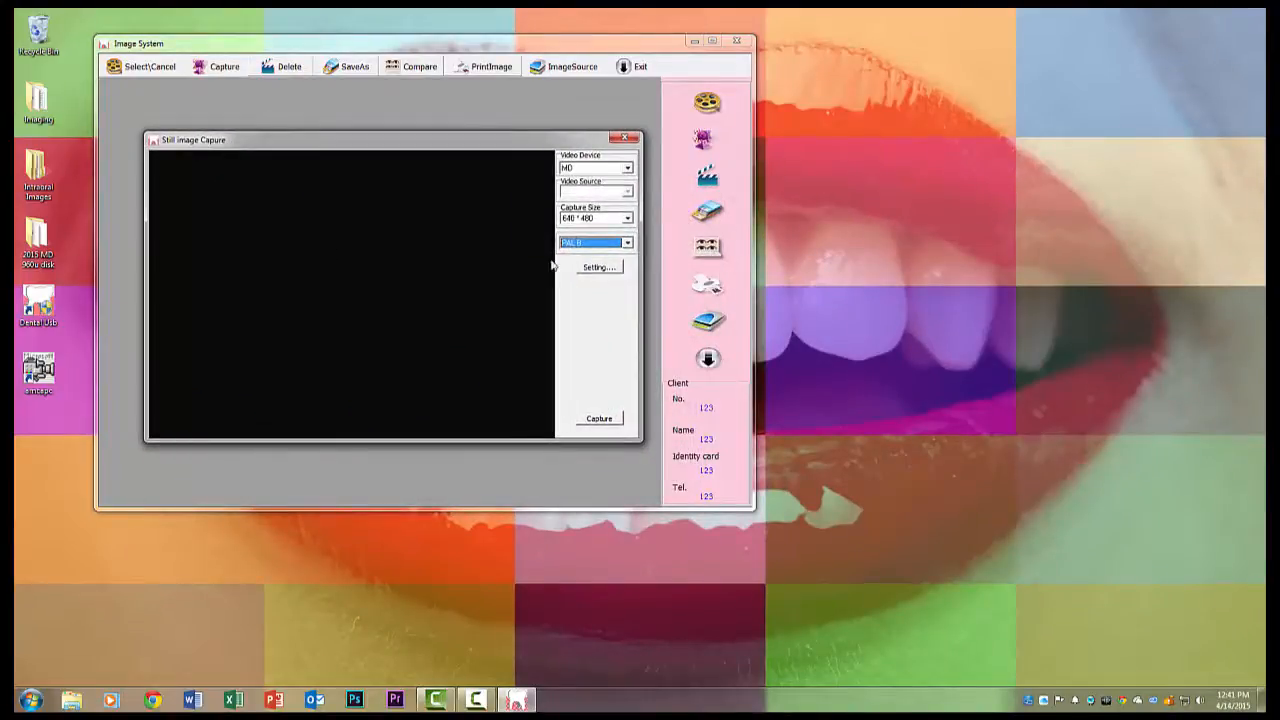
click(628, 168)
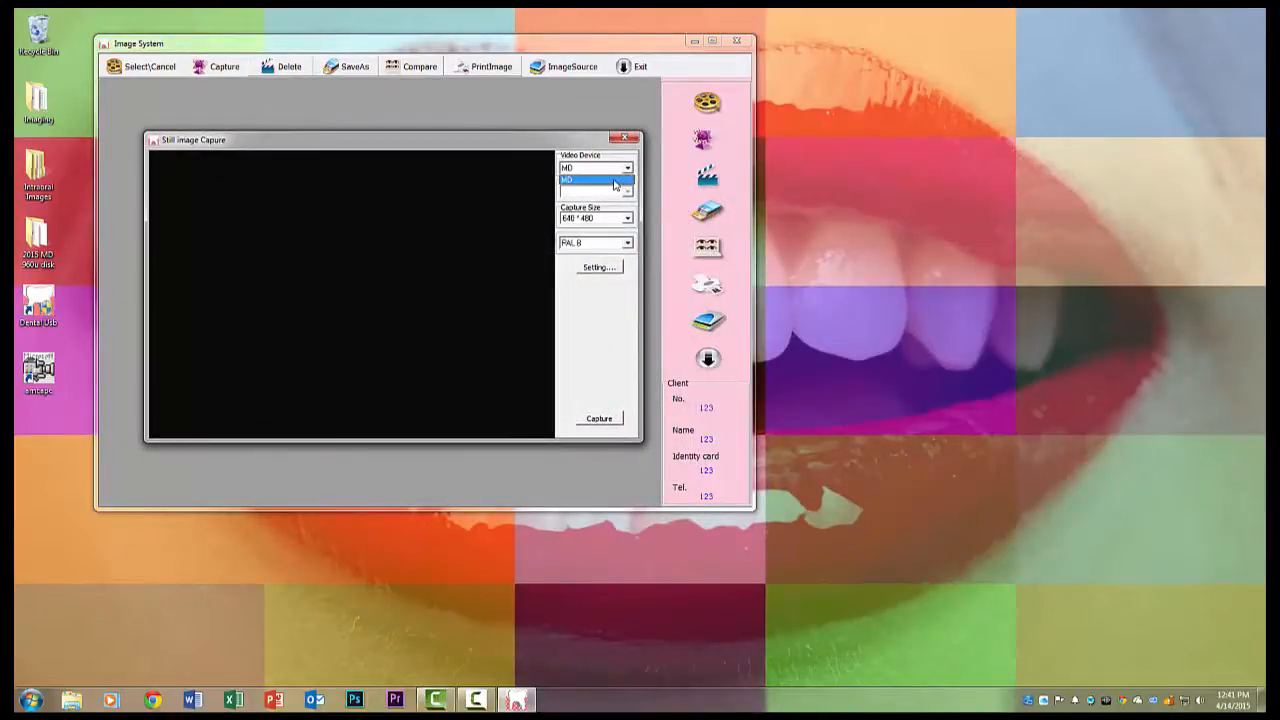
click(596, 180)
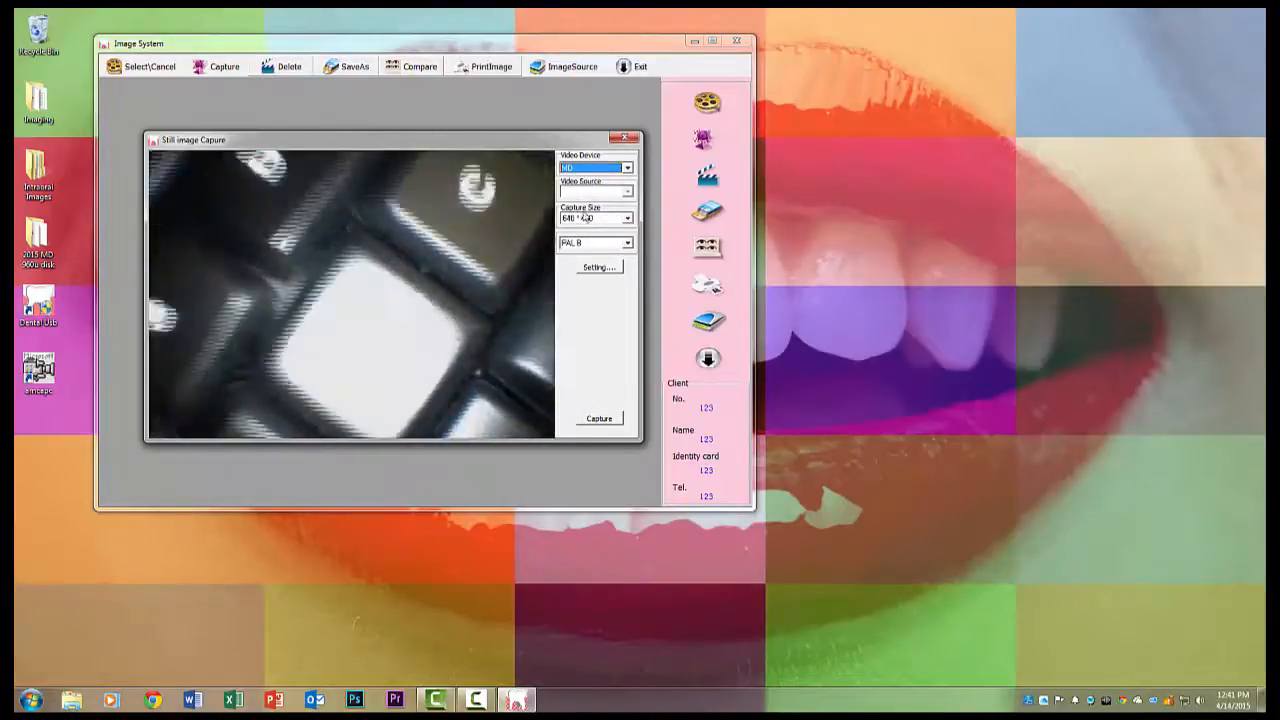
click(628, 218)
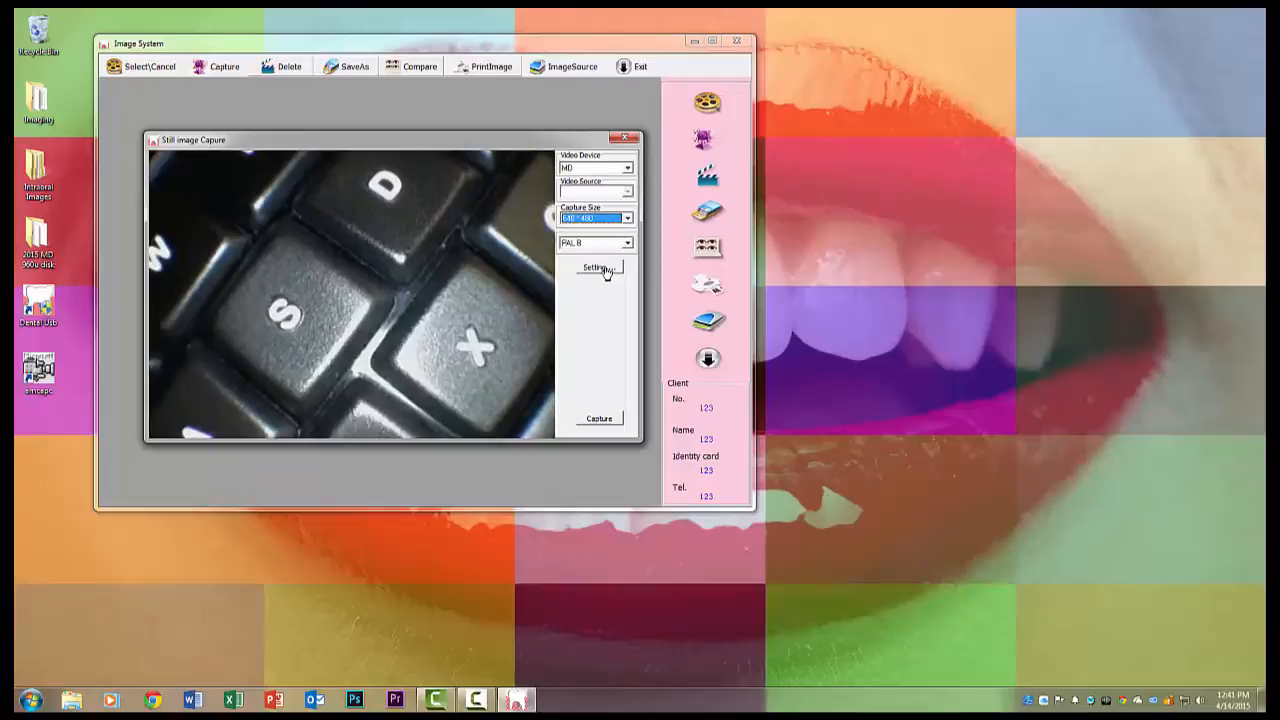
Step: In the camera Properties Video Proc Amp settings, adjust the preview brightness
click(598, 268)
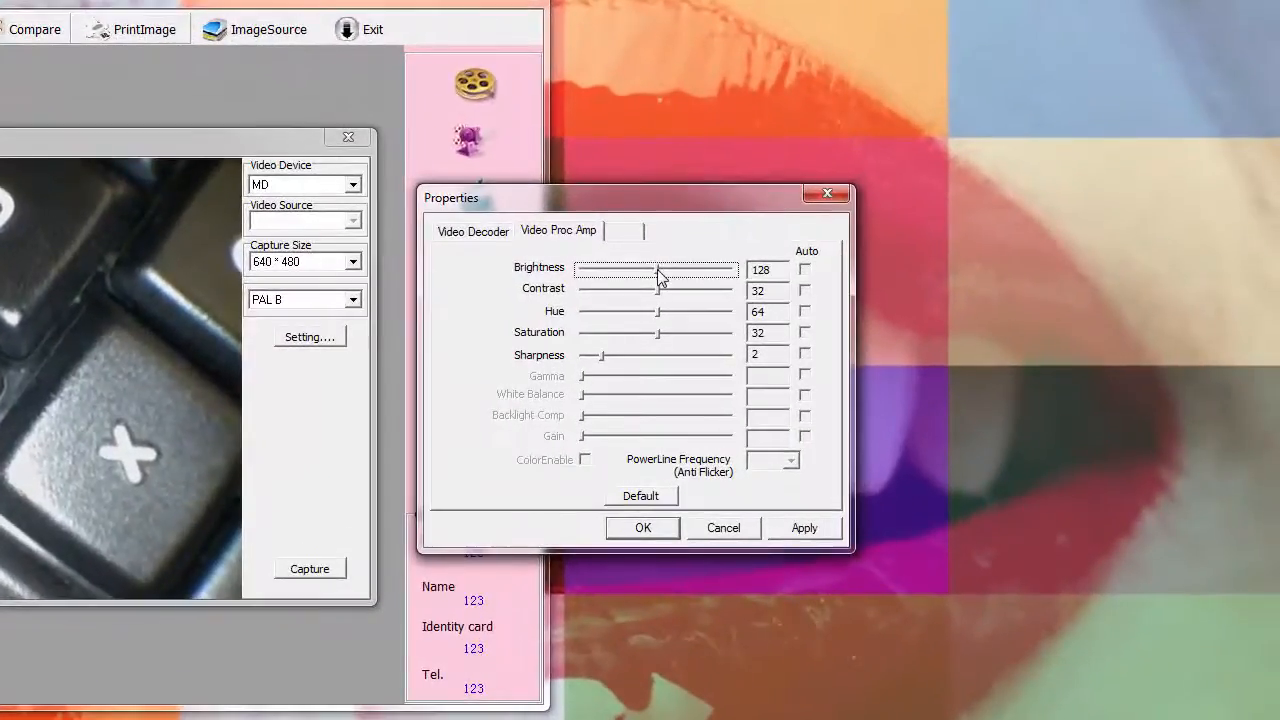
drag(658, 270, 696, 270)
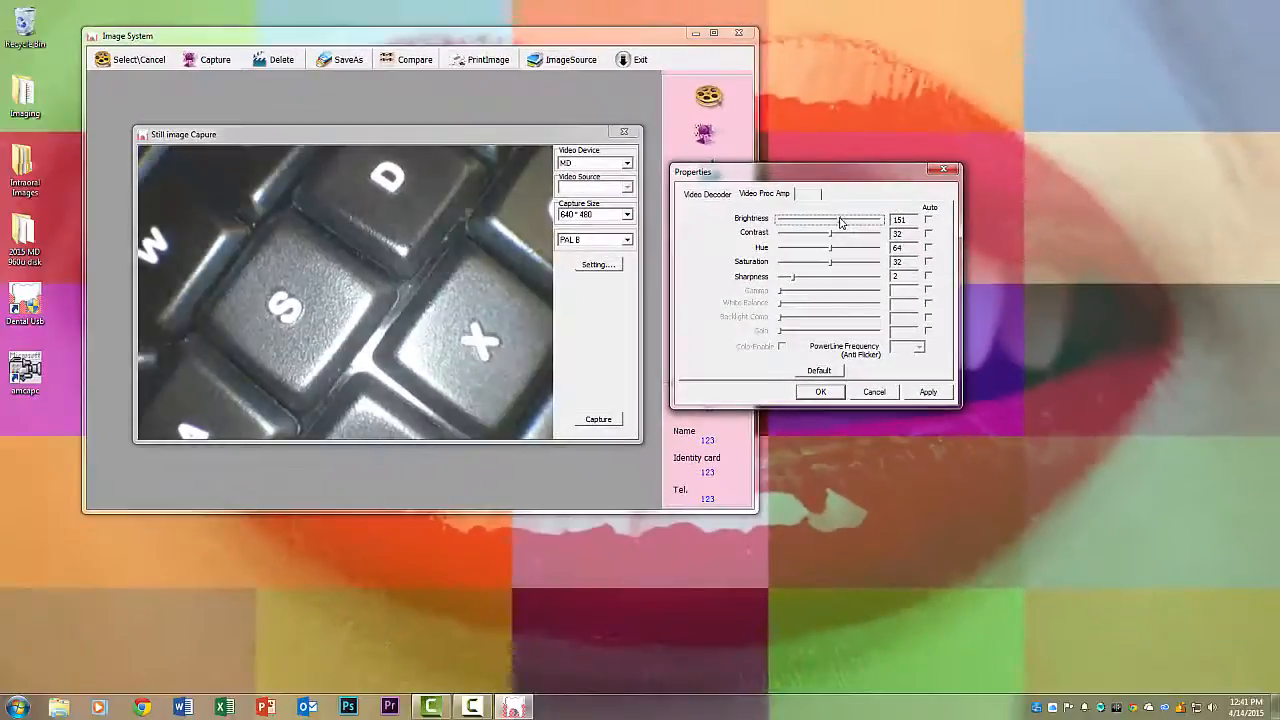
drag(840, 218, 828, 218)
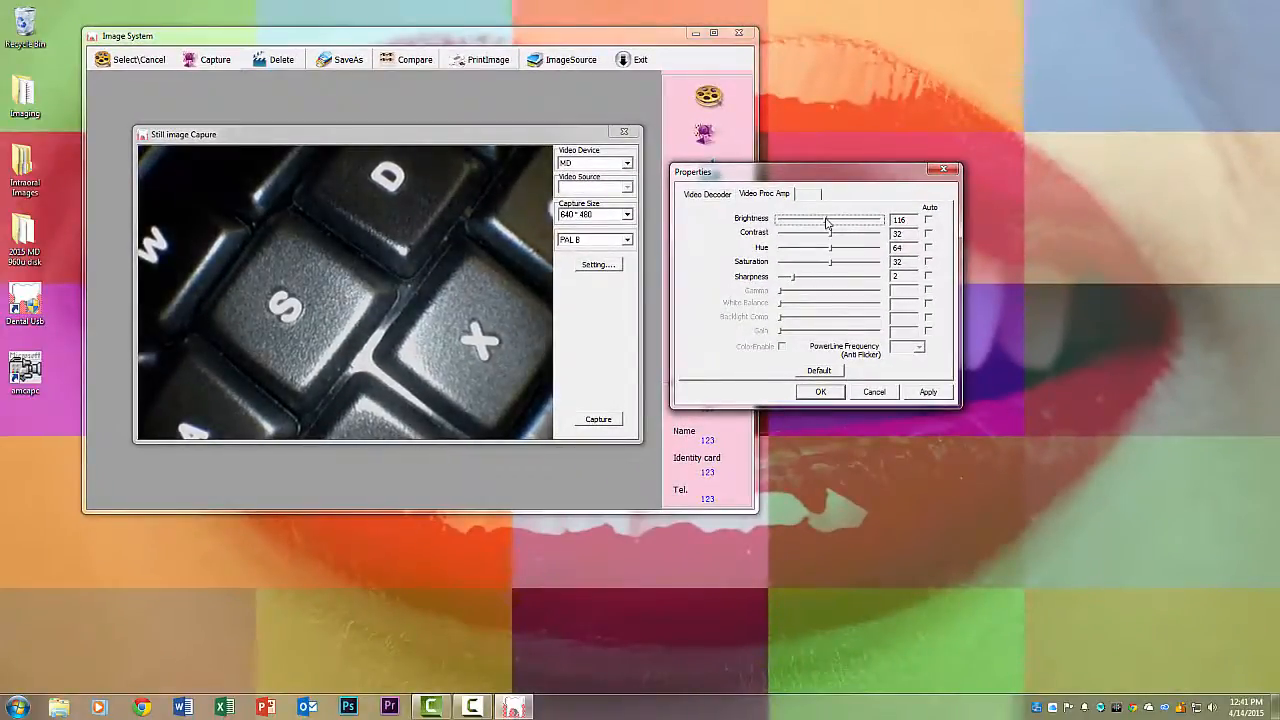
drag(824, 218, 832, 218)
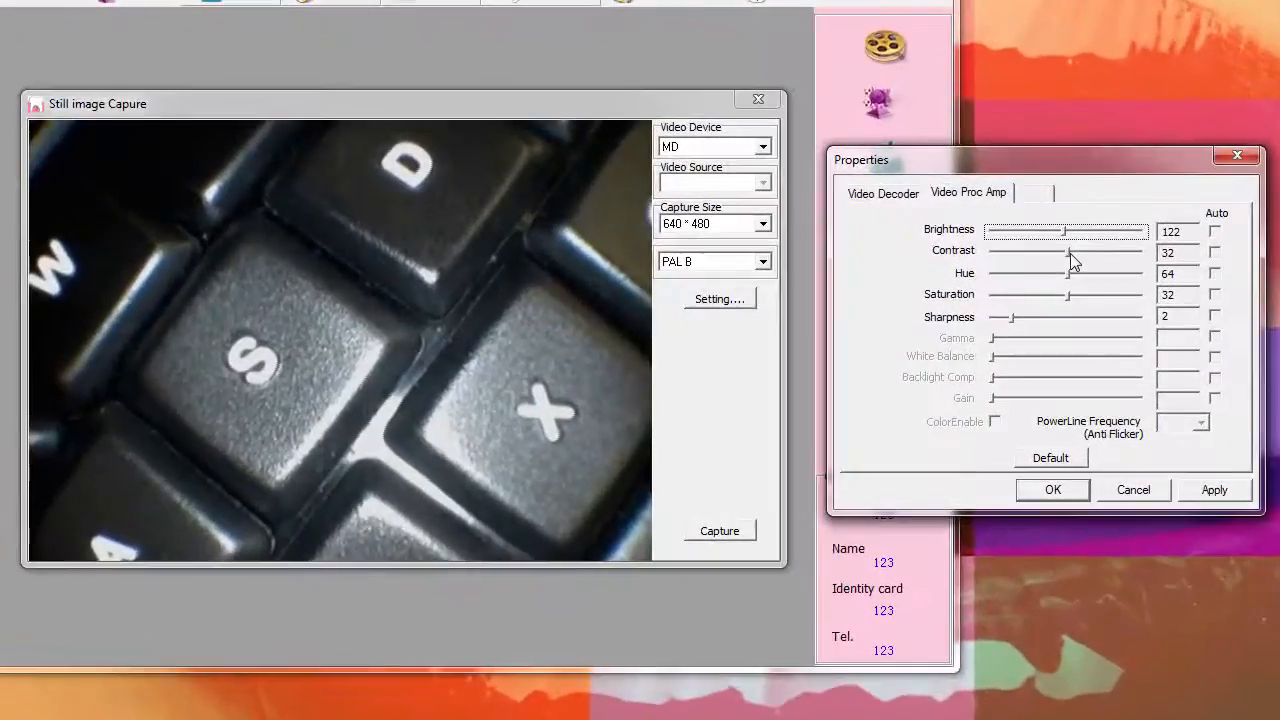
Step: Adjust the preview contrast back and forth, settling at 29
drag(1064, 252, 1110, 252)
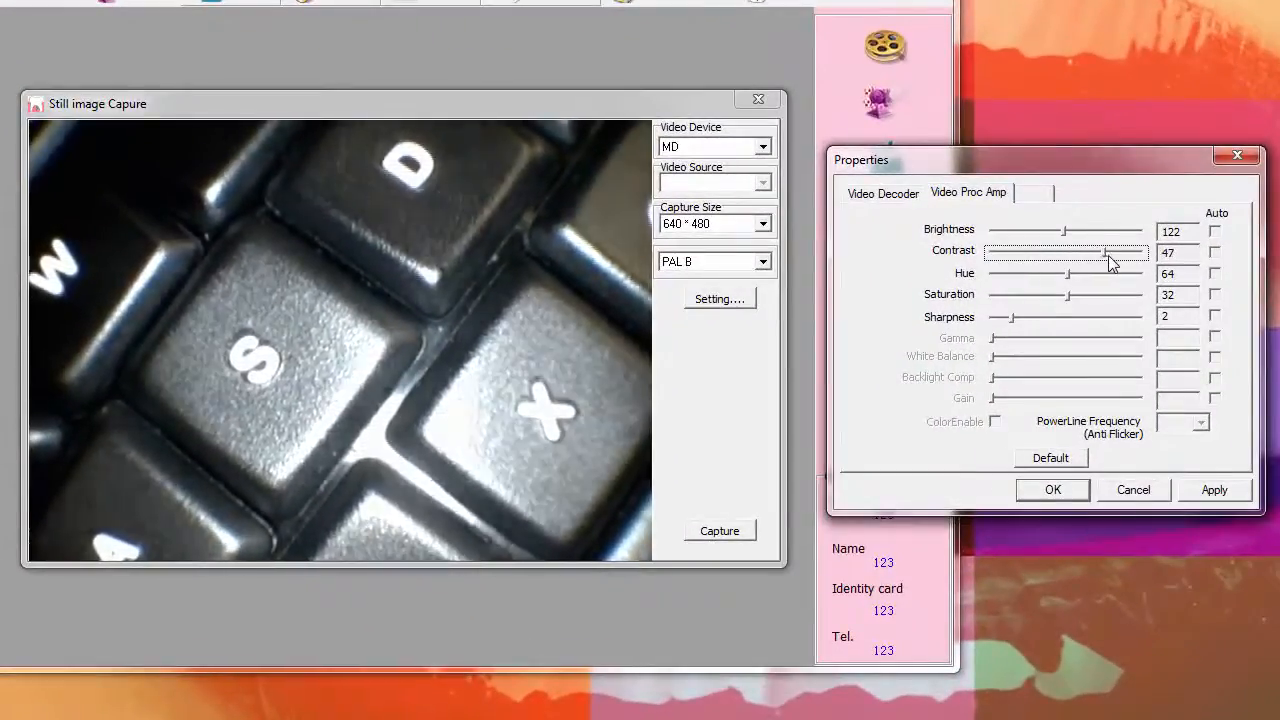
drag(1110, 252, 1088, 252)
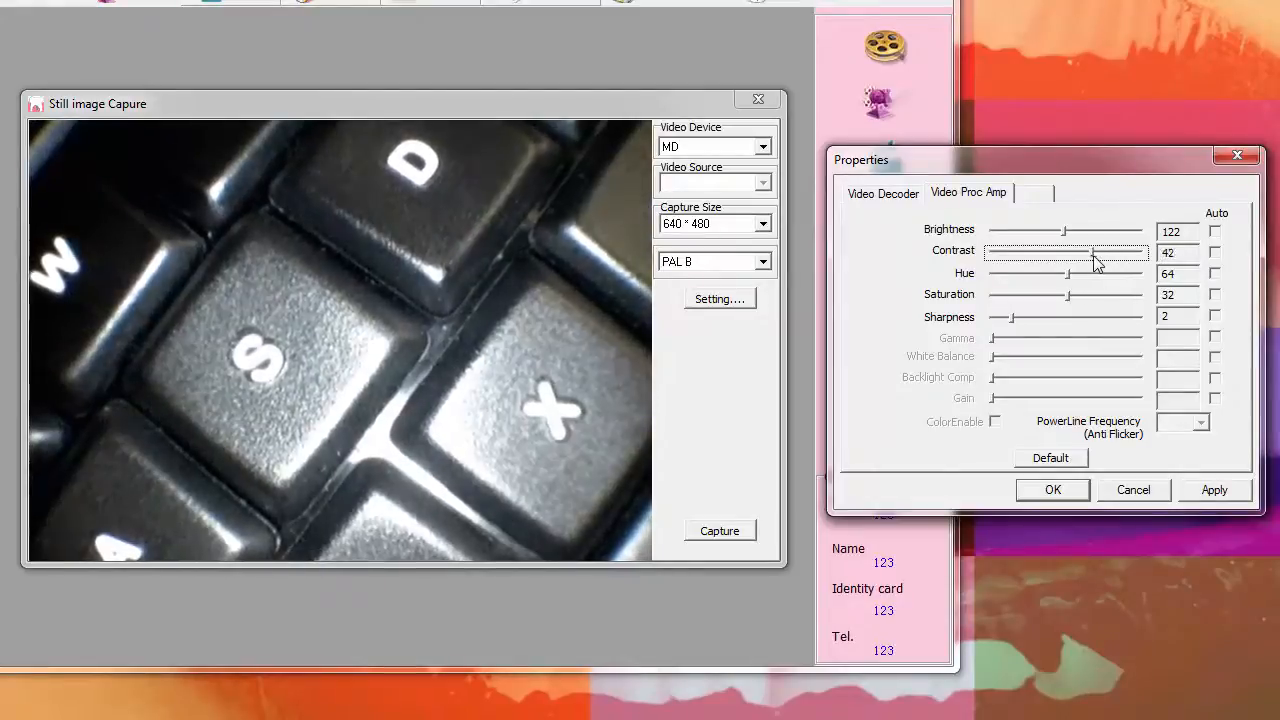
drag(1064, 252, 1036, 252)
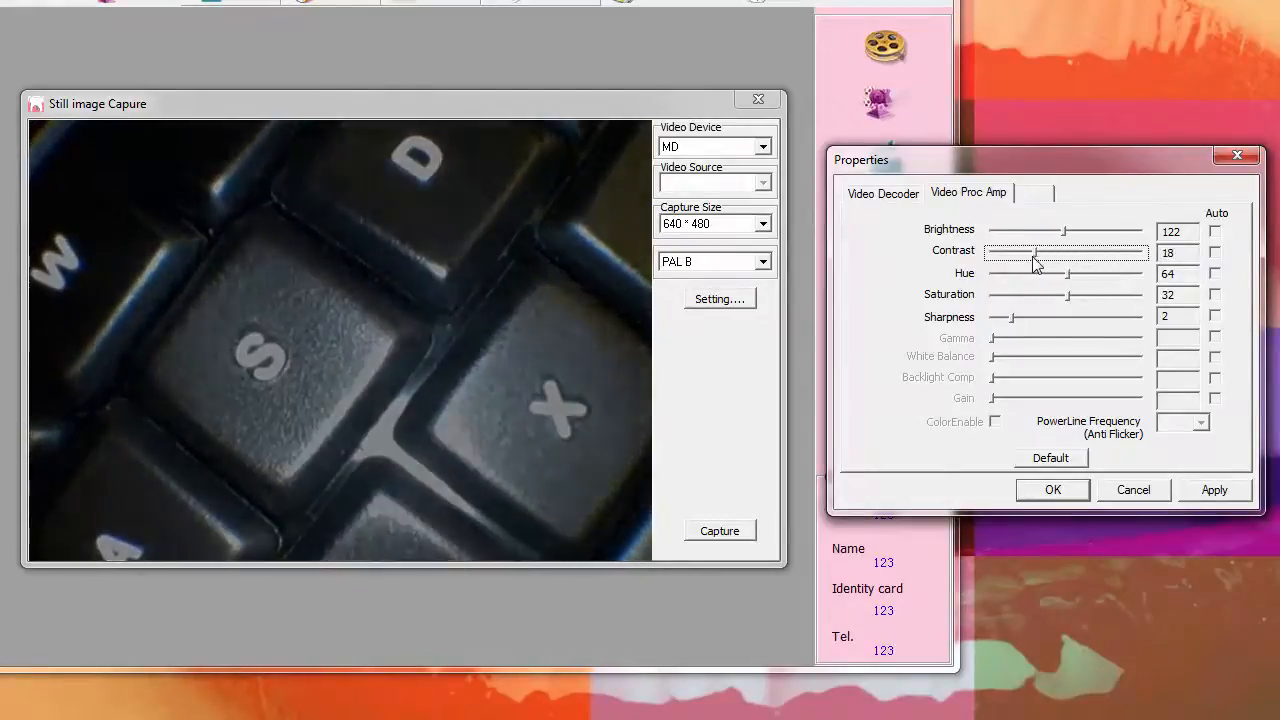
drag(1036, 258, 1070, 258)
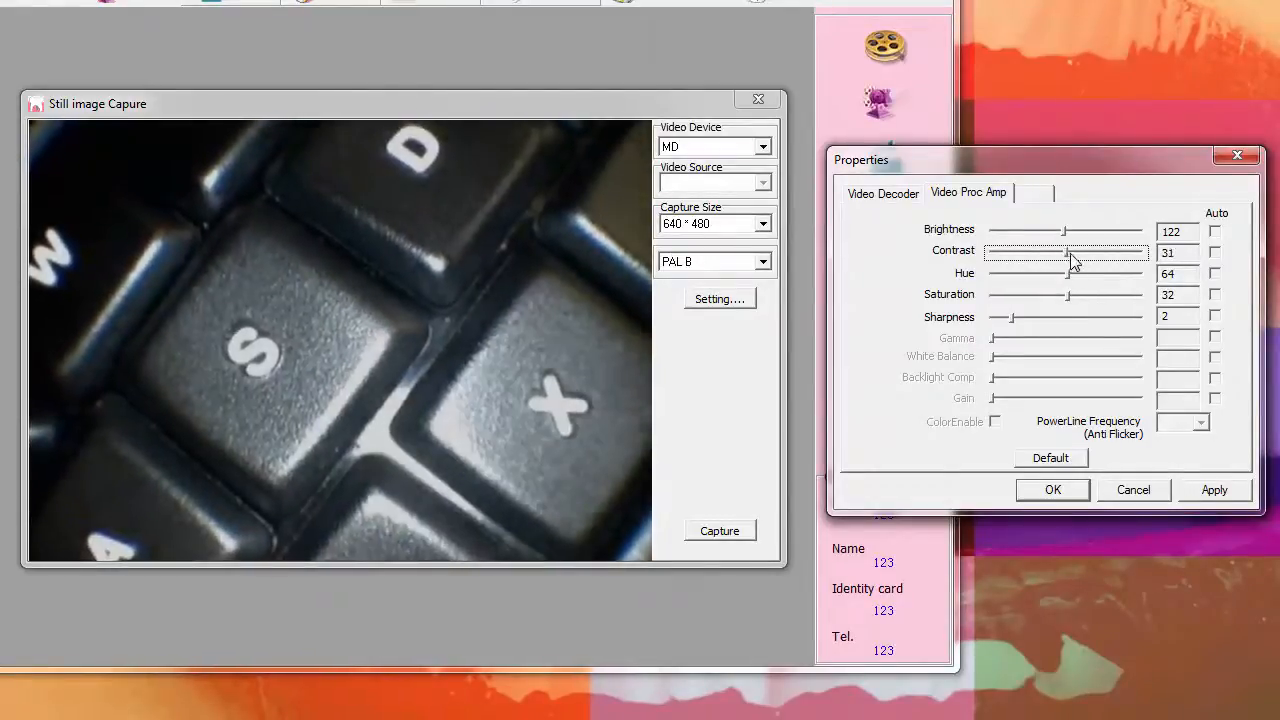
drag(1068, 252, 1060, 252)
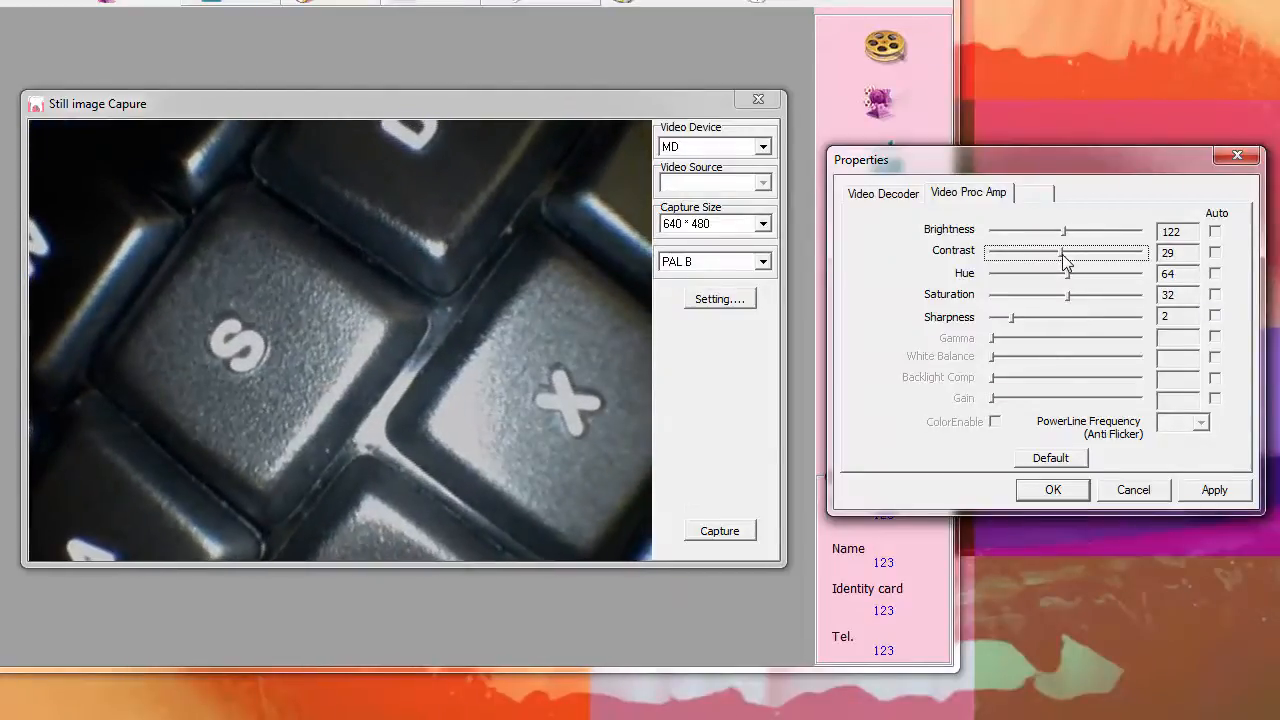
Step: Sweep the hue from minimum to high and settle at a moderate value
drag(1084, 272, 1064, 272)
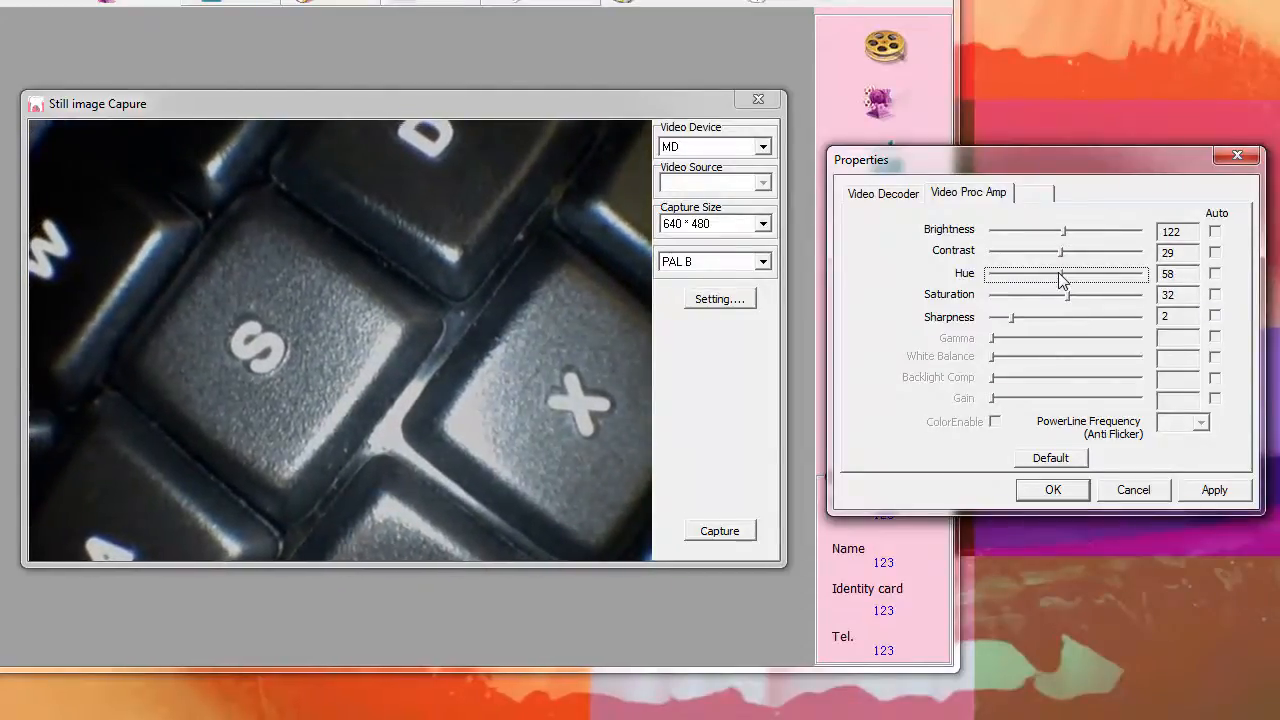
drag(1064, 278, 1000, 278)
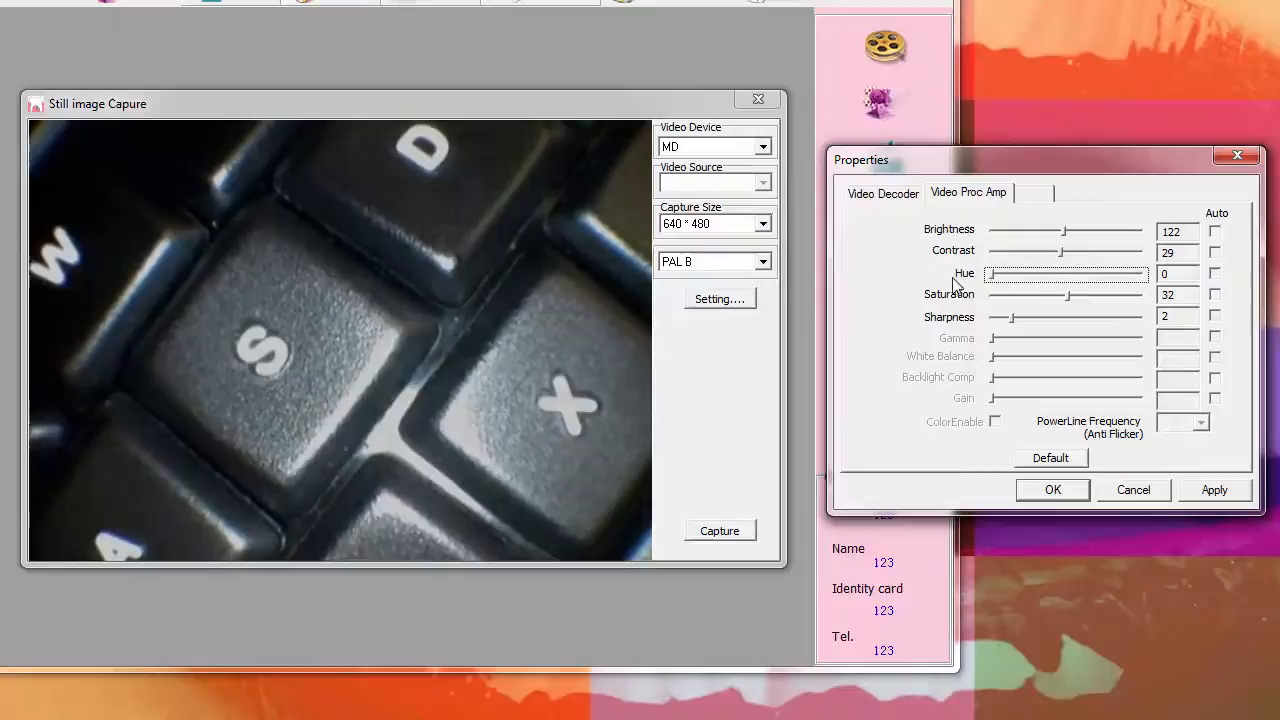
drag(1000, 276, 1130, 276)
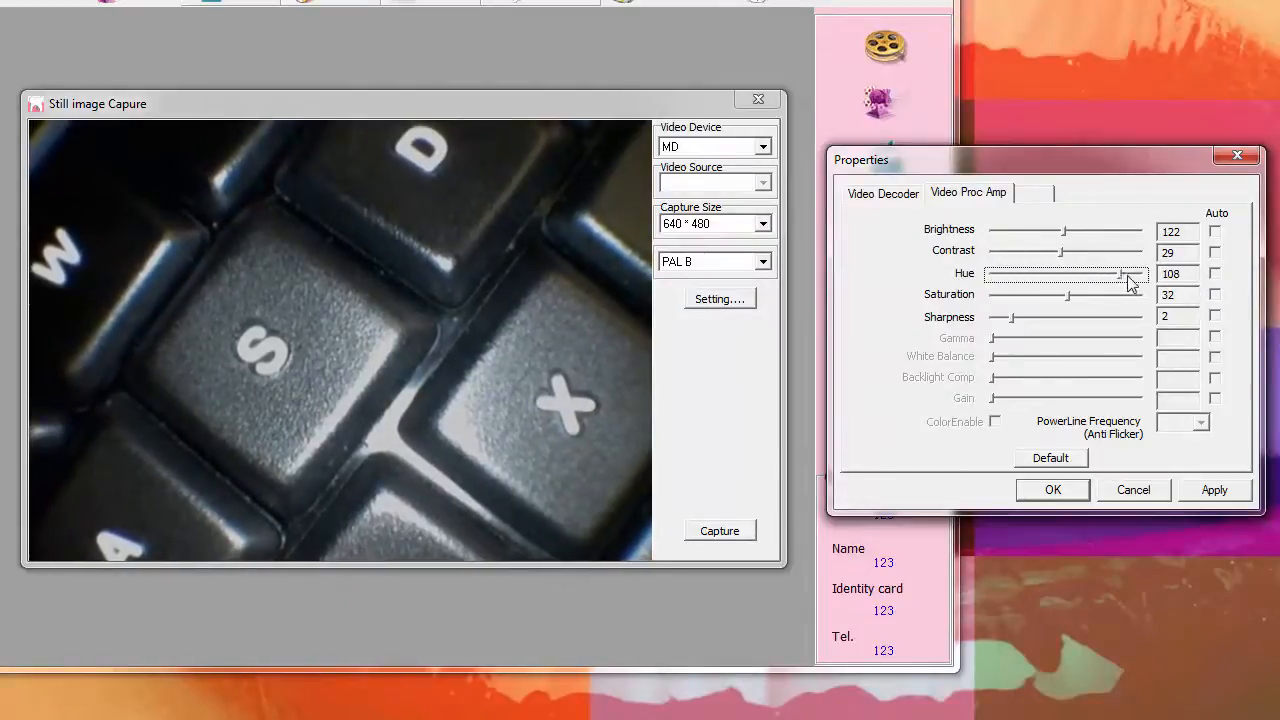
drag(1130, 276, 1064, 276)
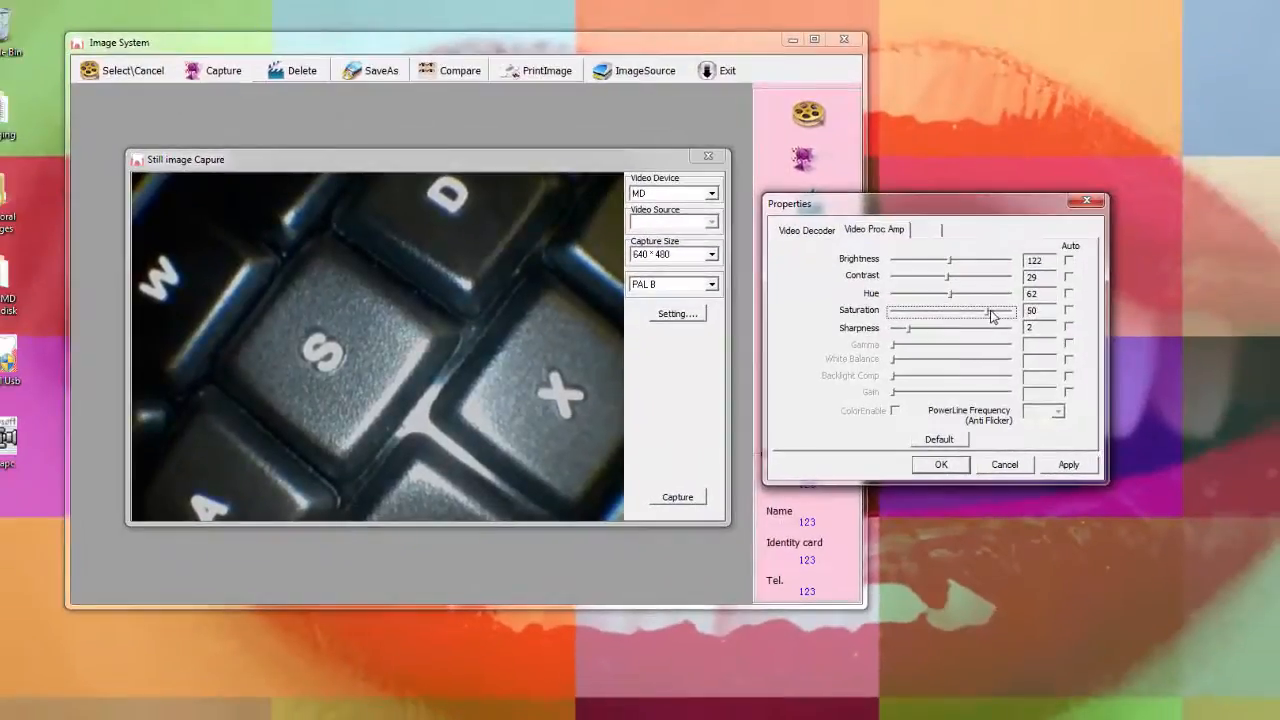
Step: Vary the saturation from zero to boosted, settling at a natural colour level for the teeth
drag(990, 310, 898, 310)
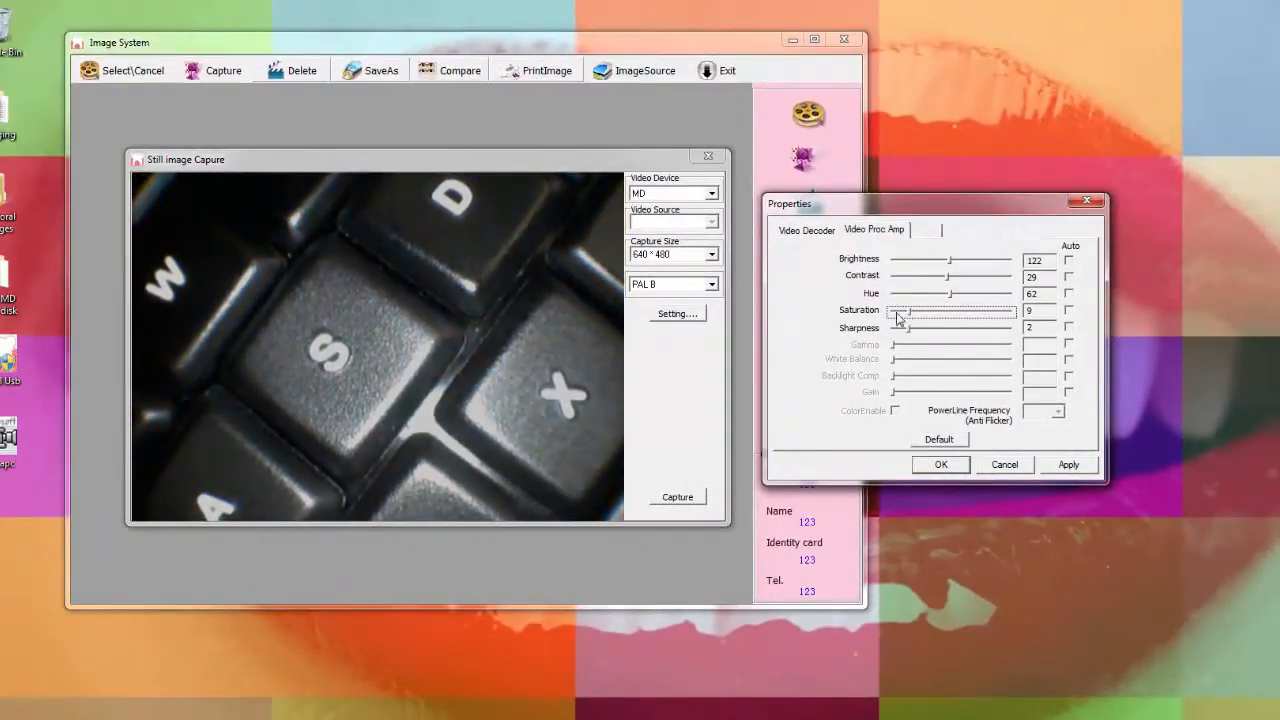
drag(904, 310, 888, 310)
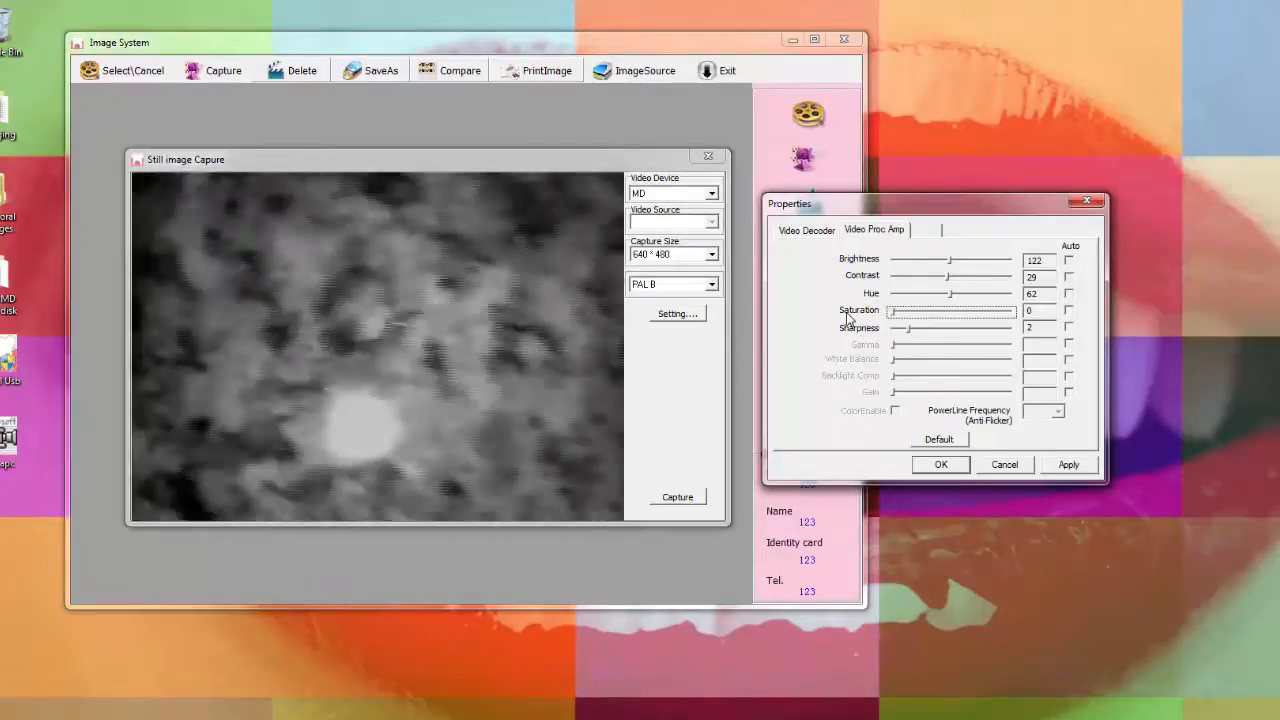
drag(888, 310, 972, 310)
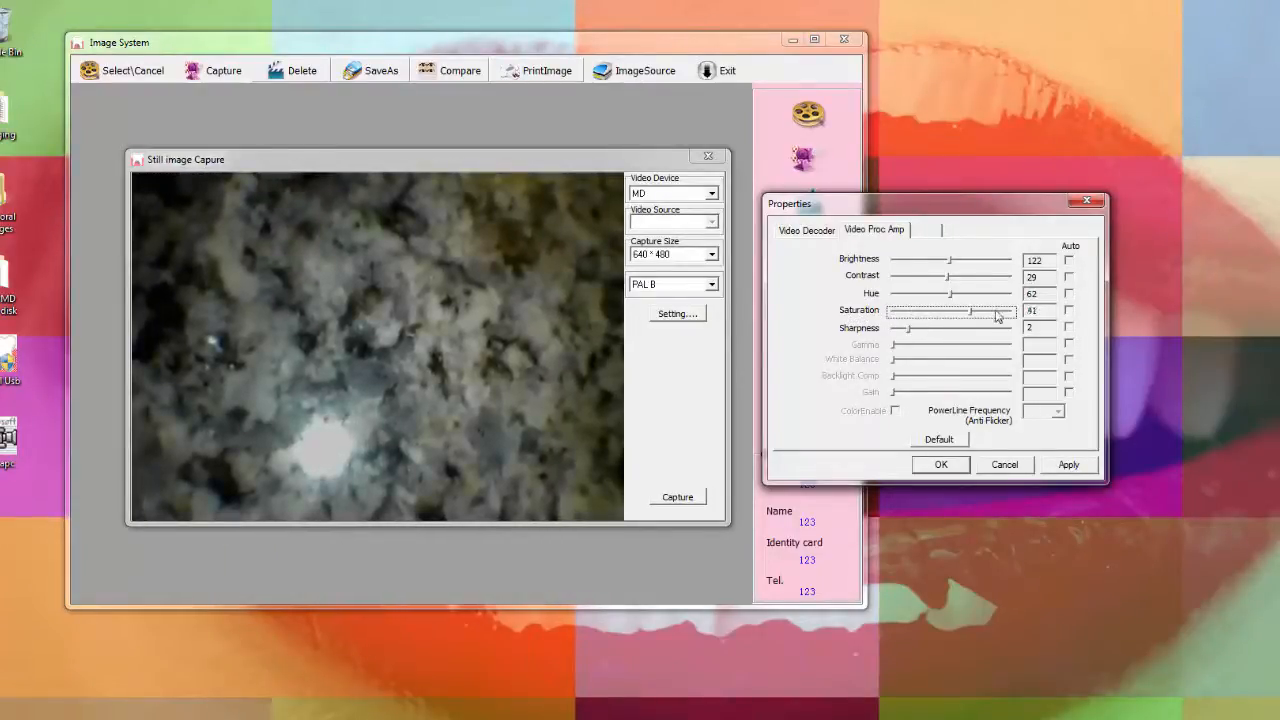
drag(970, 310, 904, 310)
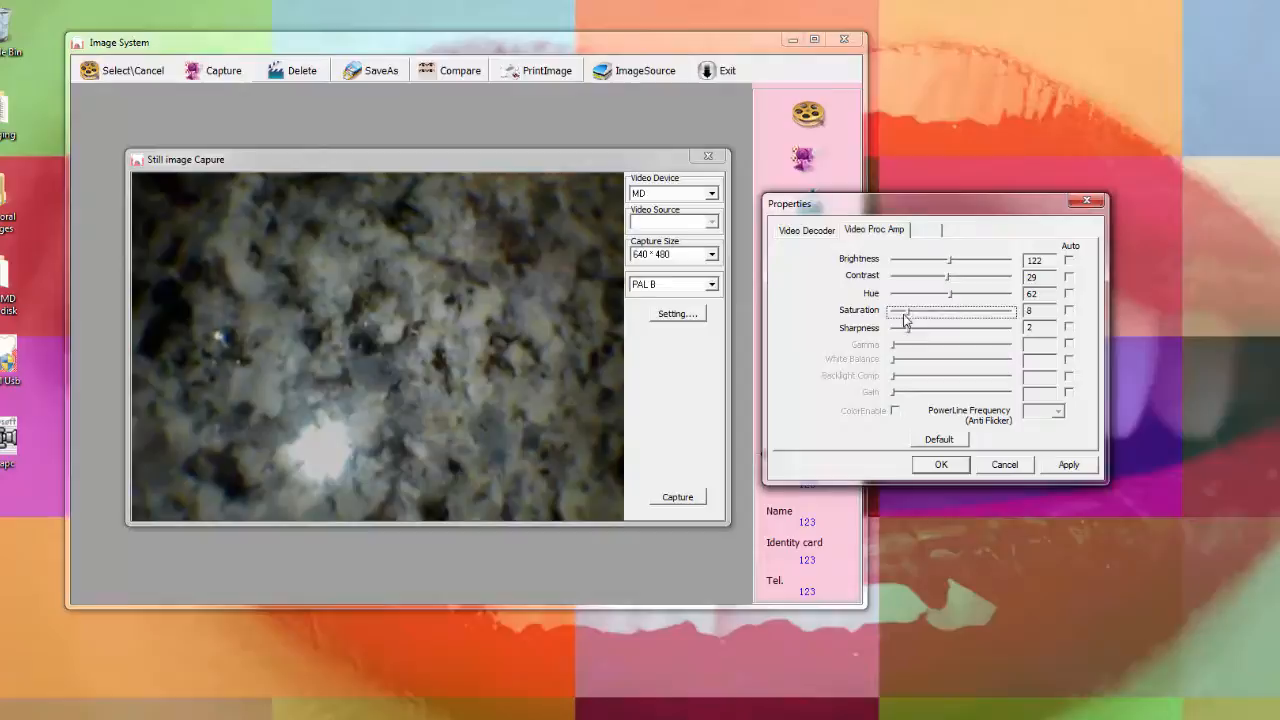
drag(904, 308, 888, 308)
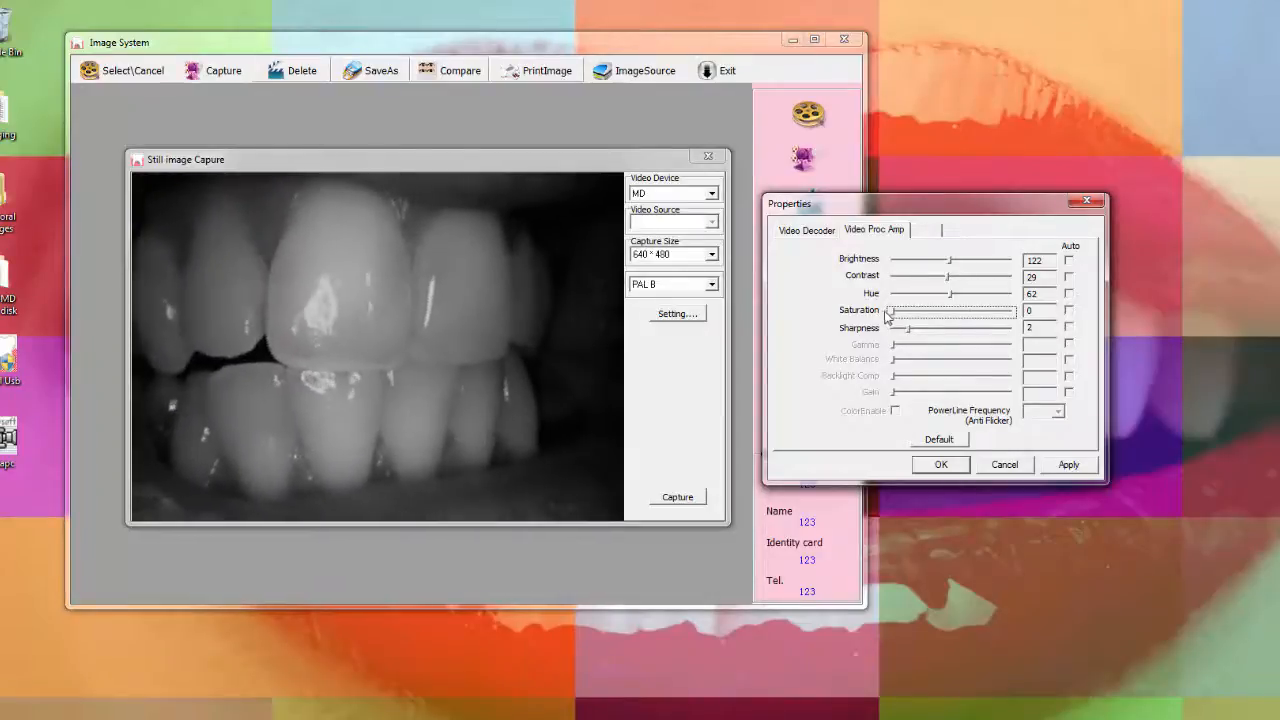
drag(888, 316, 930, 316)
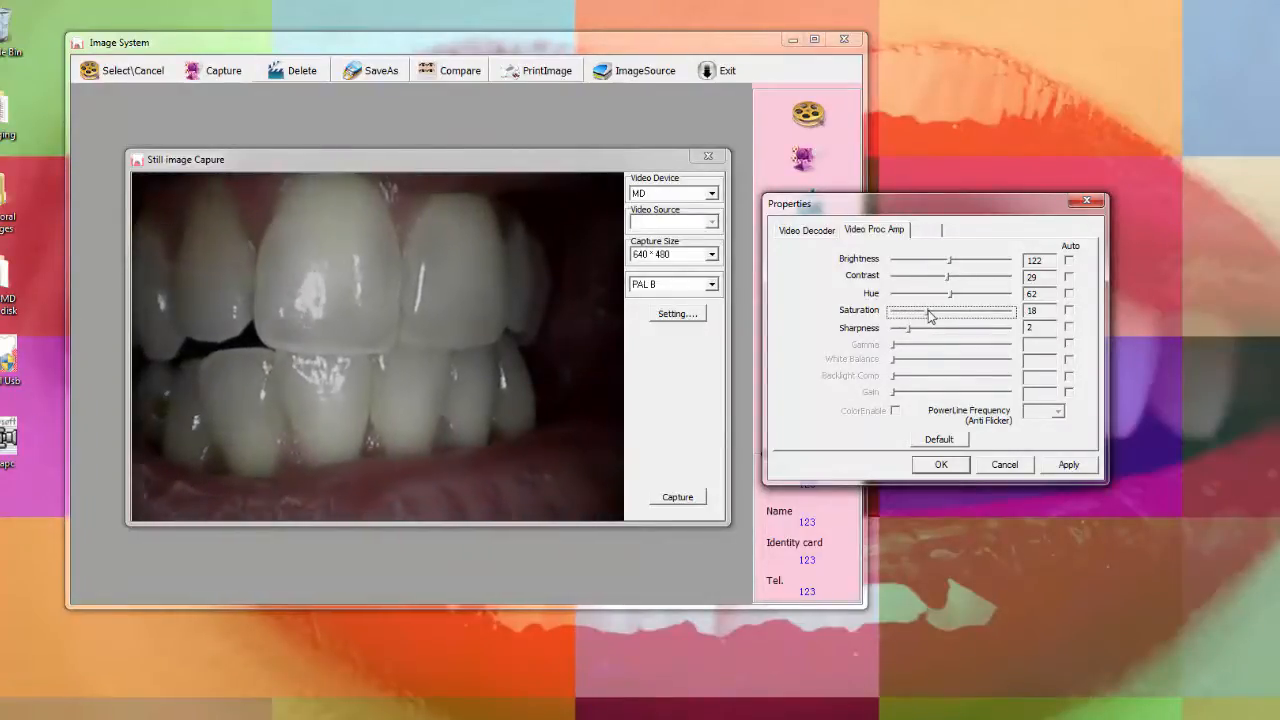
drag(904, 310, 990, 310)
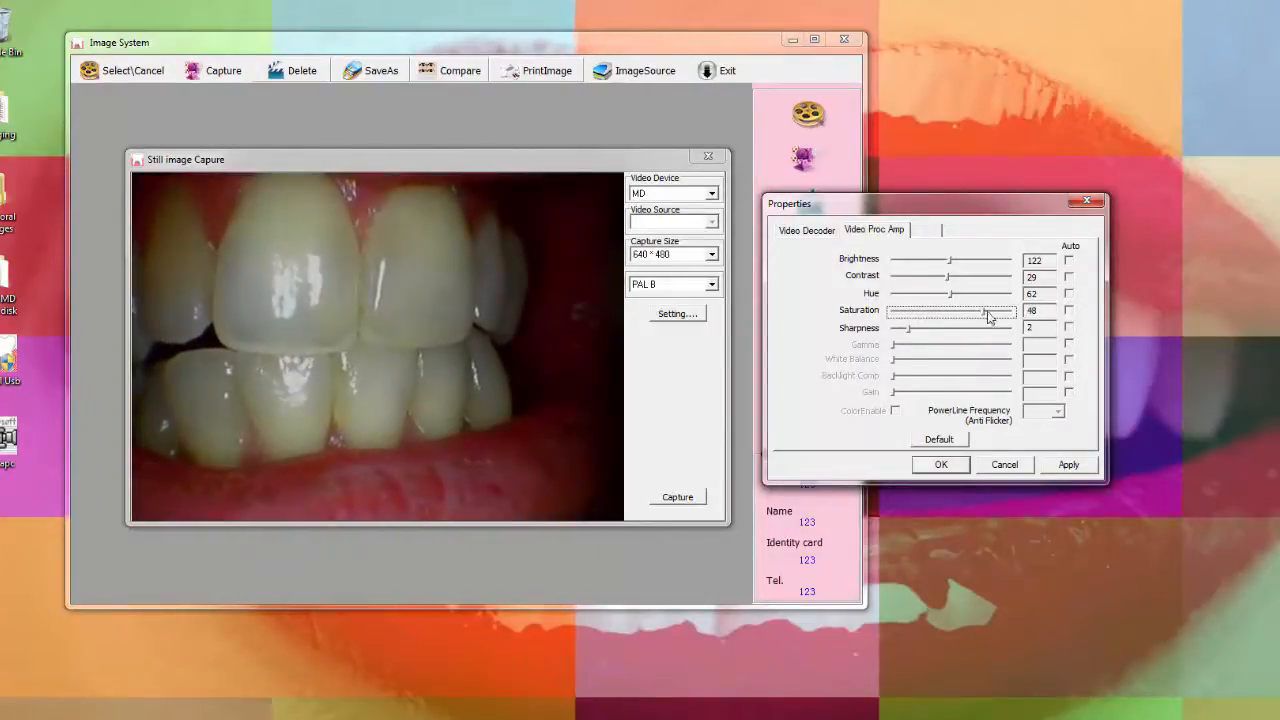
drag(988, 312, 1000, 312)
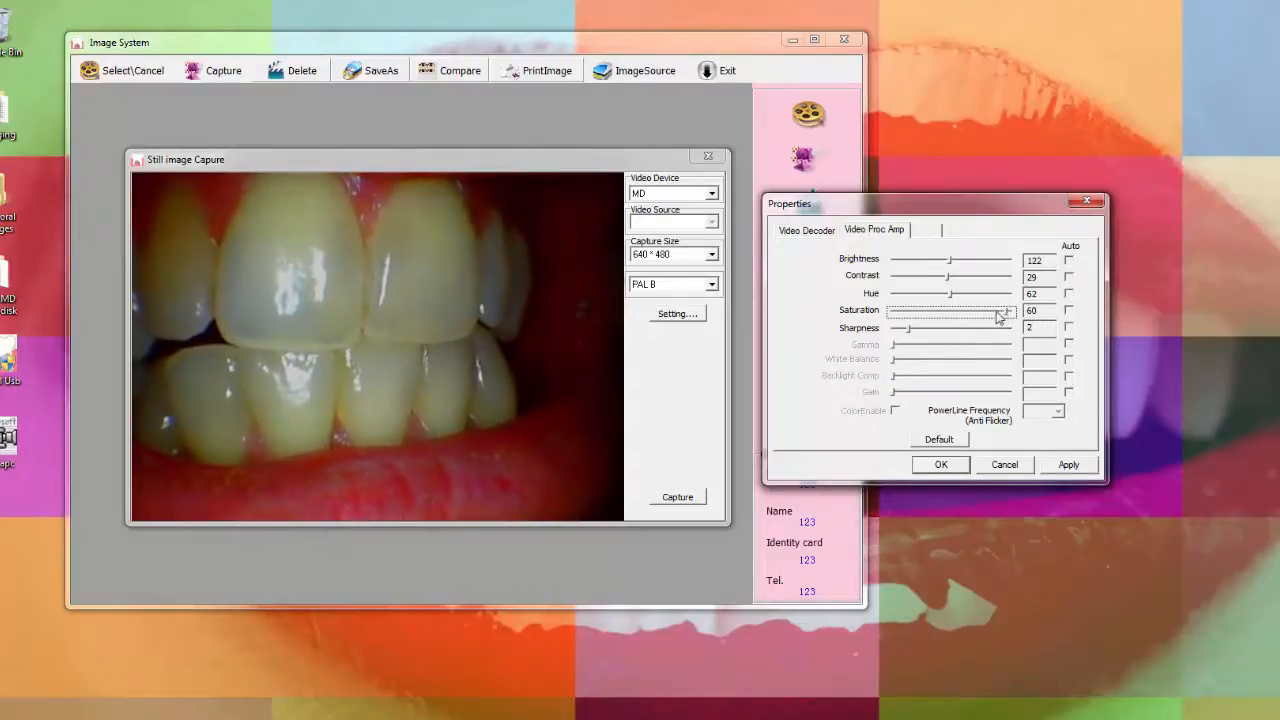
drag(1000, 310, 948, 310)
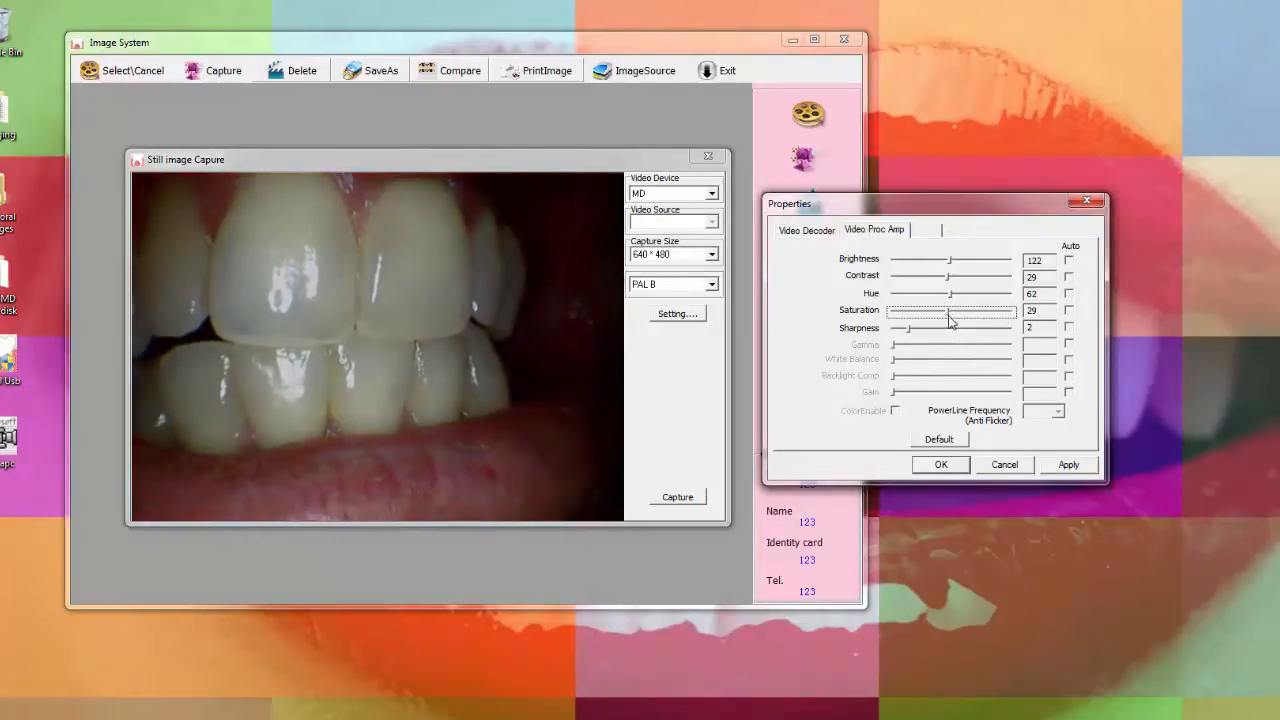
Step: Nudge the hue higher then set it back to 60
drag(948, 292, 964, 300)
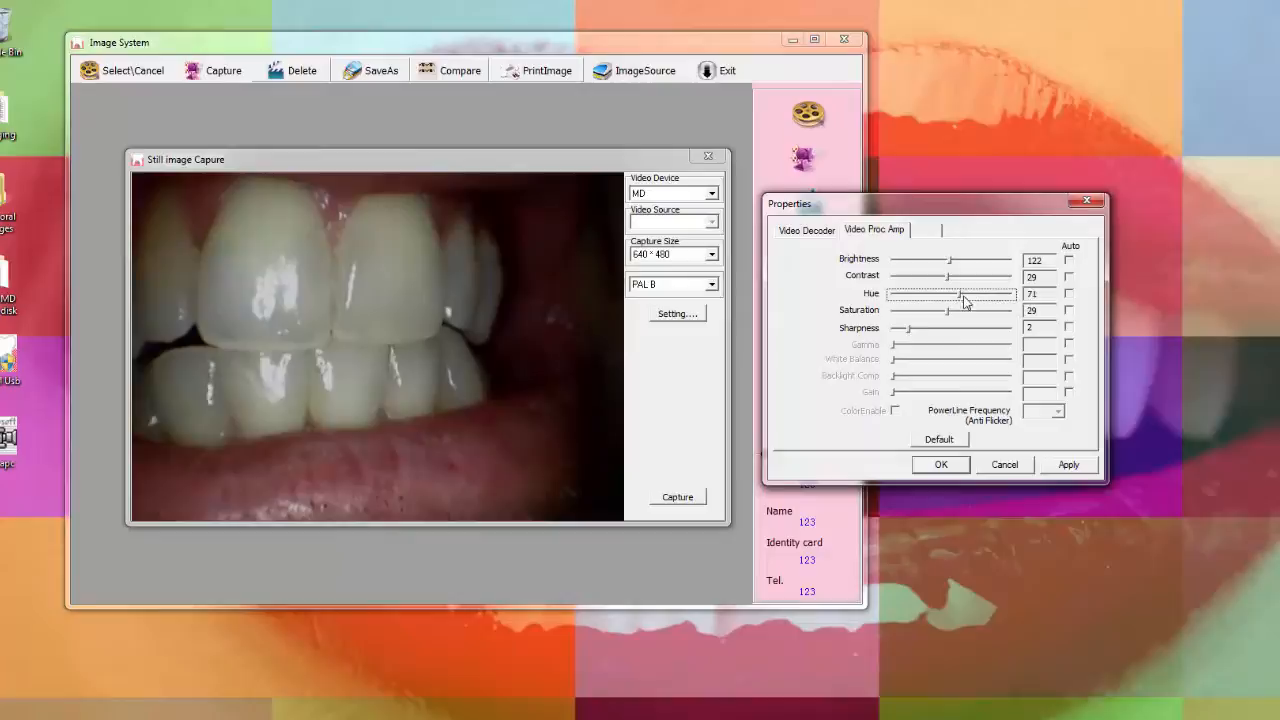
drag(960, 292, 962, 292)
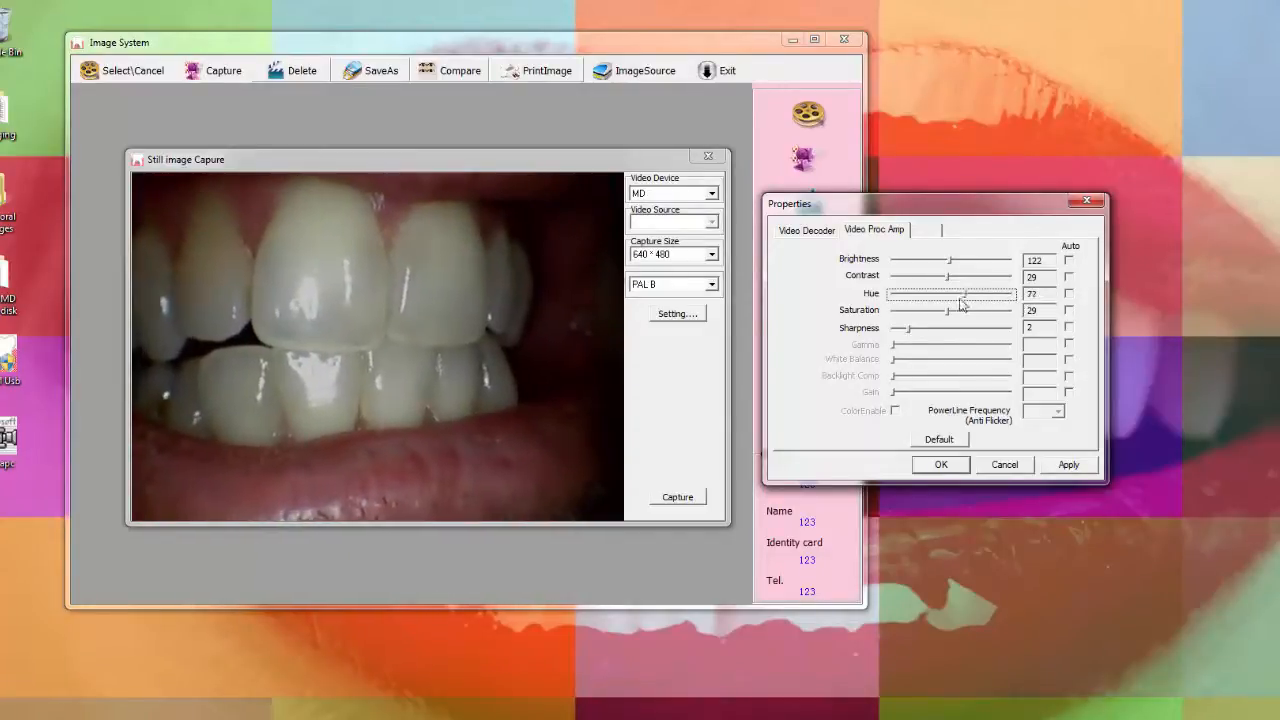
drag(964, 292, 896, 292)
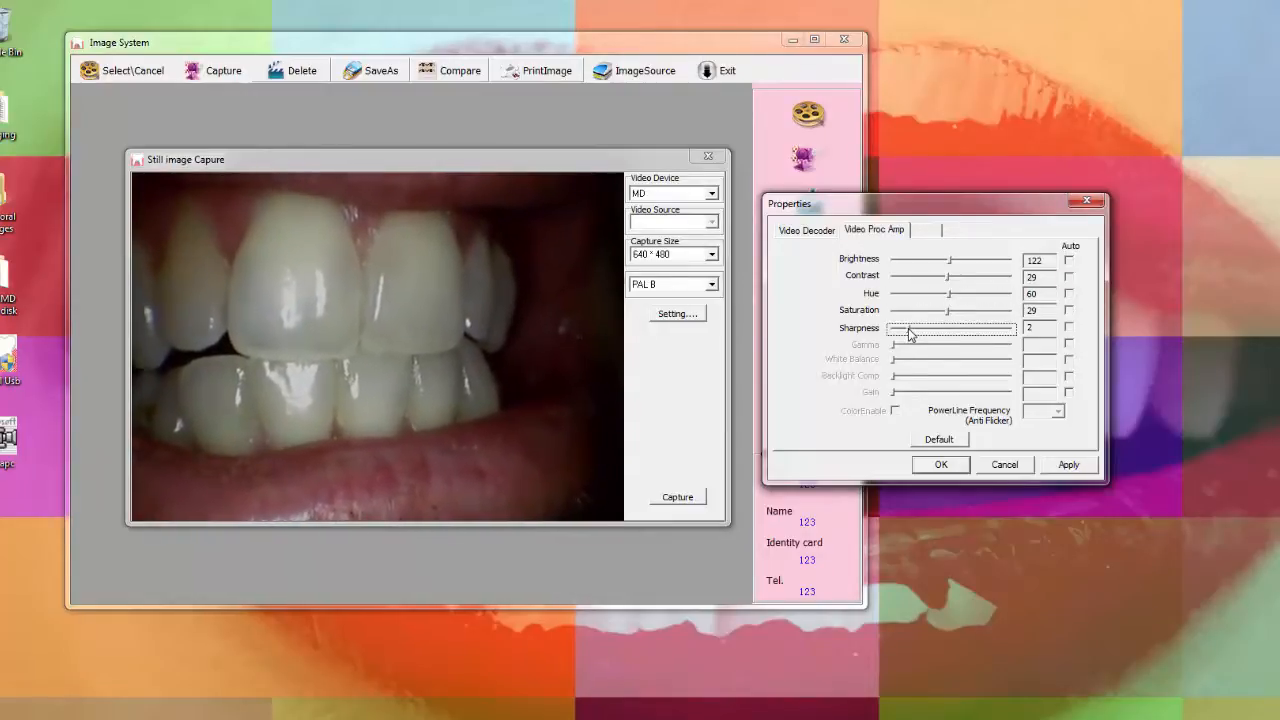
Step: Raise the image sharpness, then lower it to about 8
drag(908, 332, 950, 332)
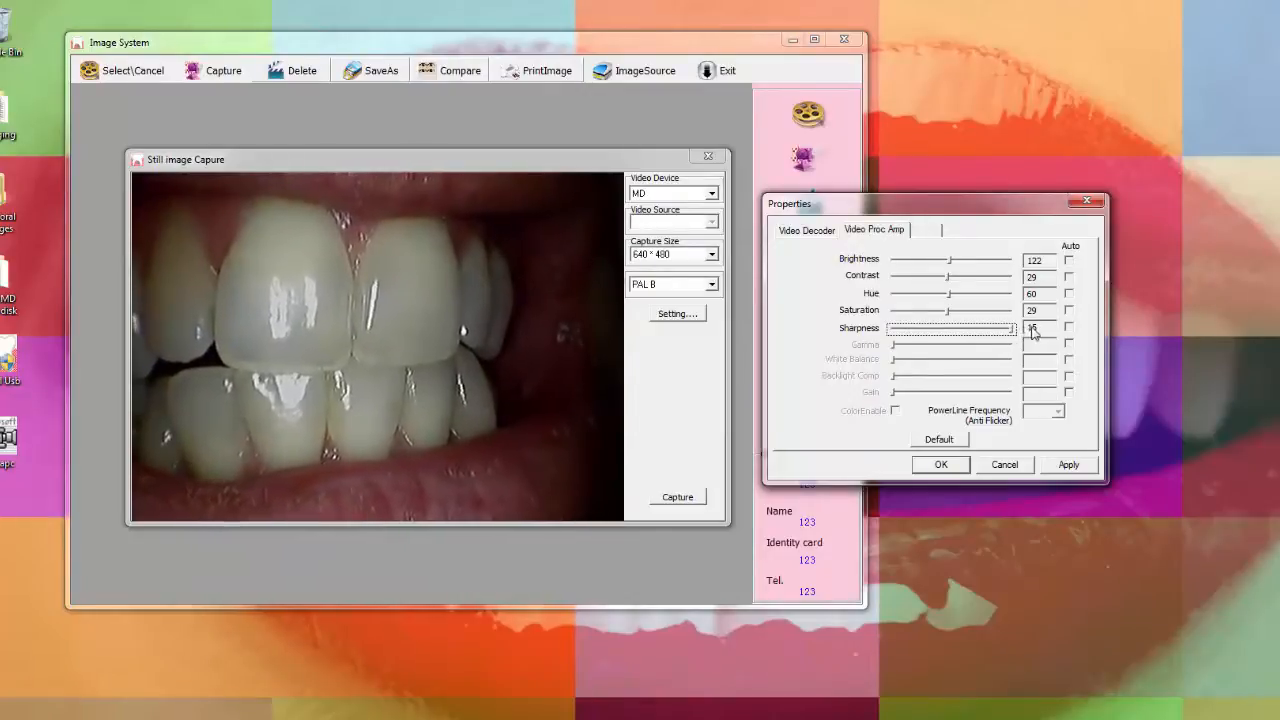
drag(1008, 328, 1000, 328)
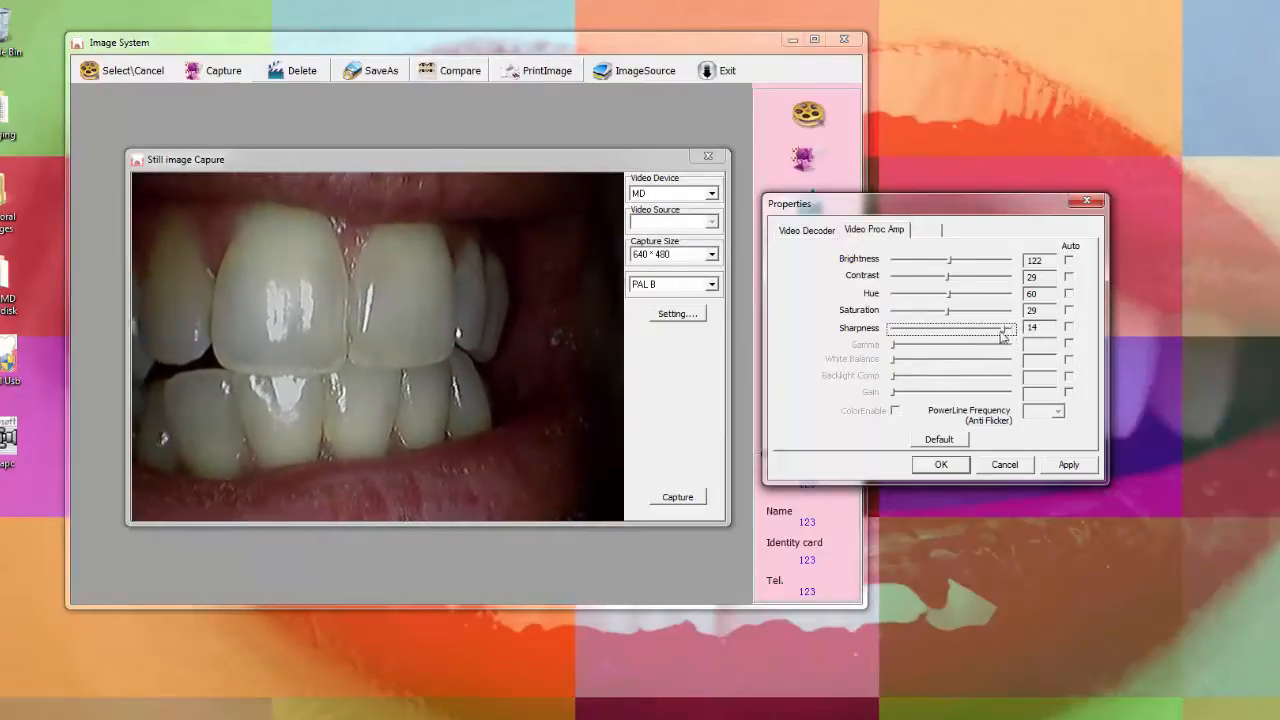
drag(1004, 330, 956, 330)
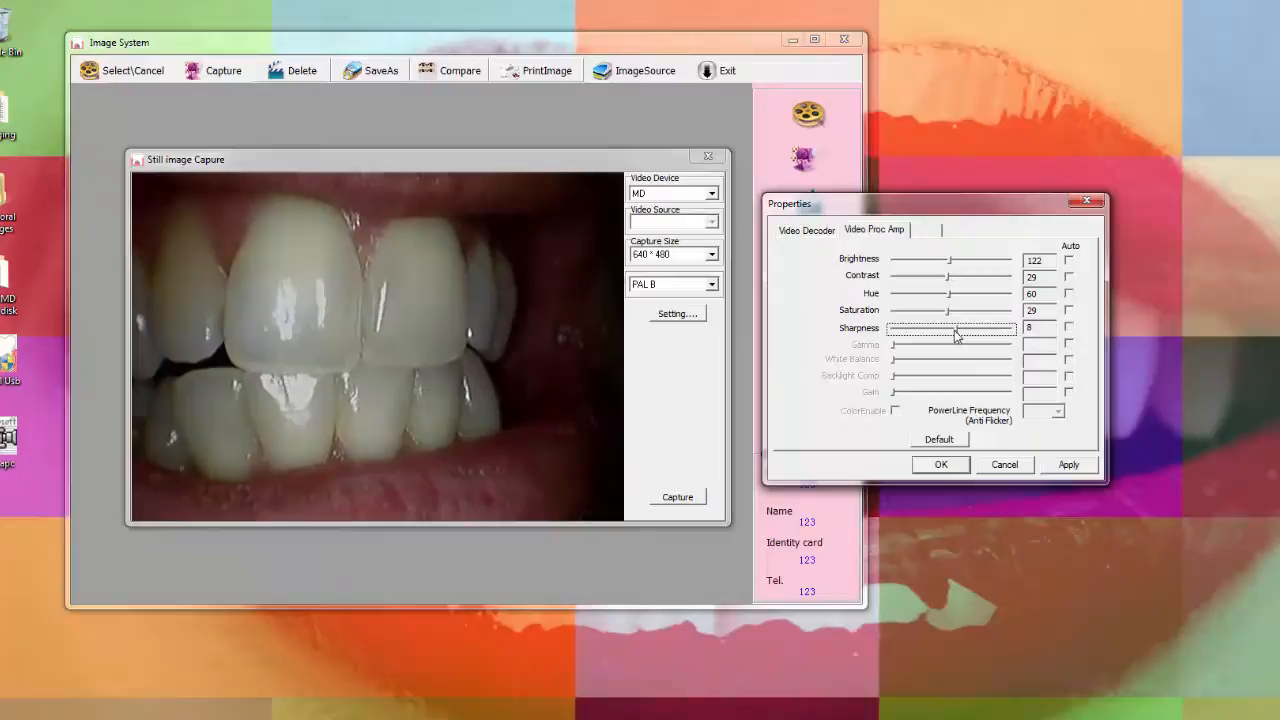
drag(956, 332, 944, 332)
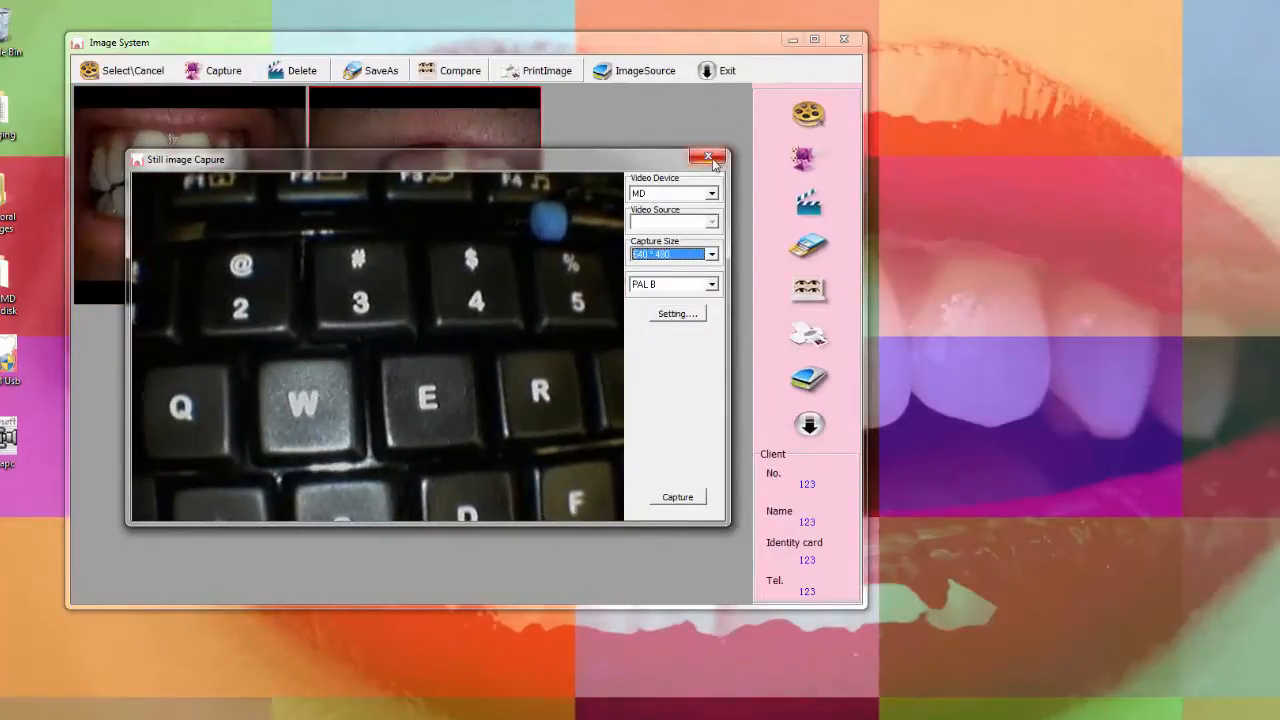
Step: Close the still-capture window to show the two captured teeth thumbnails
click(708, 158)
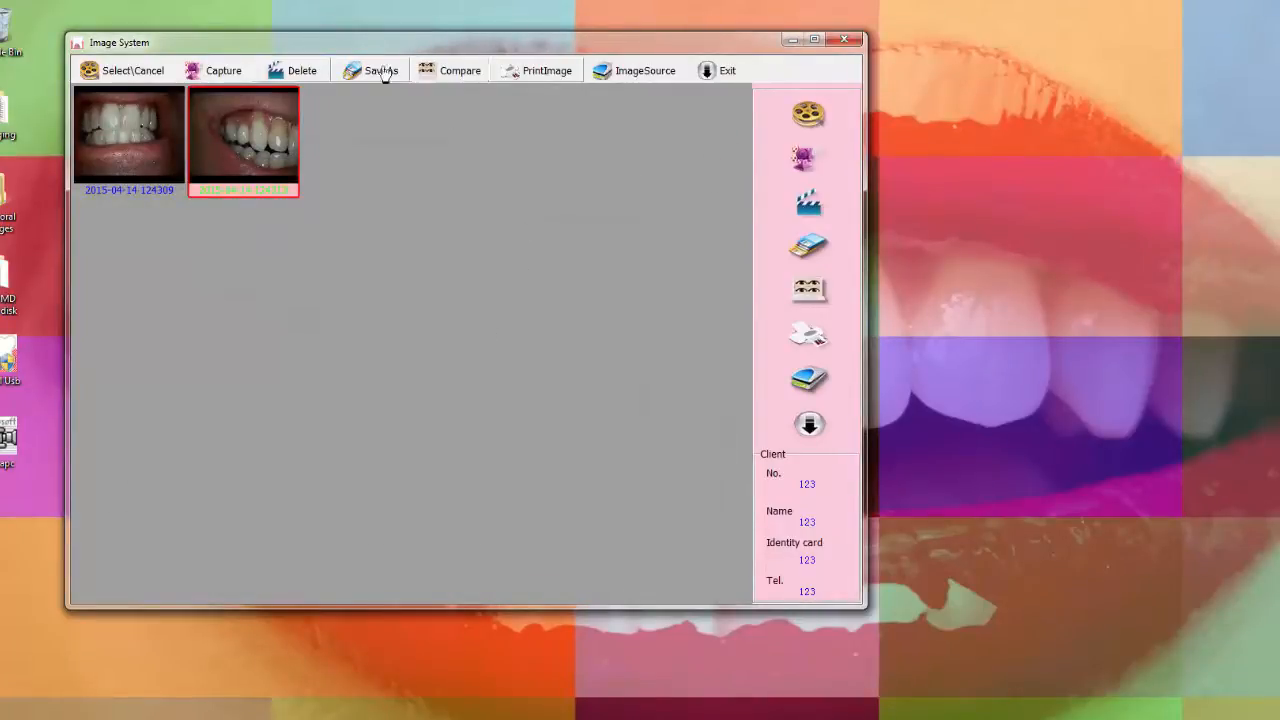
Step: Save the tooth image as JPEG 123 in Desktop's Intraoral Images folder
click(380, 70)
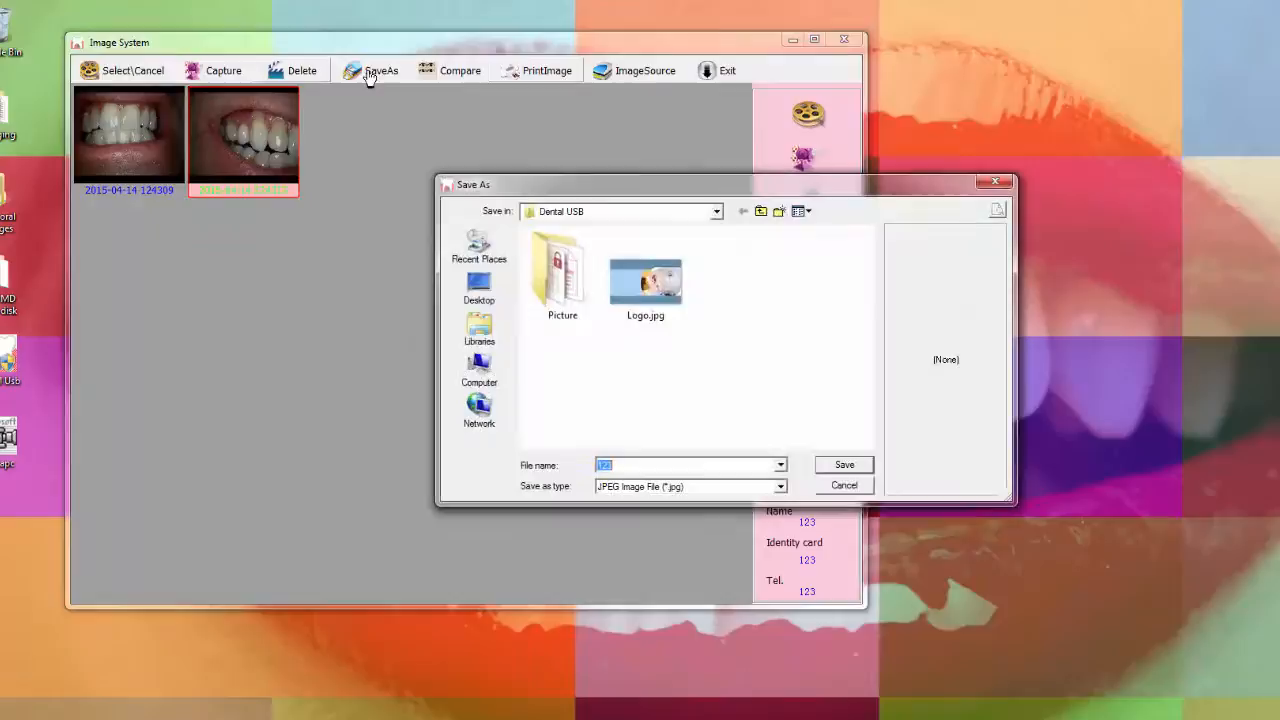
mouse_move(660, 228)
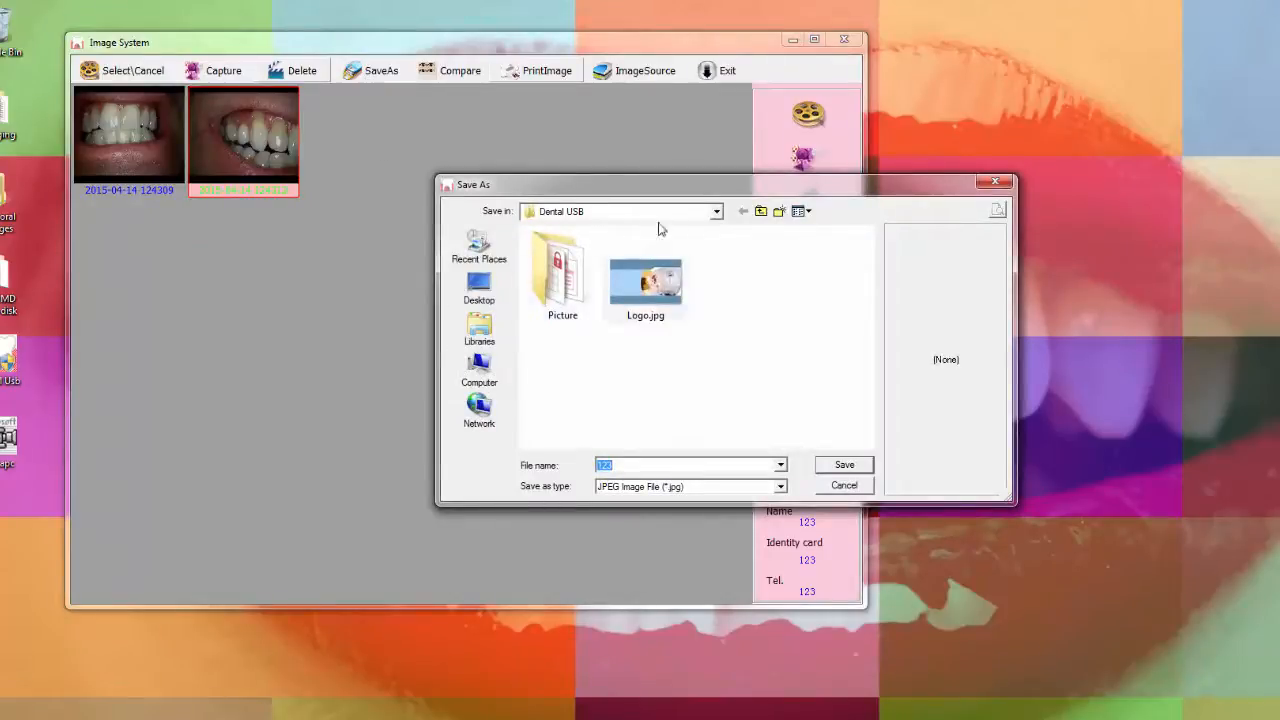
click(716, 212)
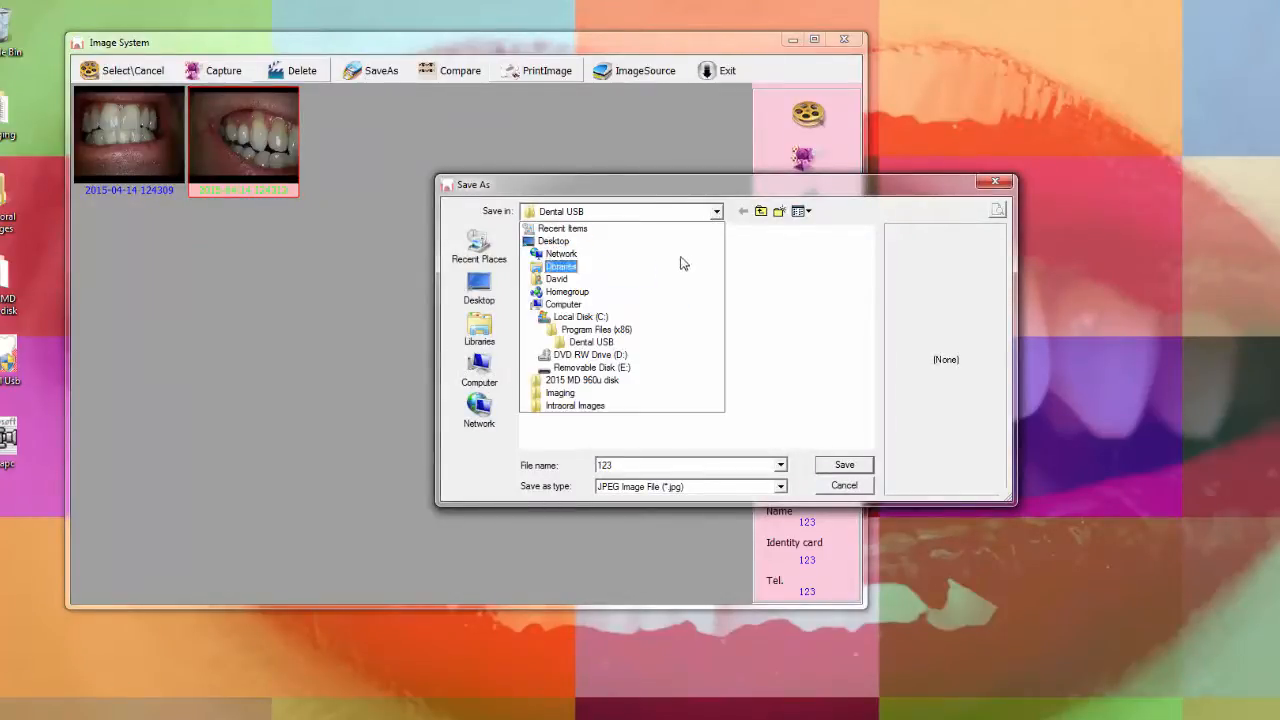
click(480, 288)
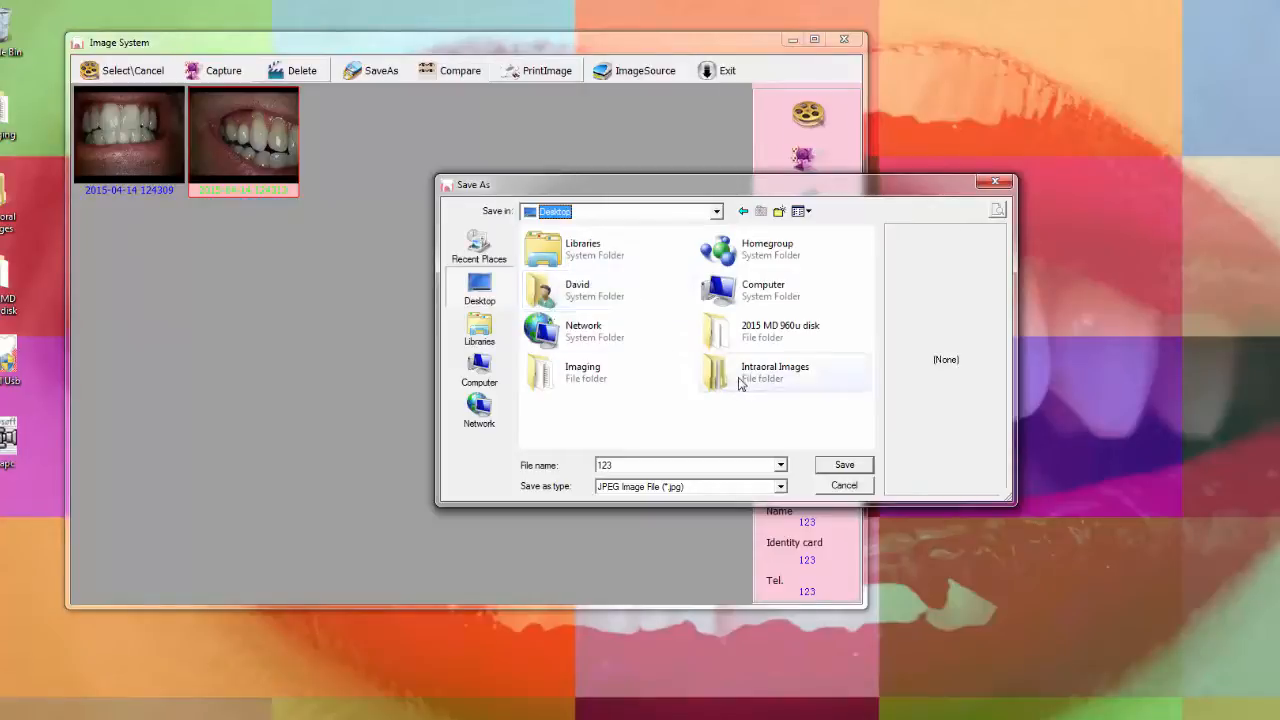
click(776, 370)
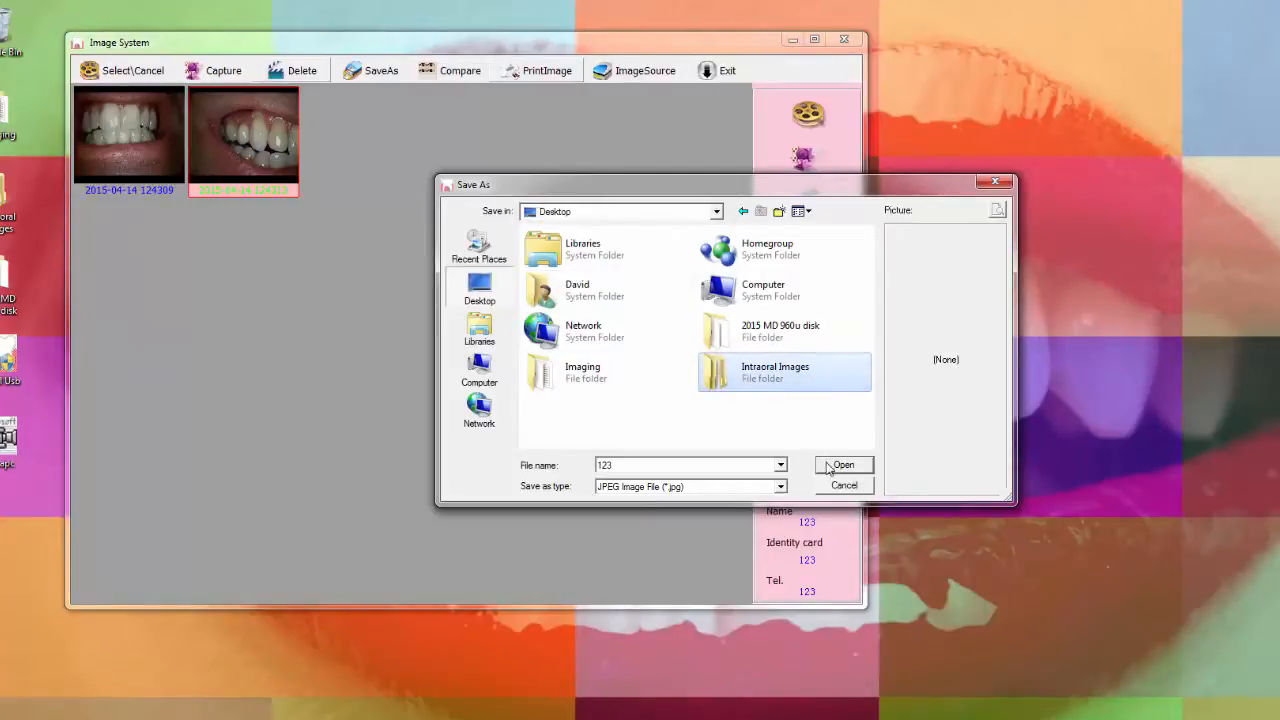
double_click(784, 370)
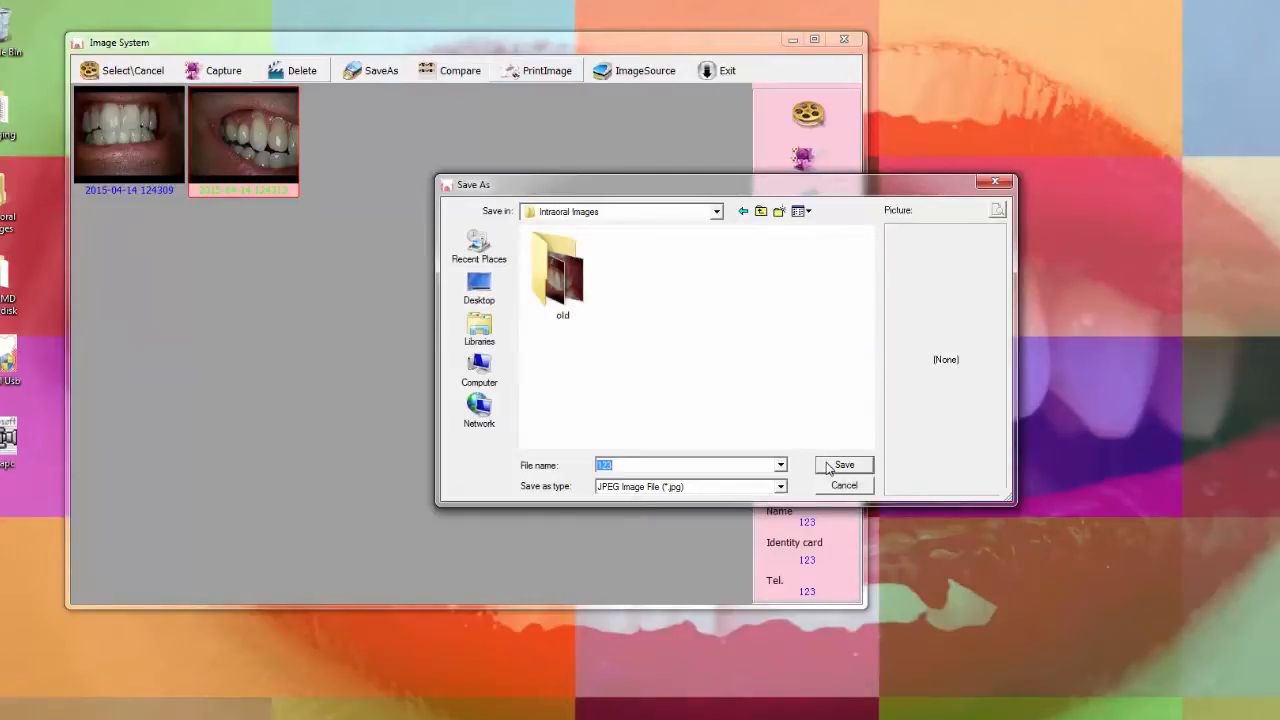
click(844, 464)
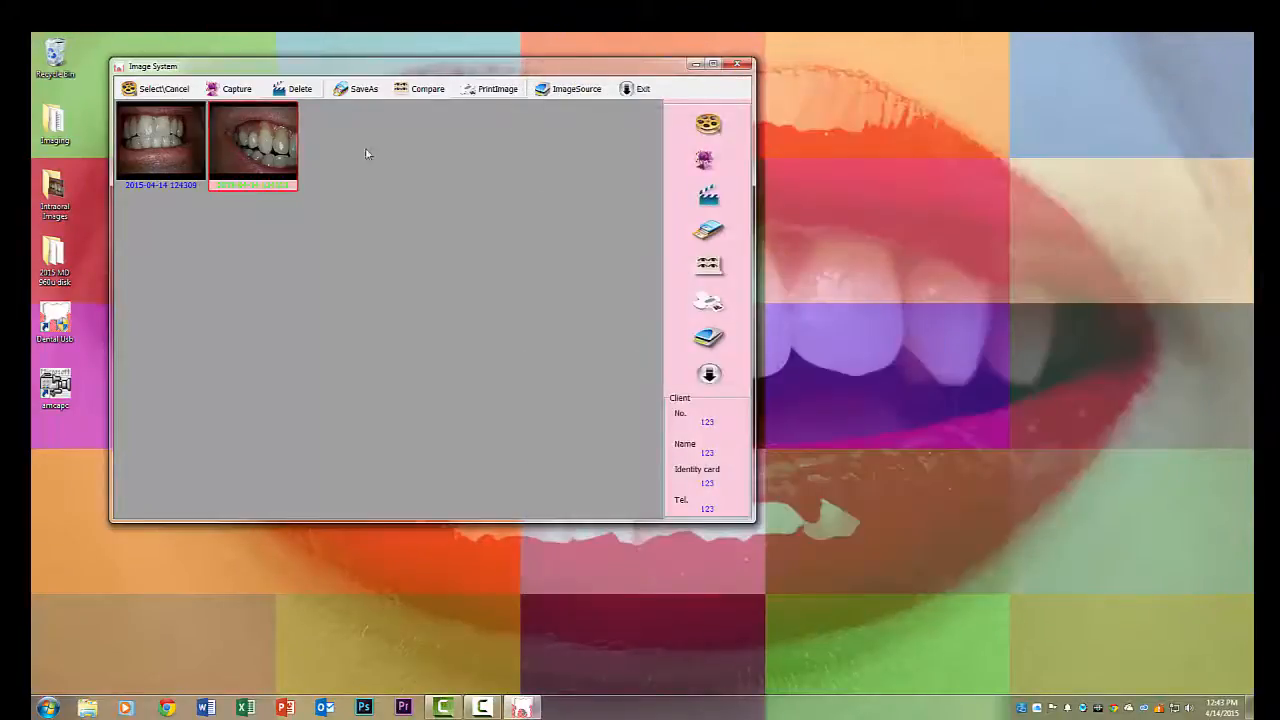
Step: Save the second captured tooth thumbnail into Intraoral Images as well
click(160, 140)
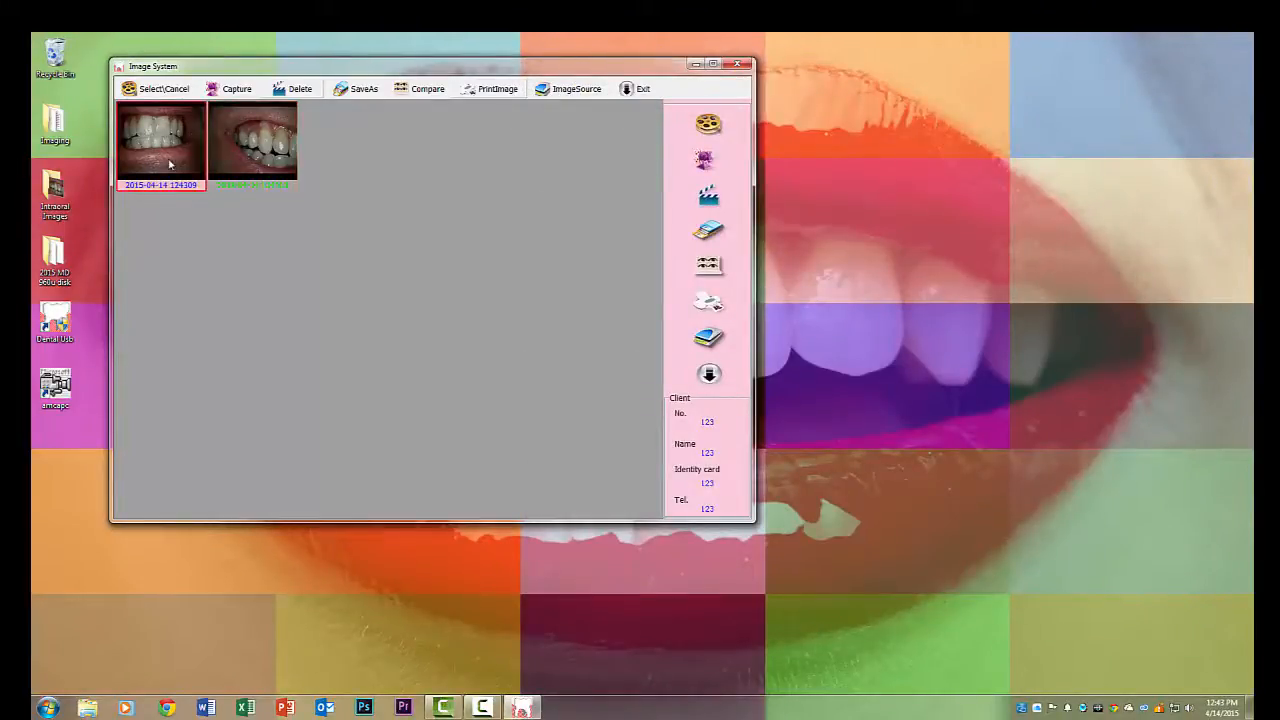
click(252, 140)
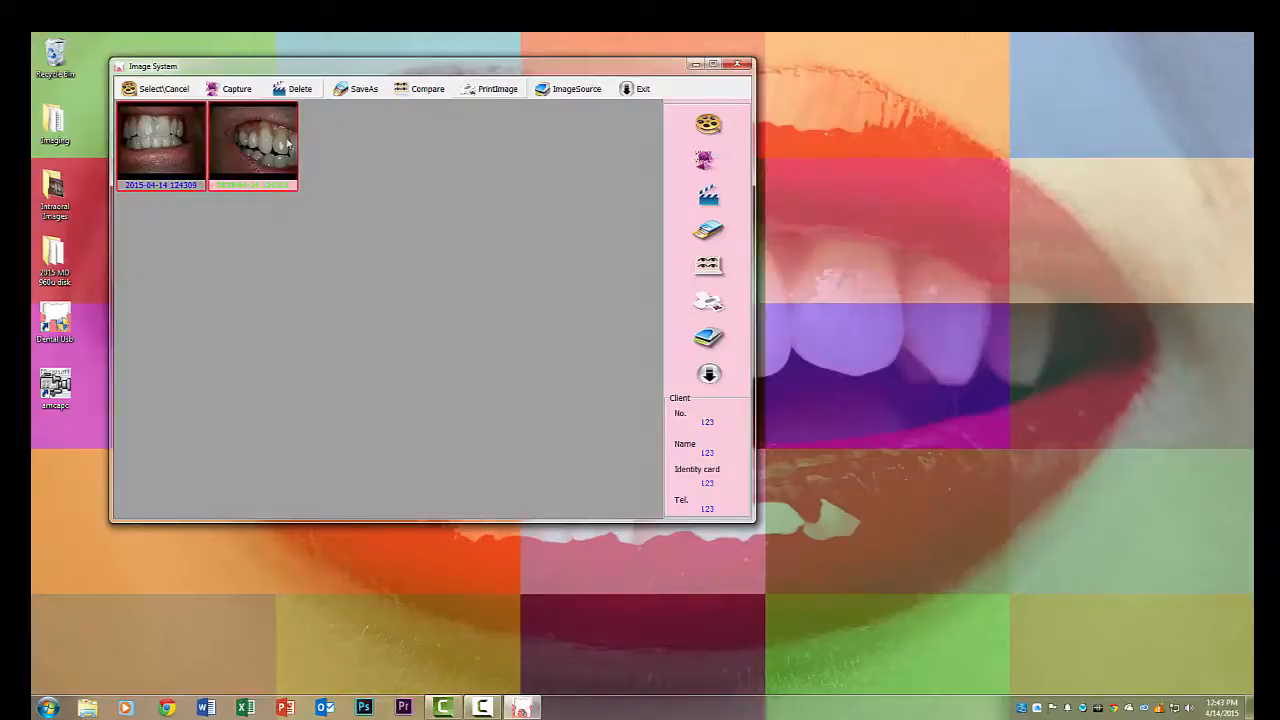
click(356, 88)
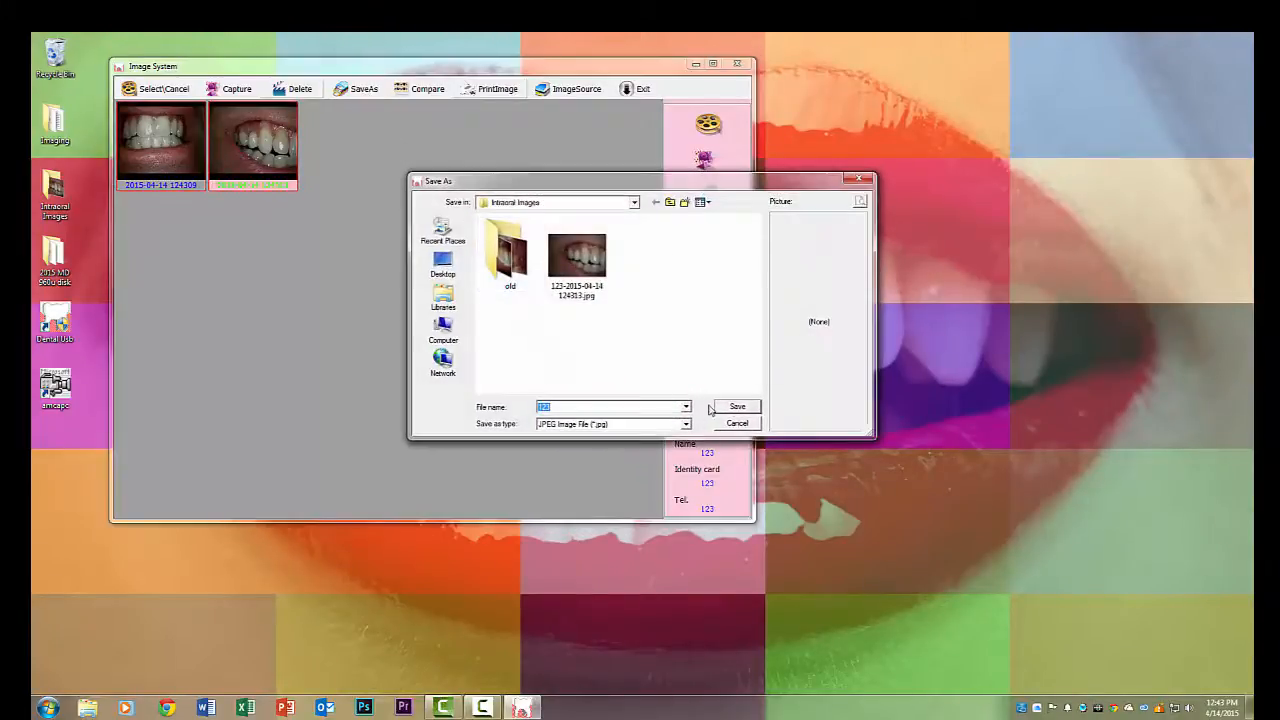
click(736, 406)
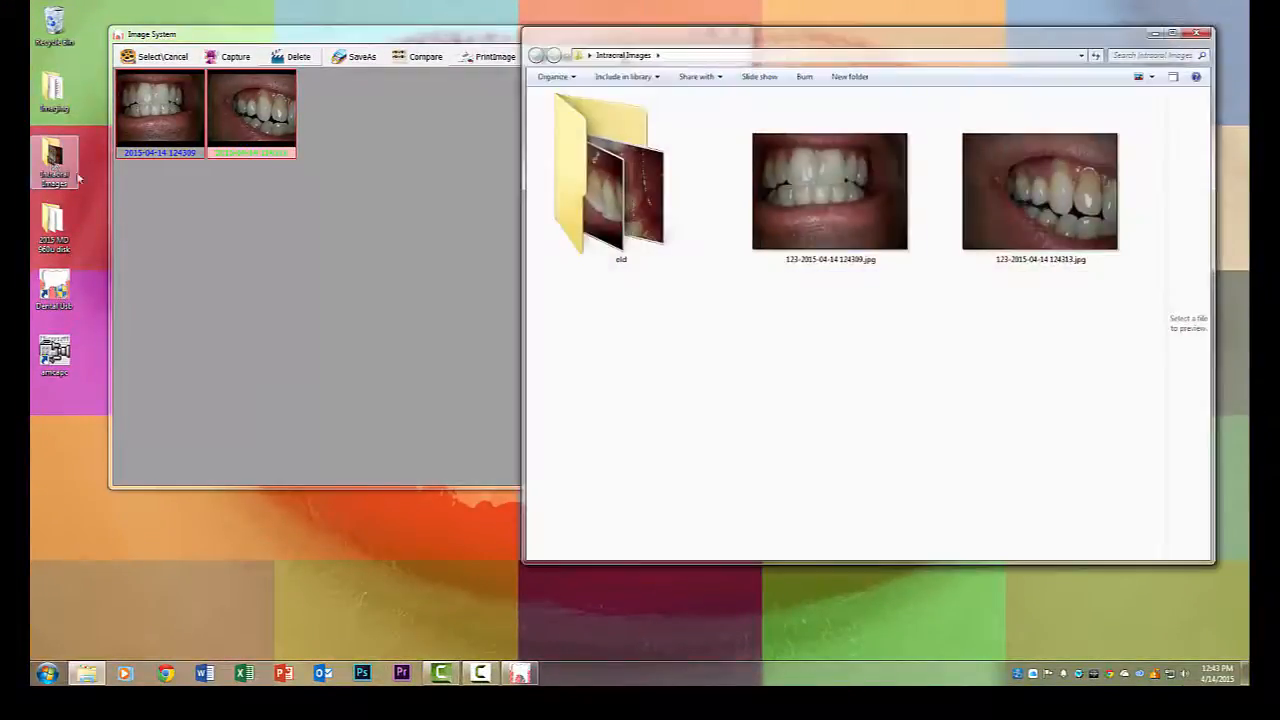
Step: View the first tooth photo in Windows Photo Viewer and advance to the second
double_click(828, 192)
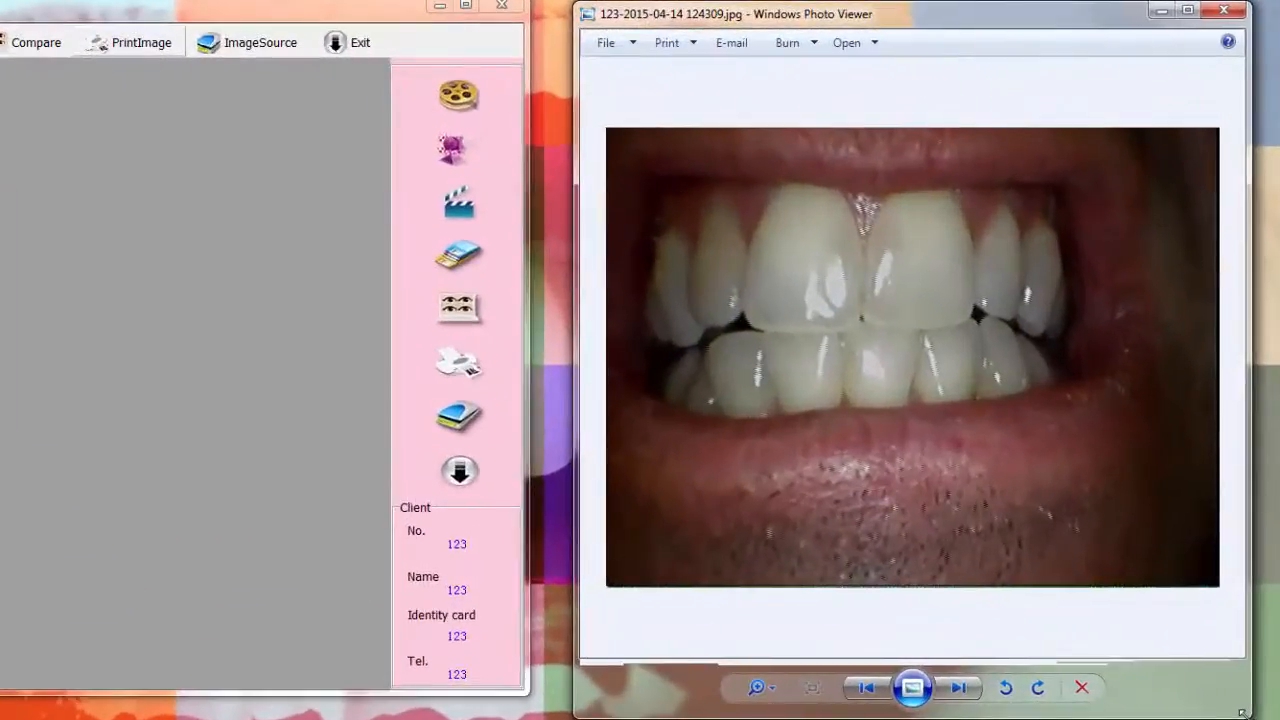
click(956, 688)
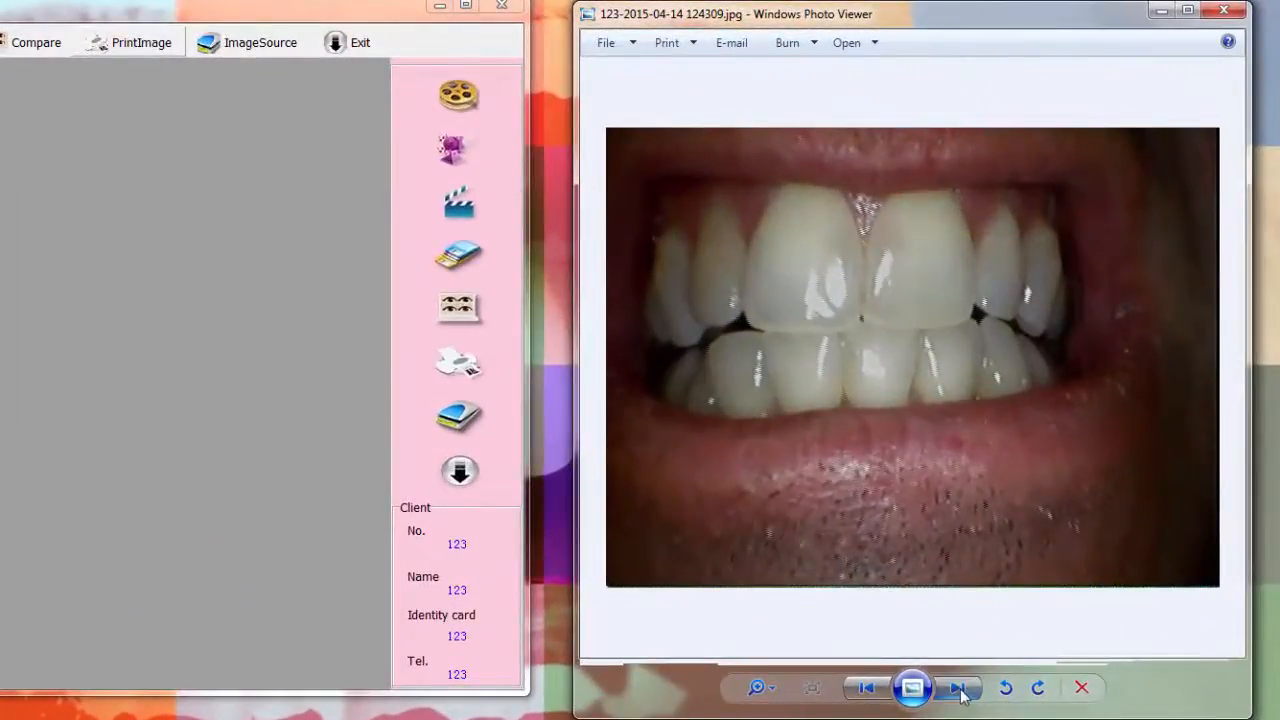
click(958, 688)
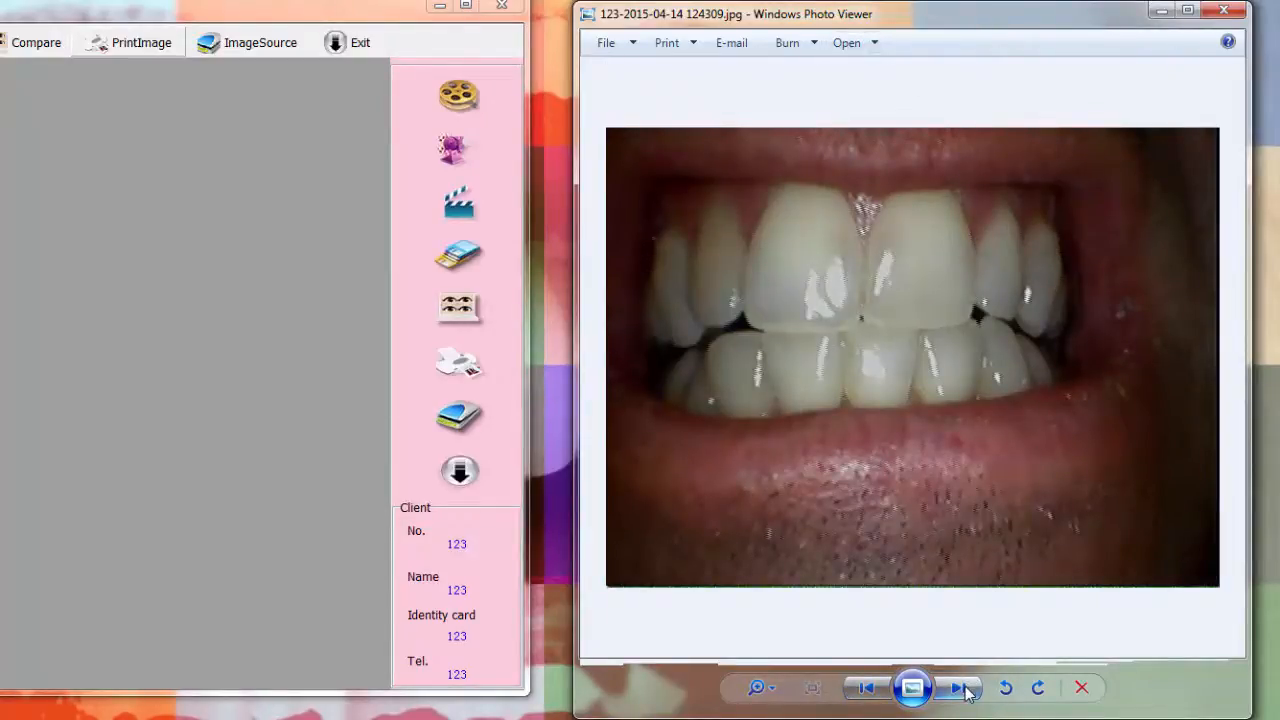
click(958, 688)
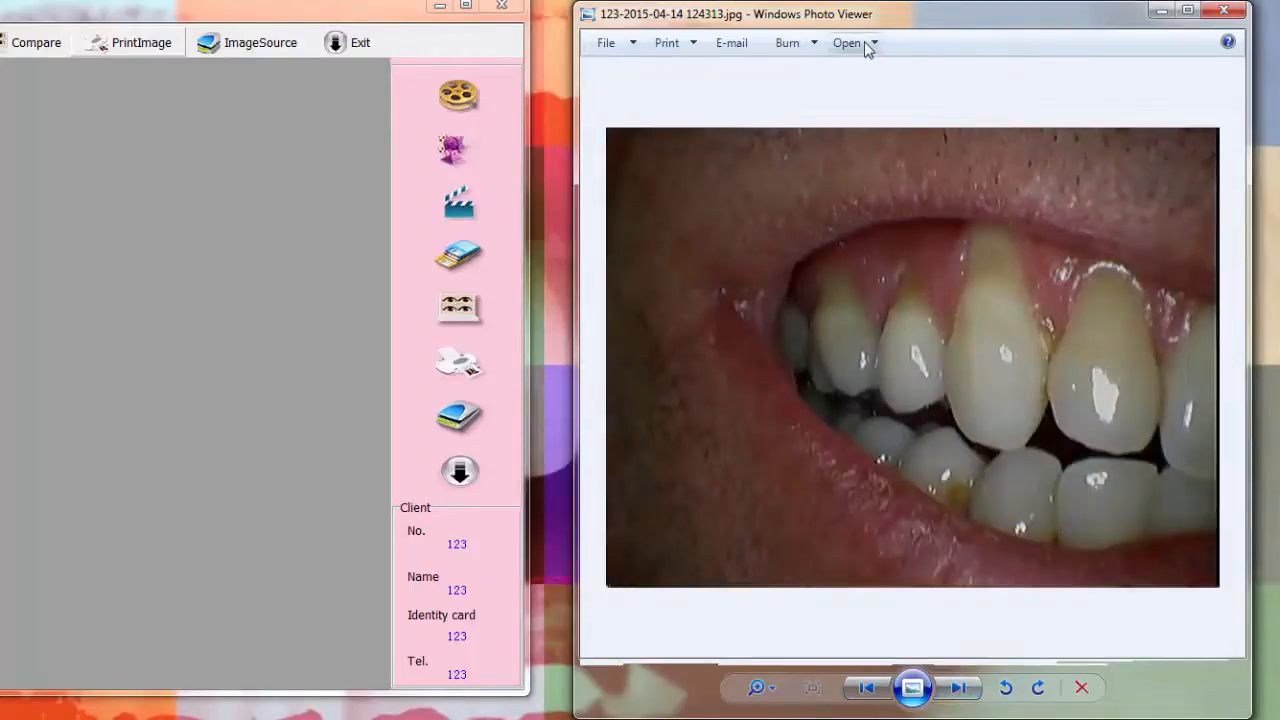
click(846, 42)
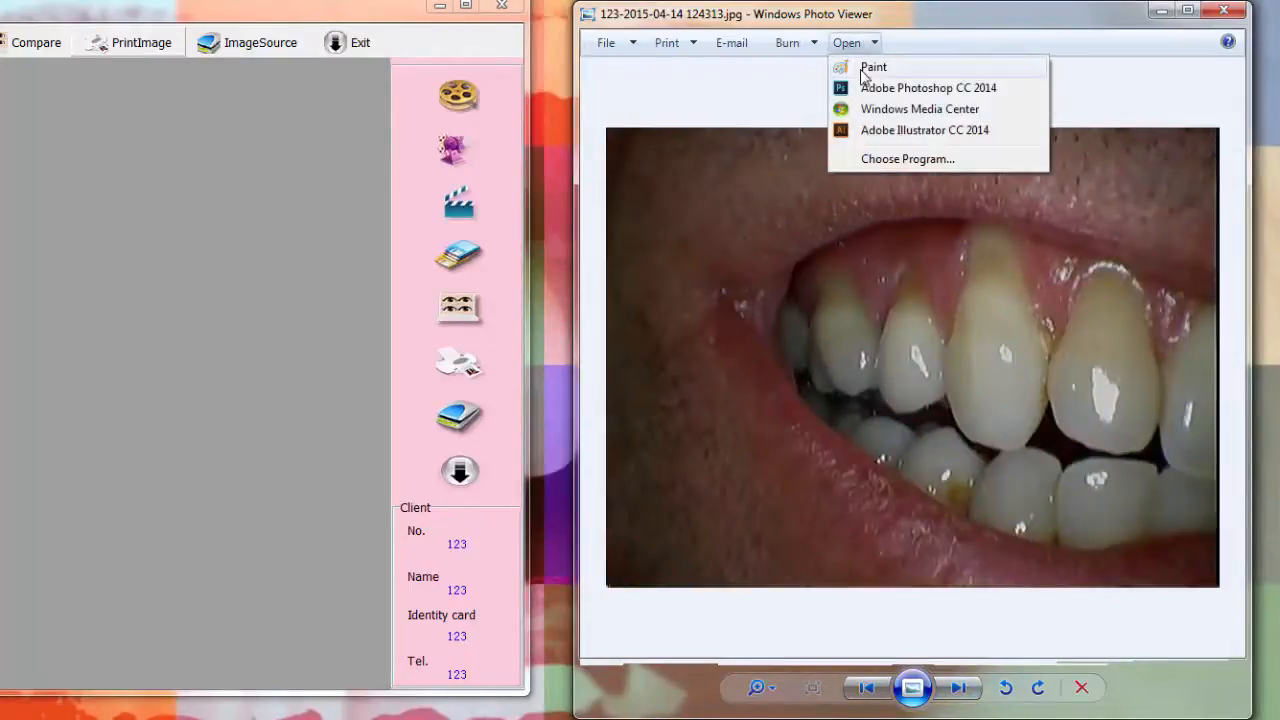
click(872, 66)
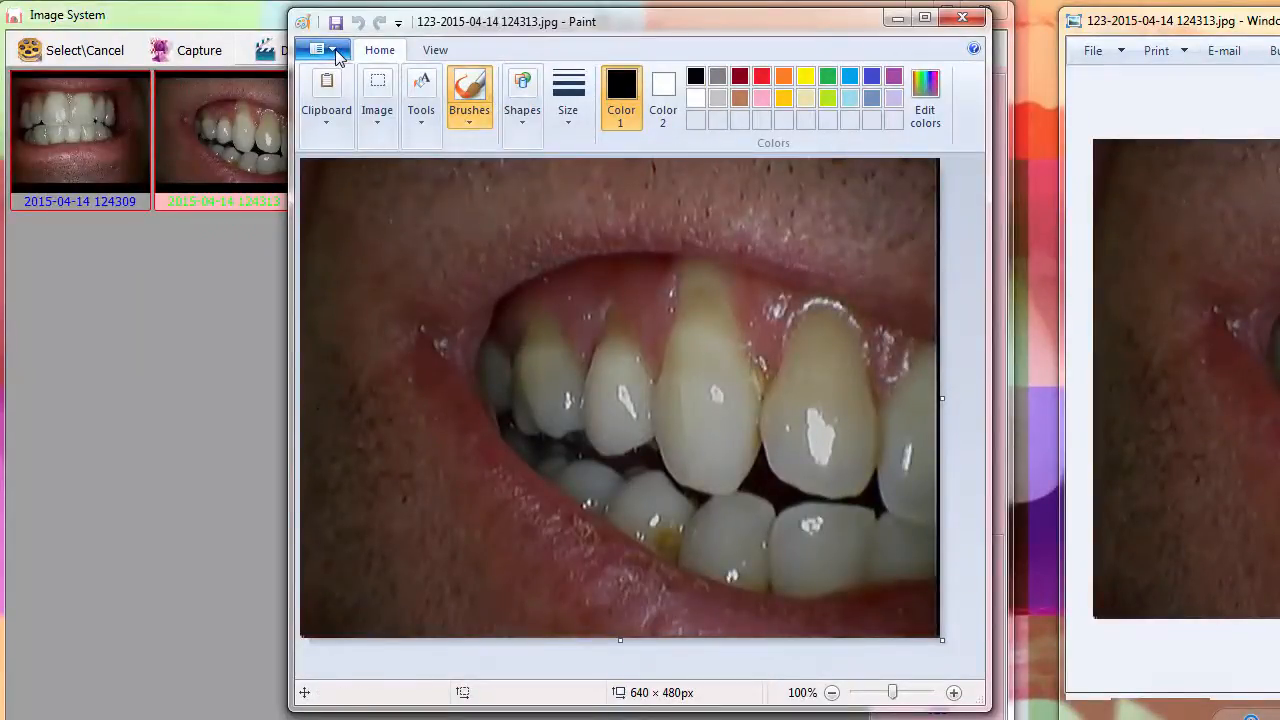
Step: Add a text caption 'These are teeth...' over the teeth with the Text tool
click(318, 48)
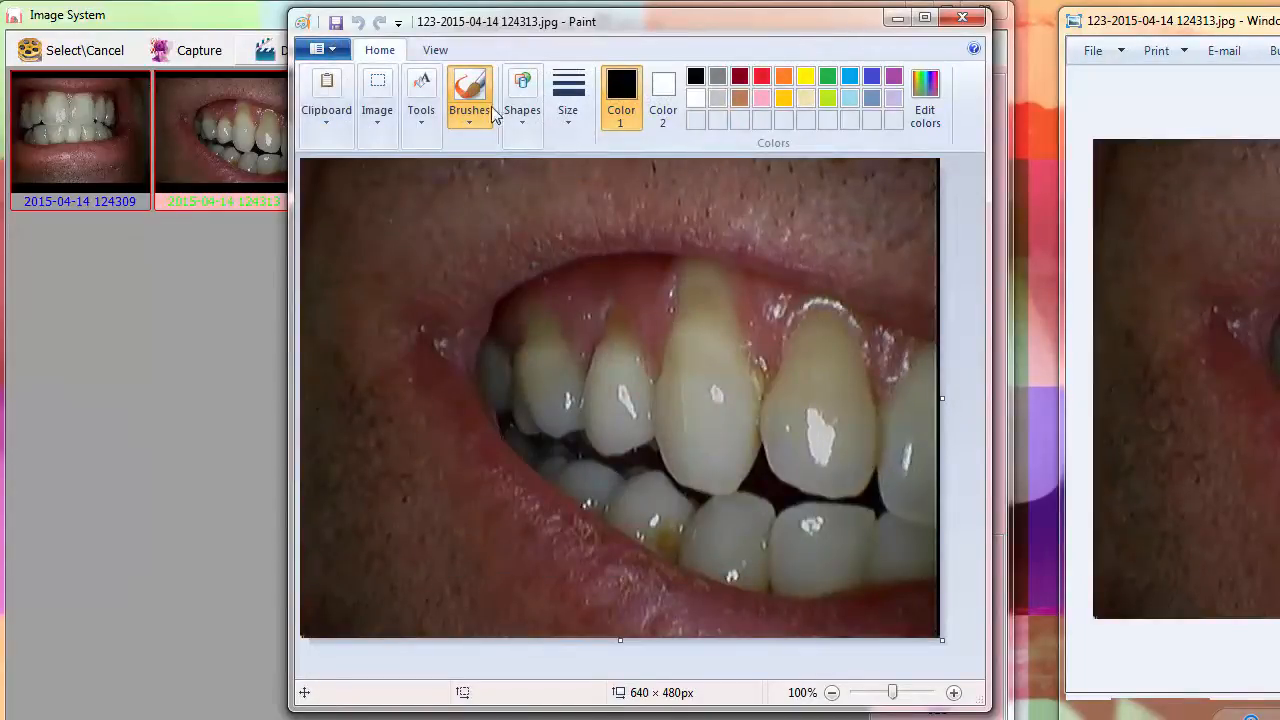
click(420, 96)
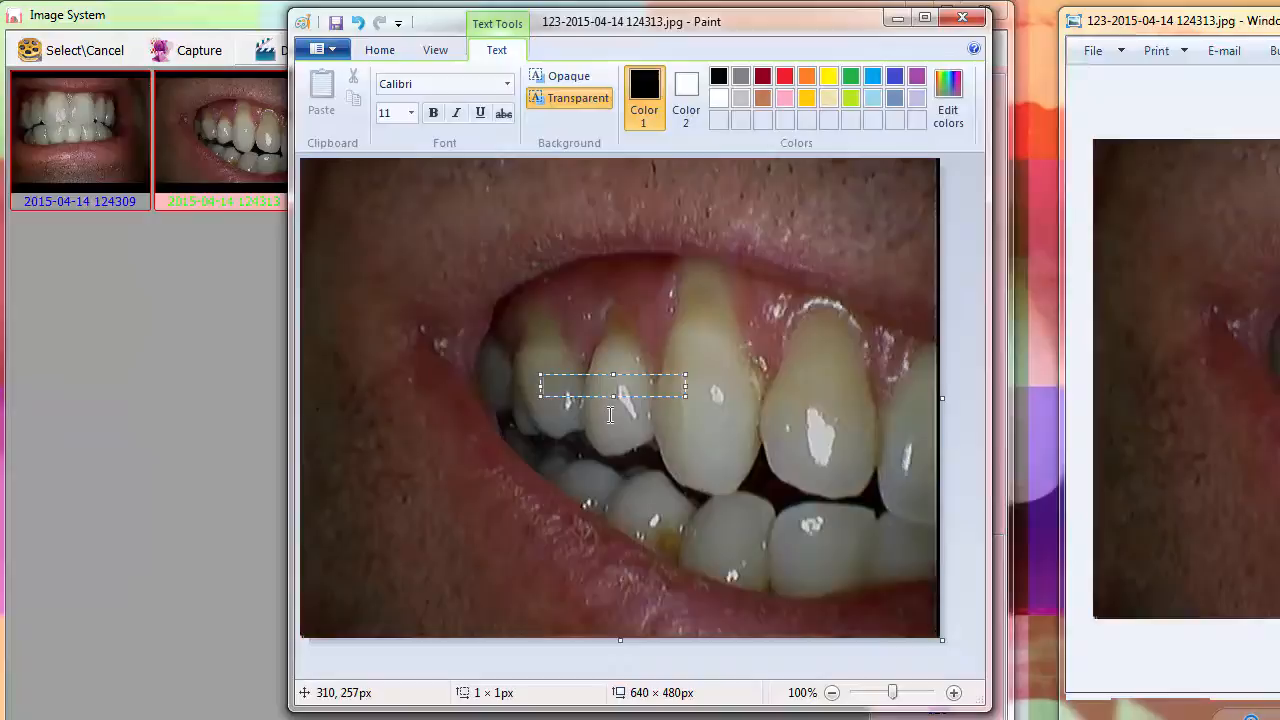
text(These are t)
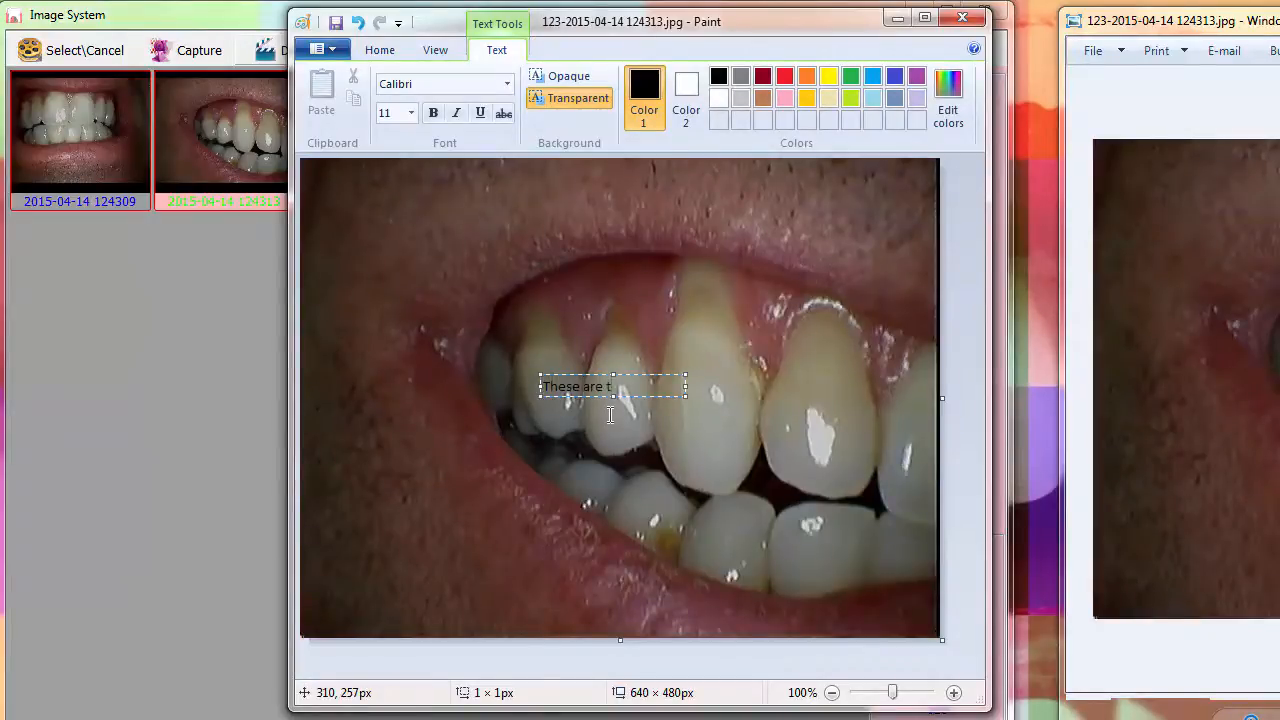
text(eeth)
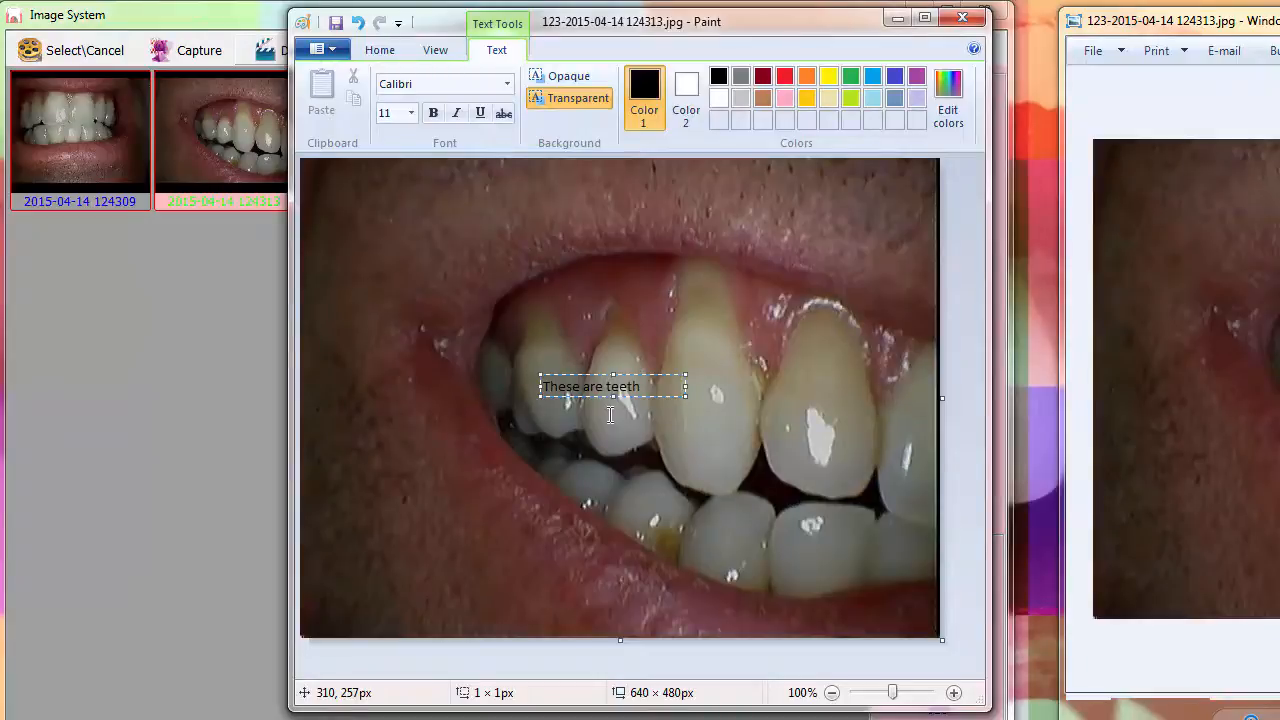
text(...)
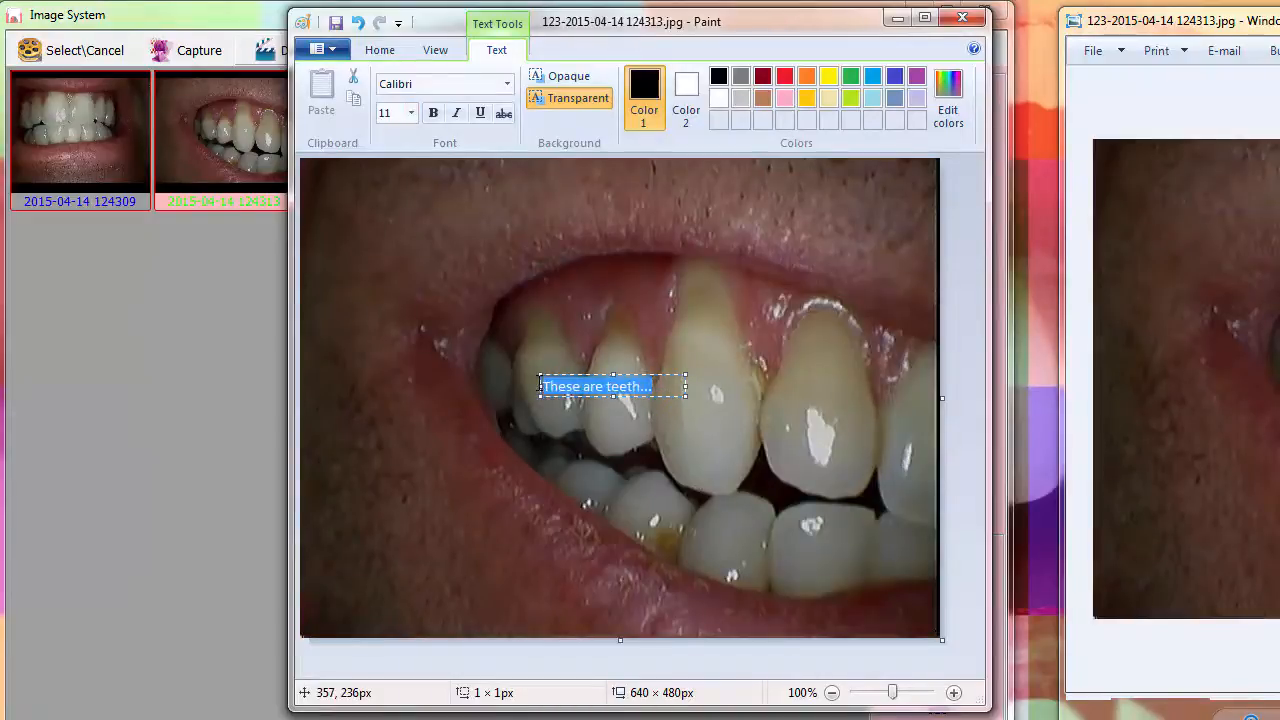
Step: Make the 'These are teeth...' caption bold and finish placing it
click(410, 112)
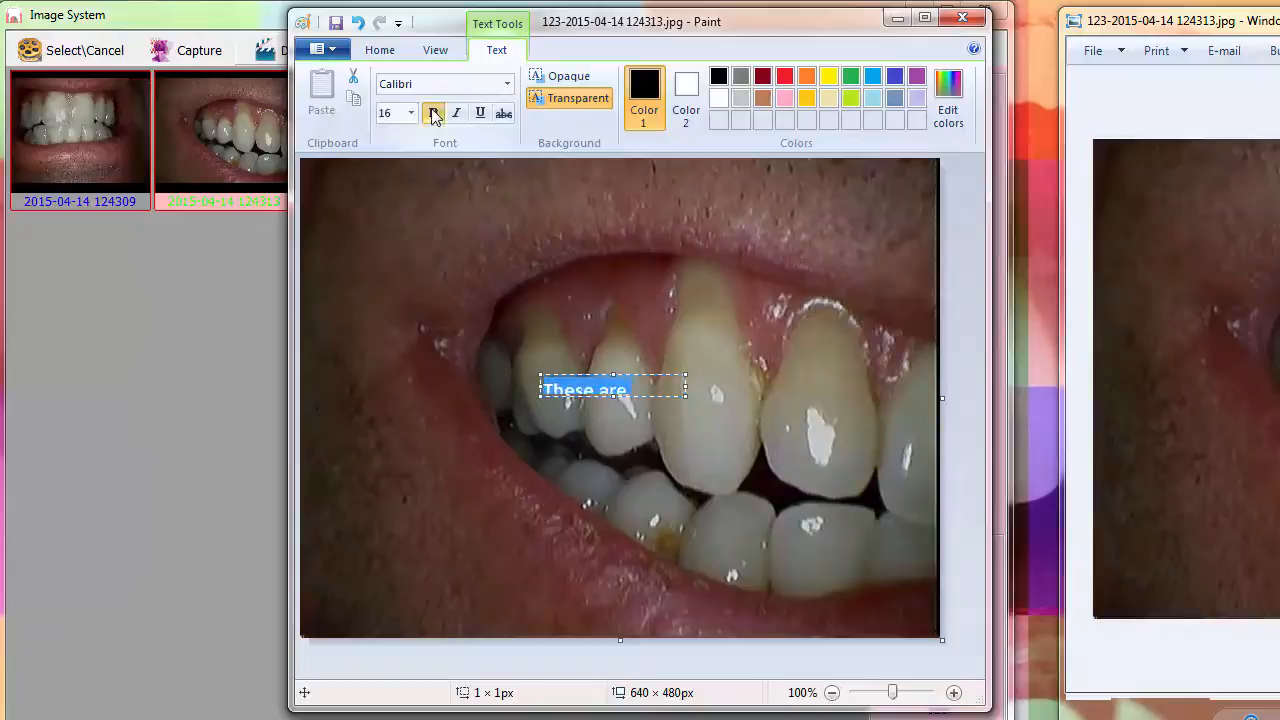
text(teeth...)
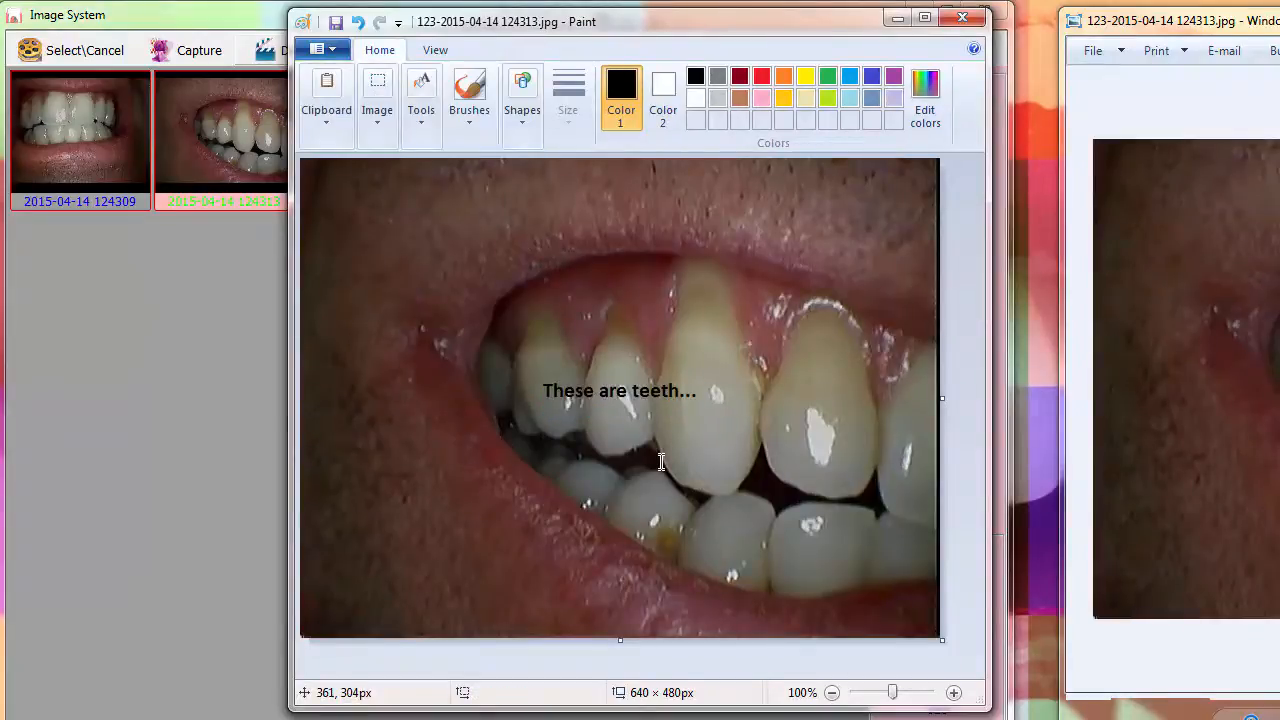
click(320, 48)
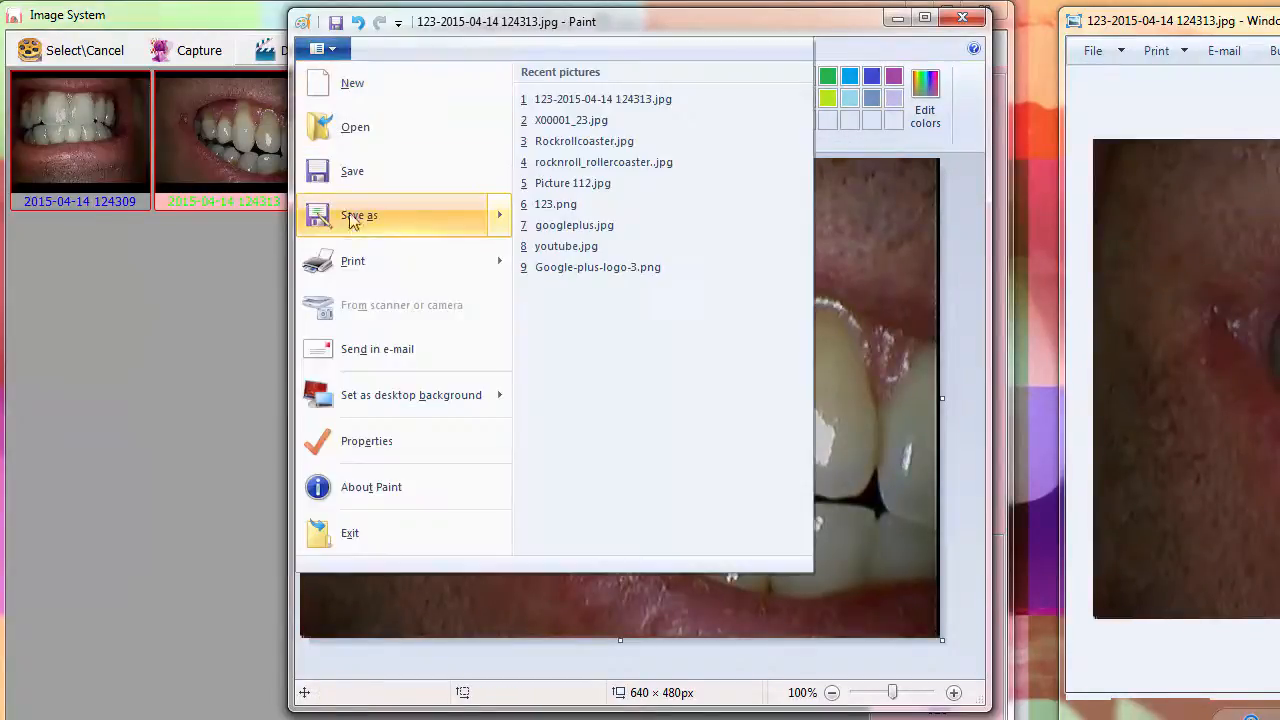
click(360, 216)
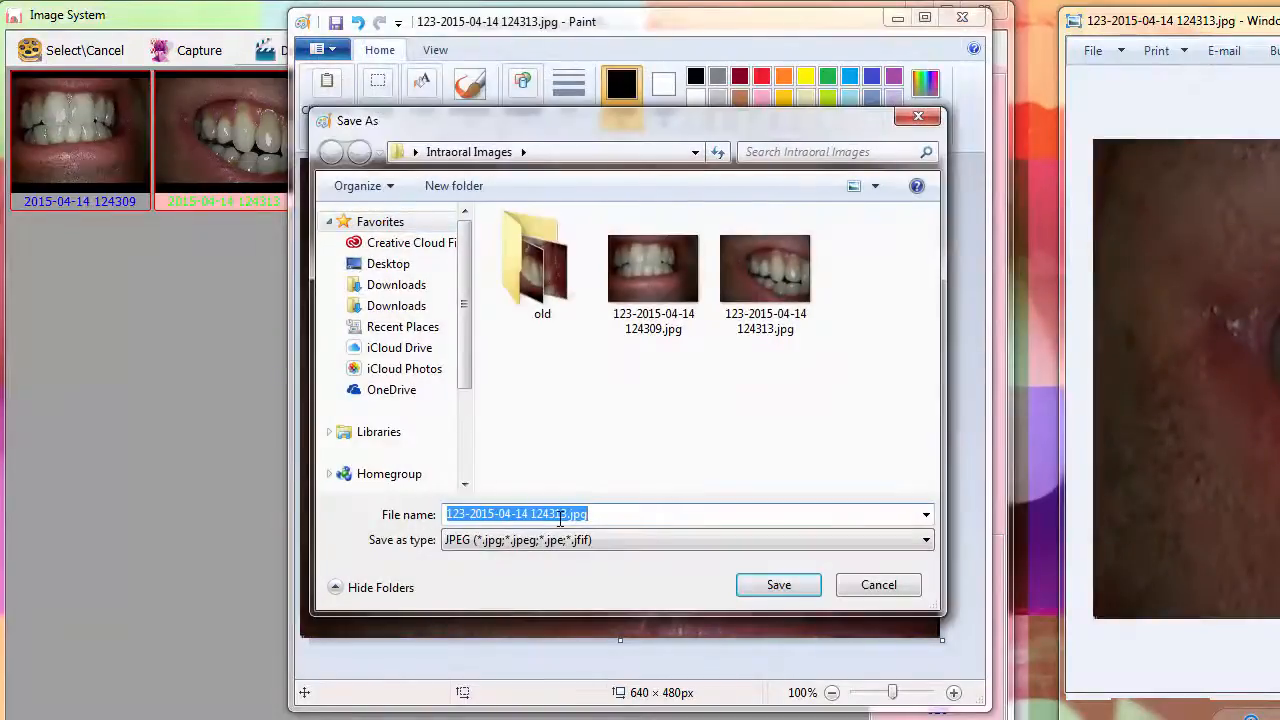
click(576, 512)
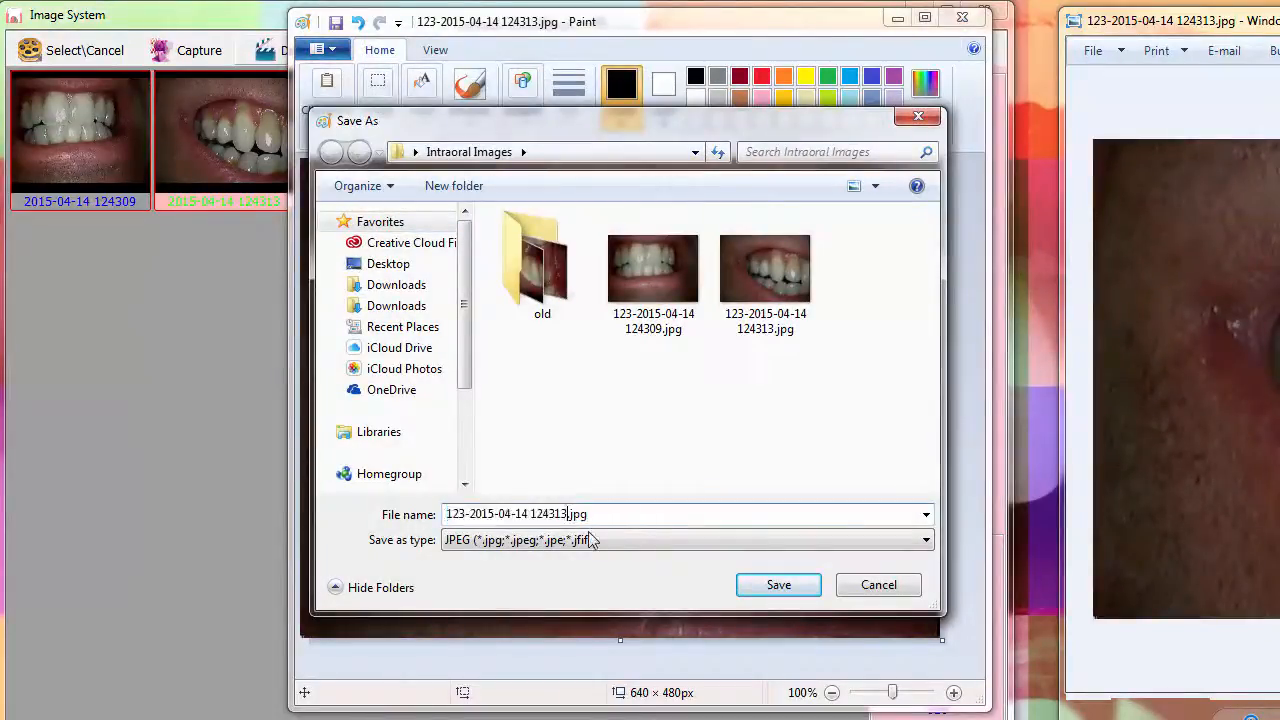
text(anot)
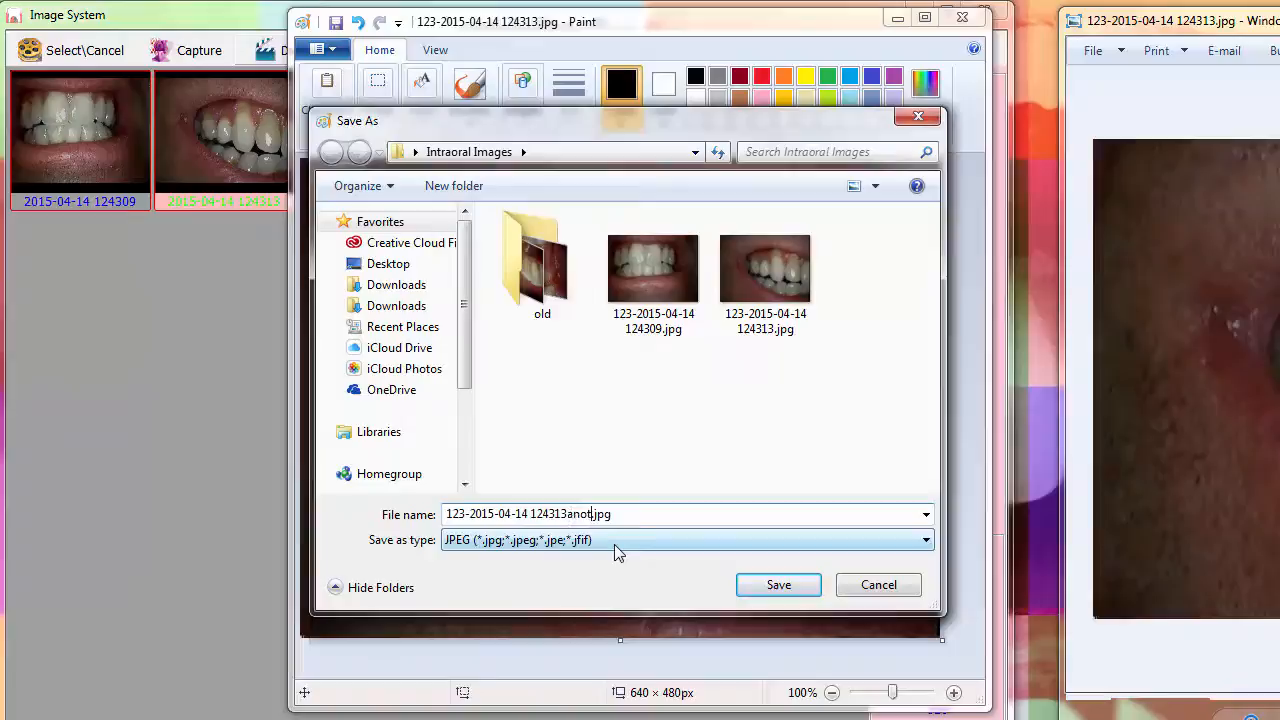
text(ated)
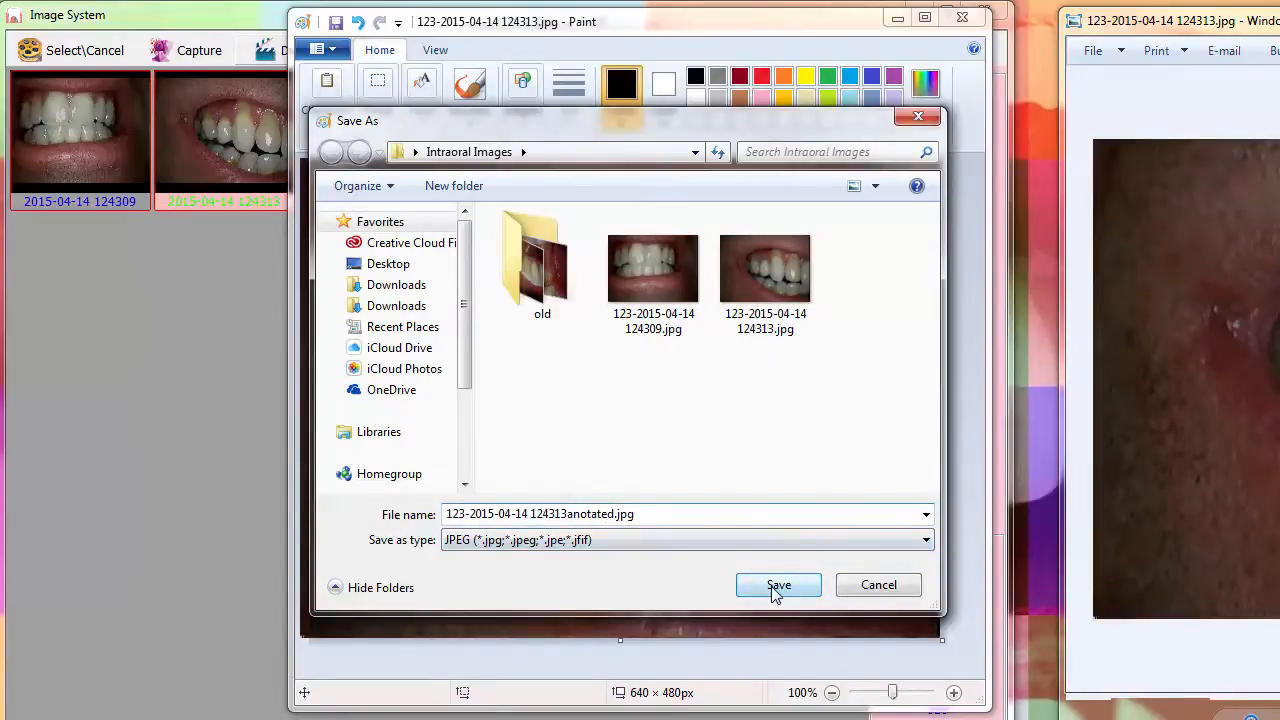
click(778, 584)
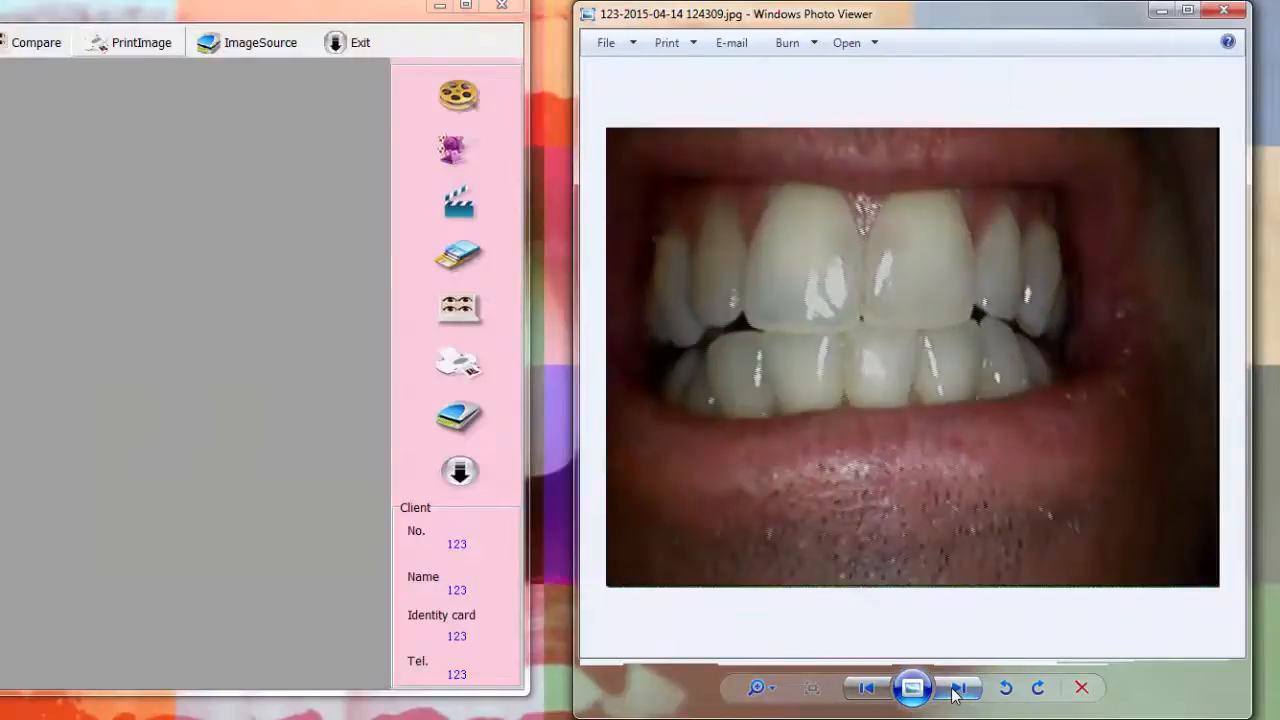
Step: View the first folder photo, page forward to the annotated 'These are teeth...' image, and start e-mailing it
click(960, 688)
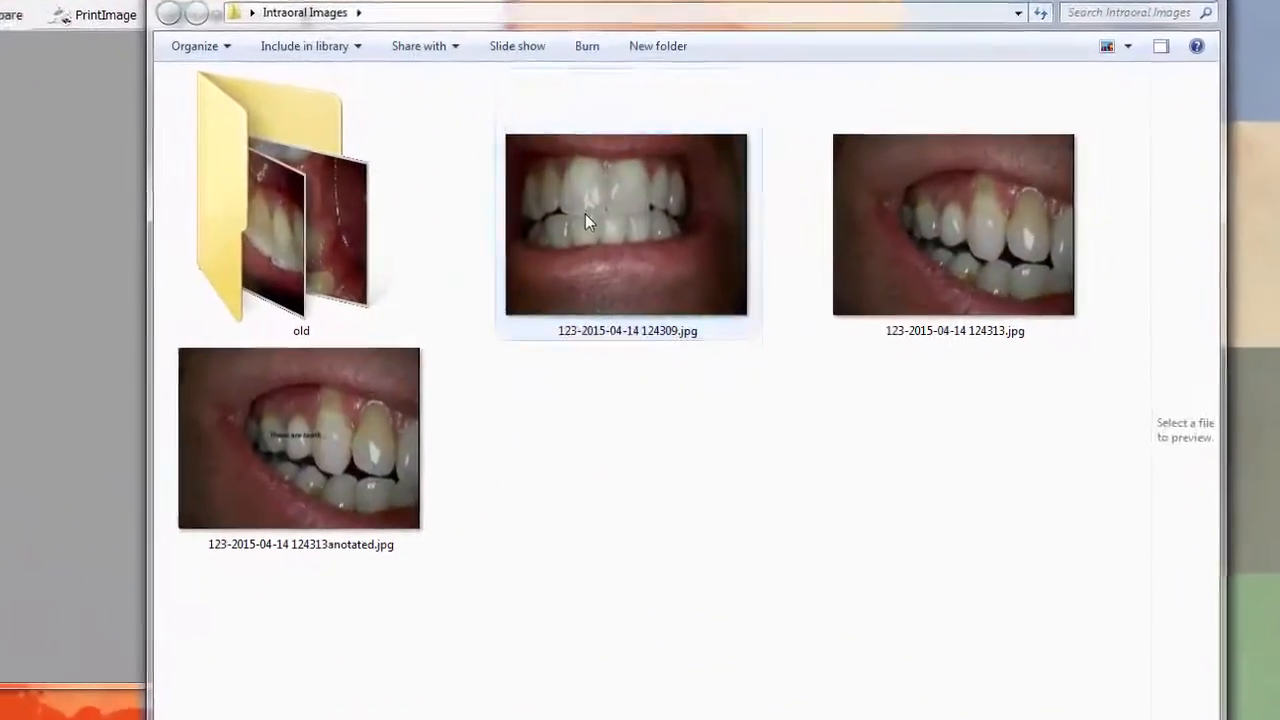
double_click(626, 224)
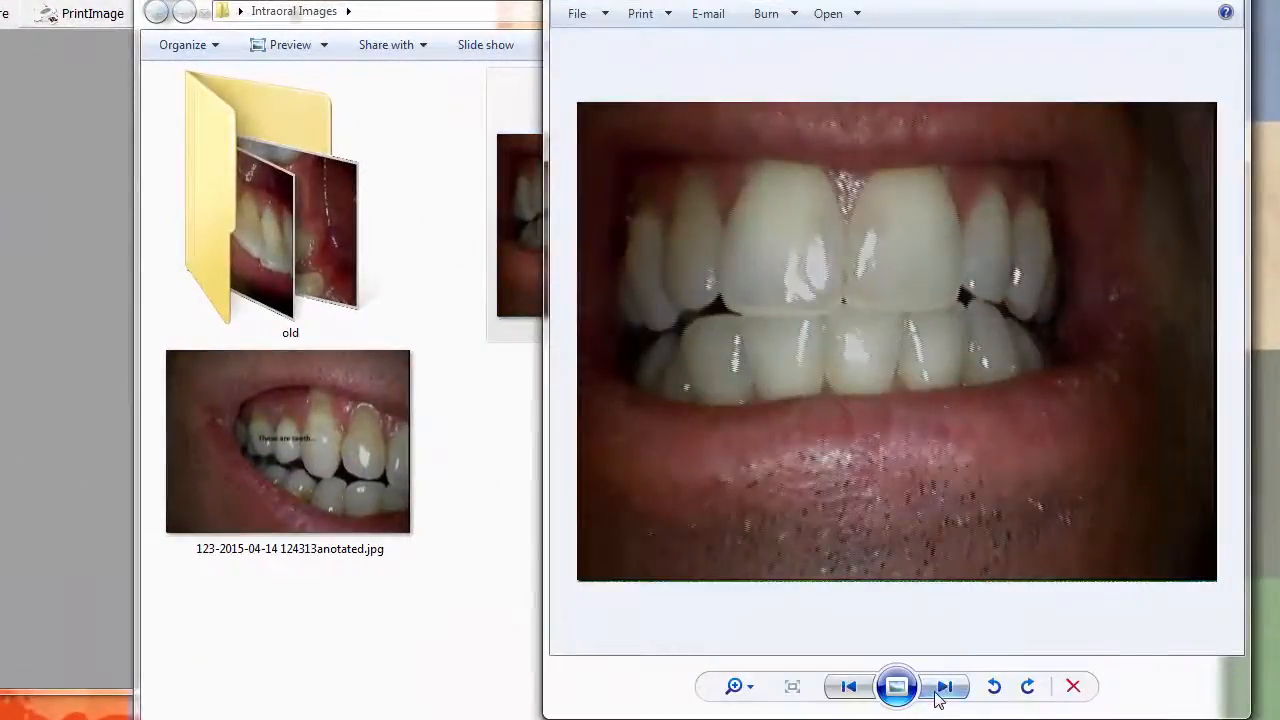
click(944, 686)
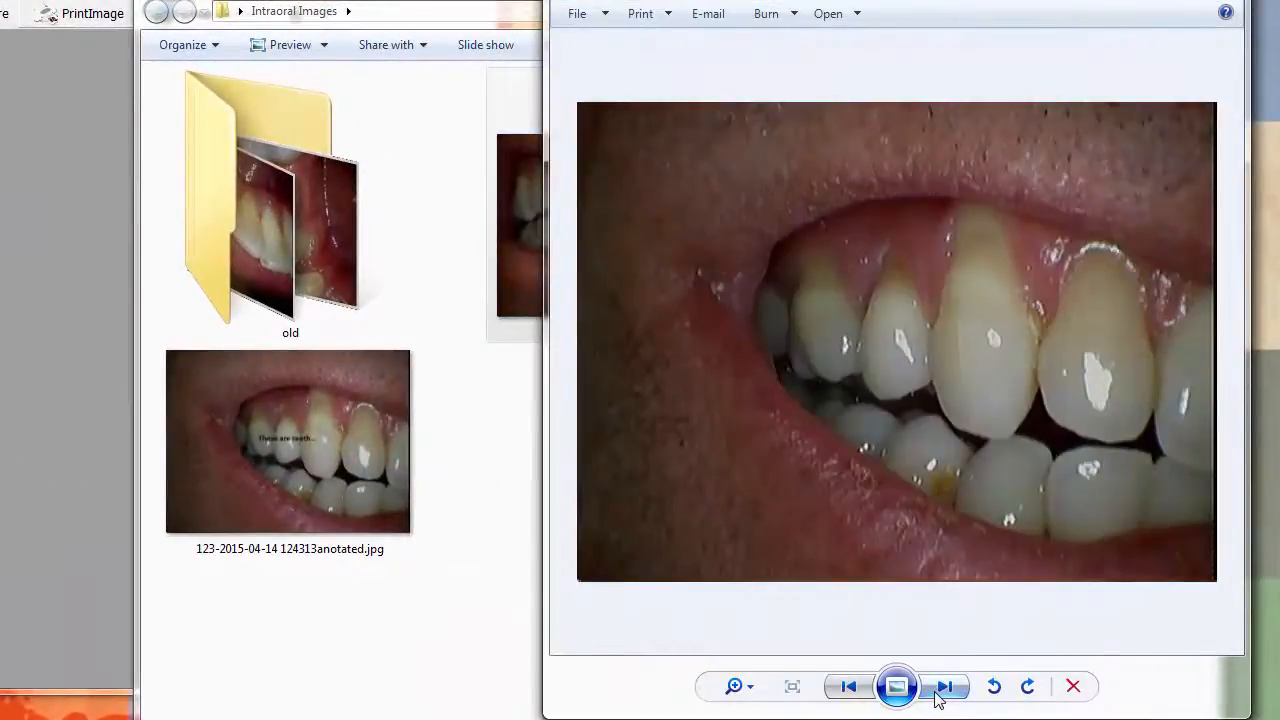
click(944, 686)
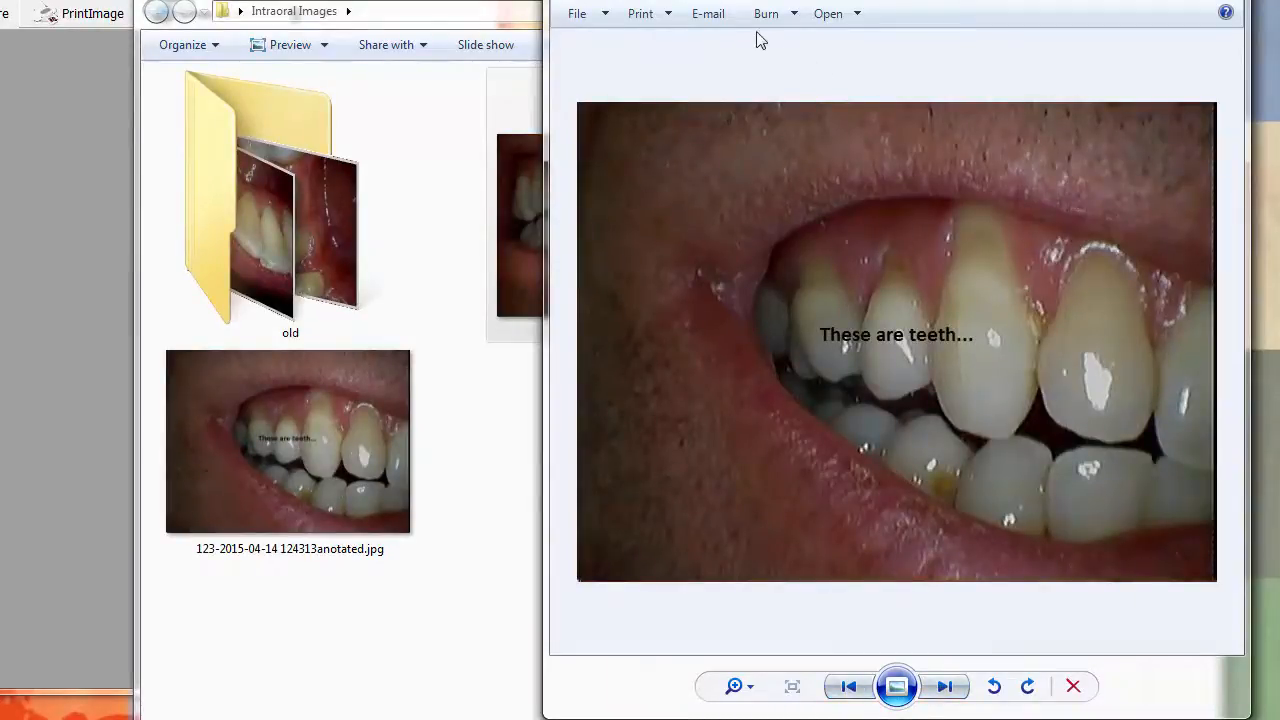
click(708, 12)
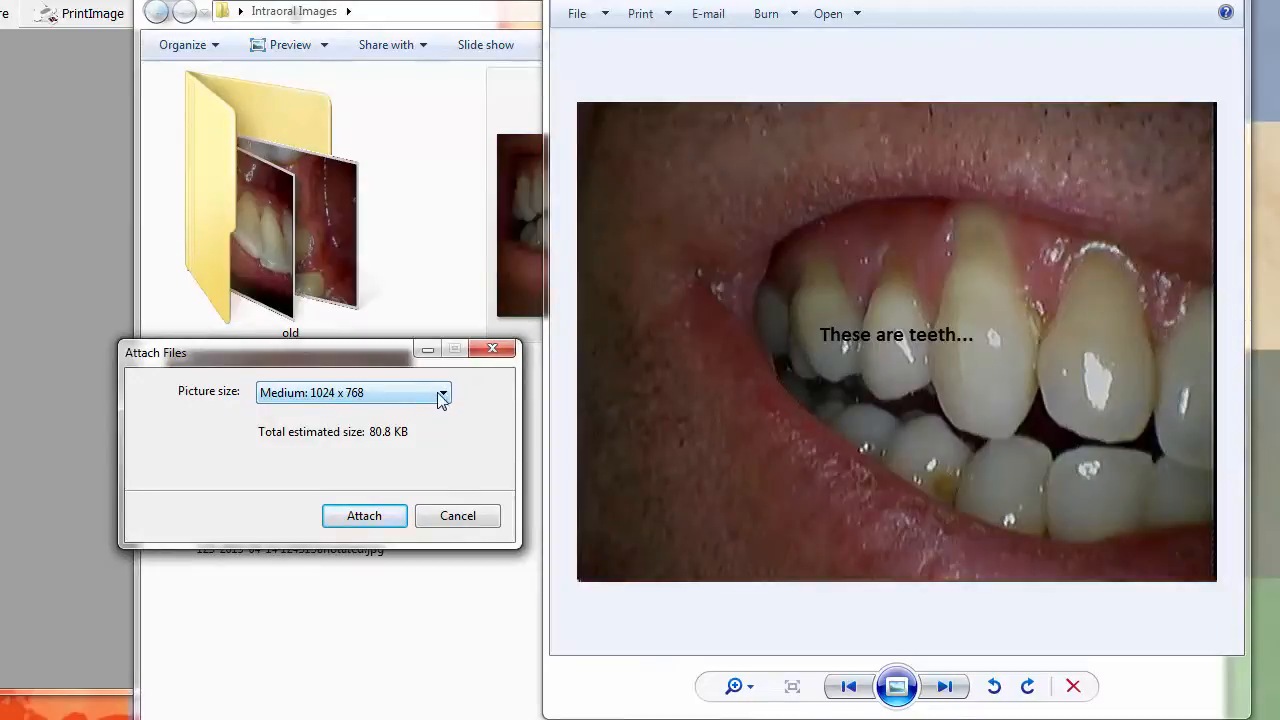
Step: Attach the annotated photo to an e-mail at Medium: 1024 x 768 picture size
click(352, 392)
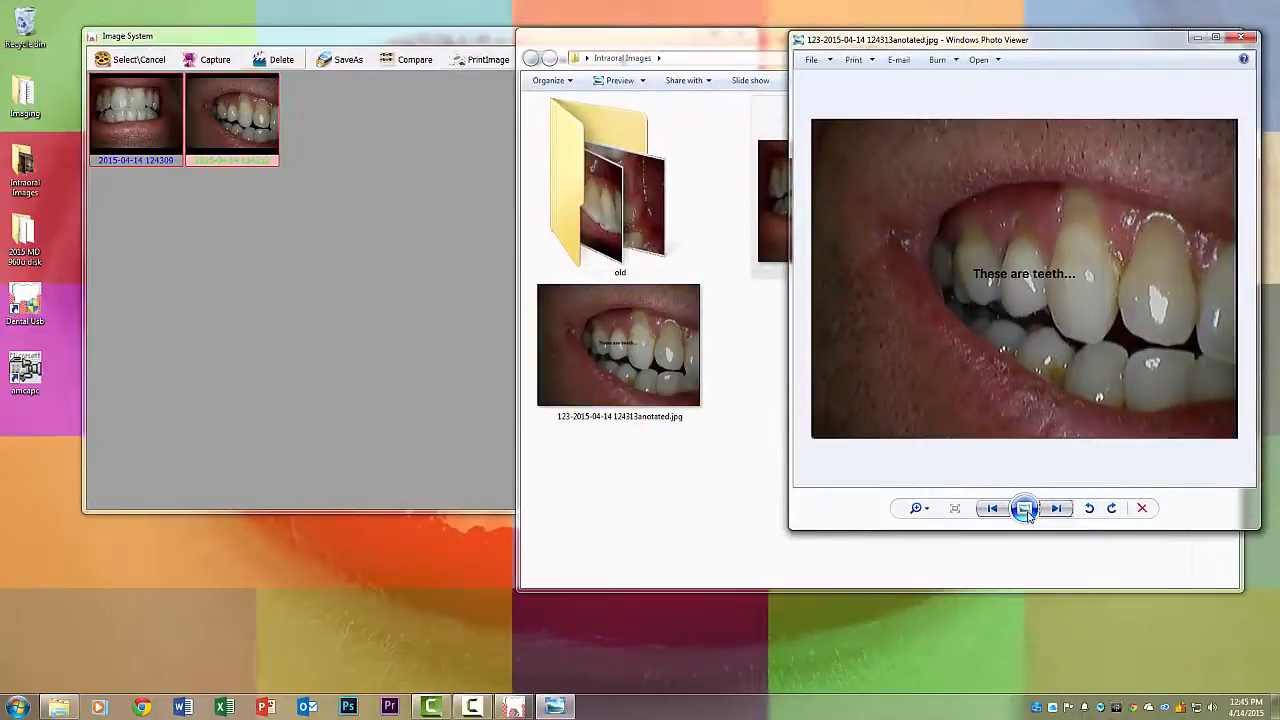
click(1024, 508)
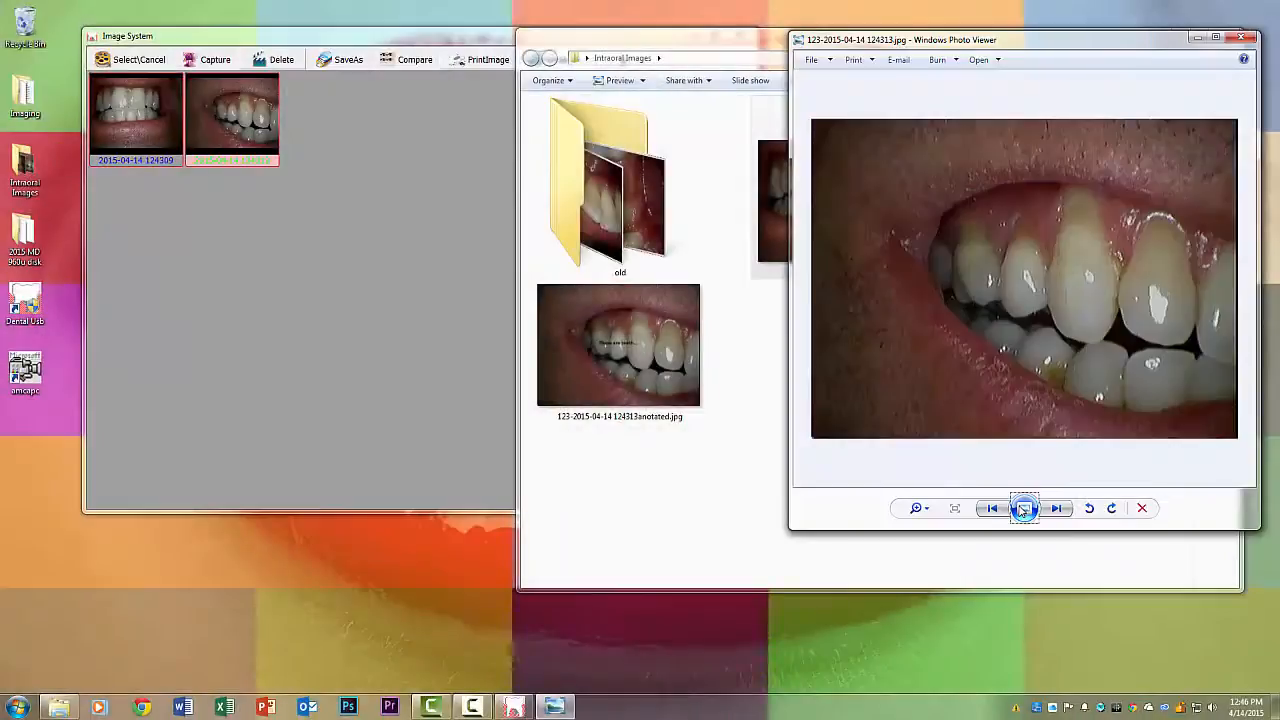